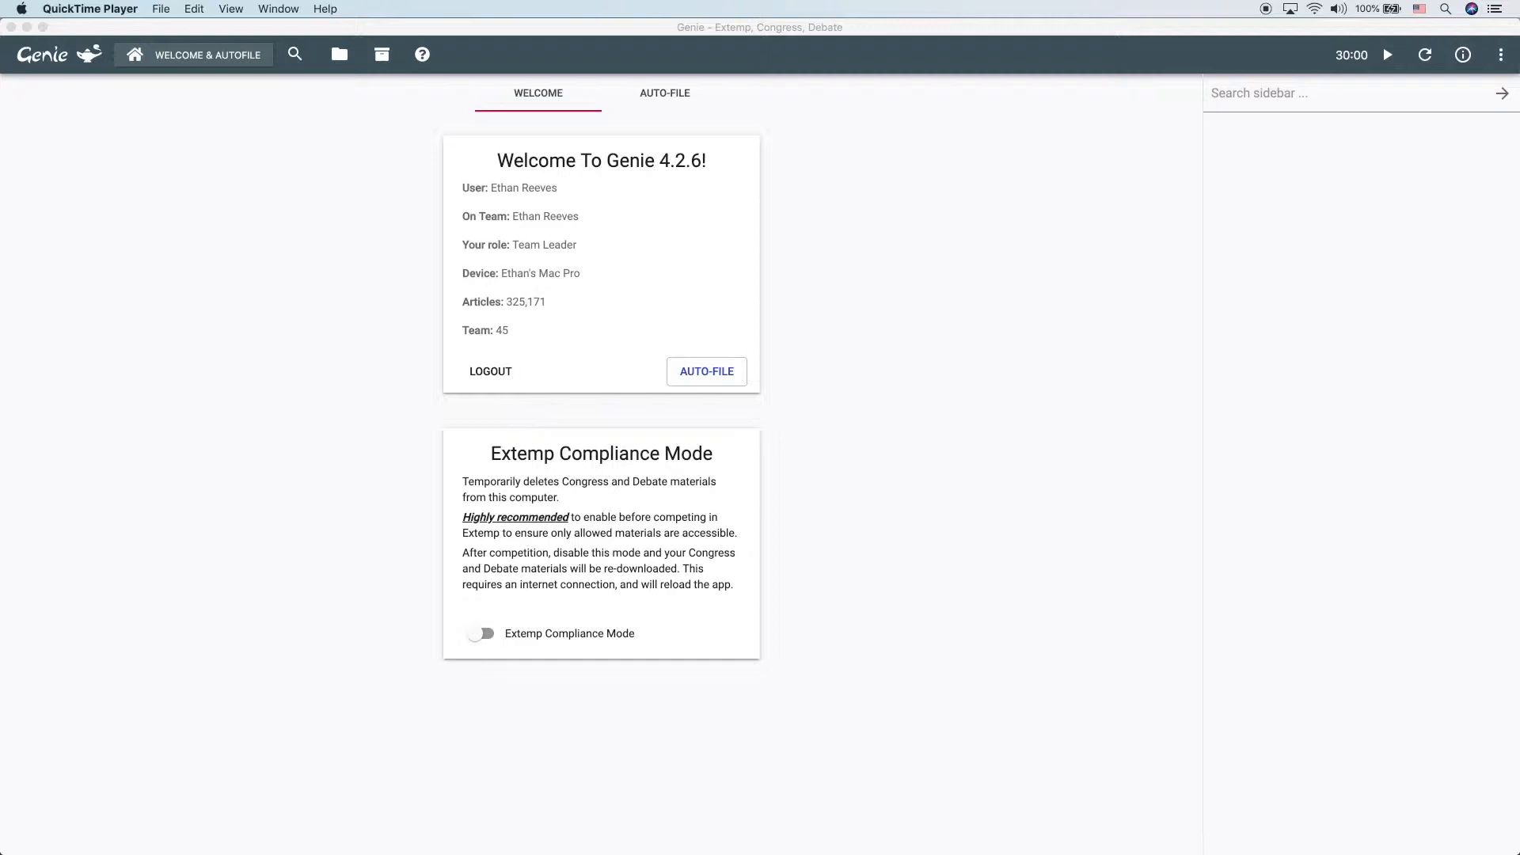
mouse_move(1111, 209)
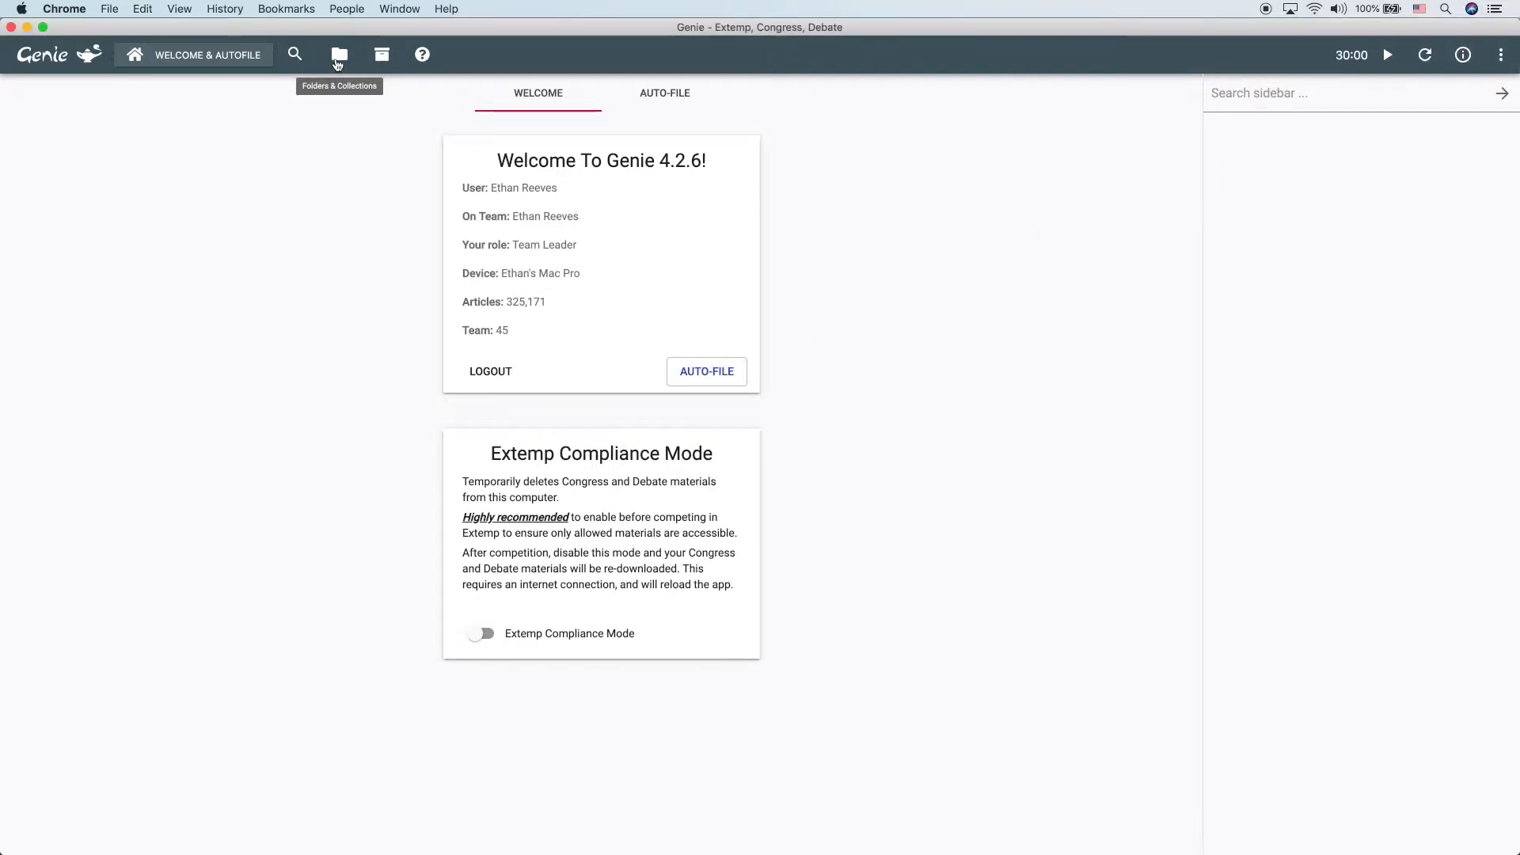
Show the folders and collections page listing the Congress, Debate and Extemp folders.
click(338, 54)
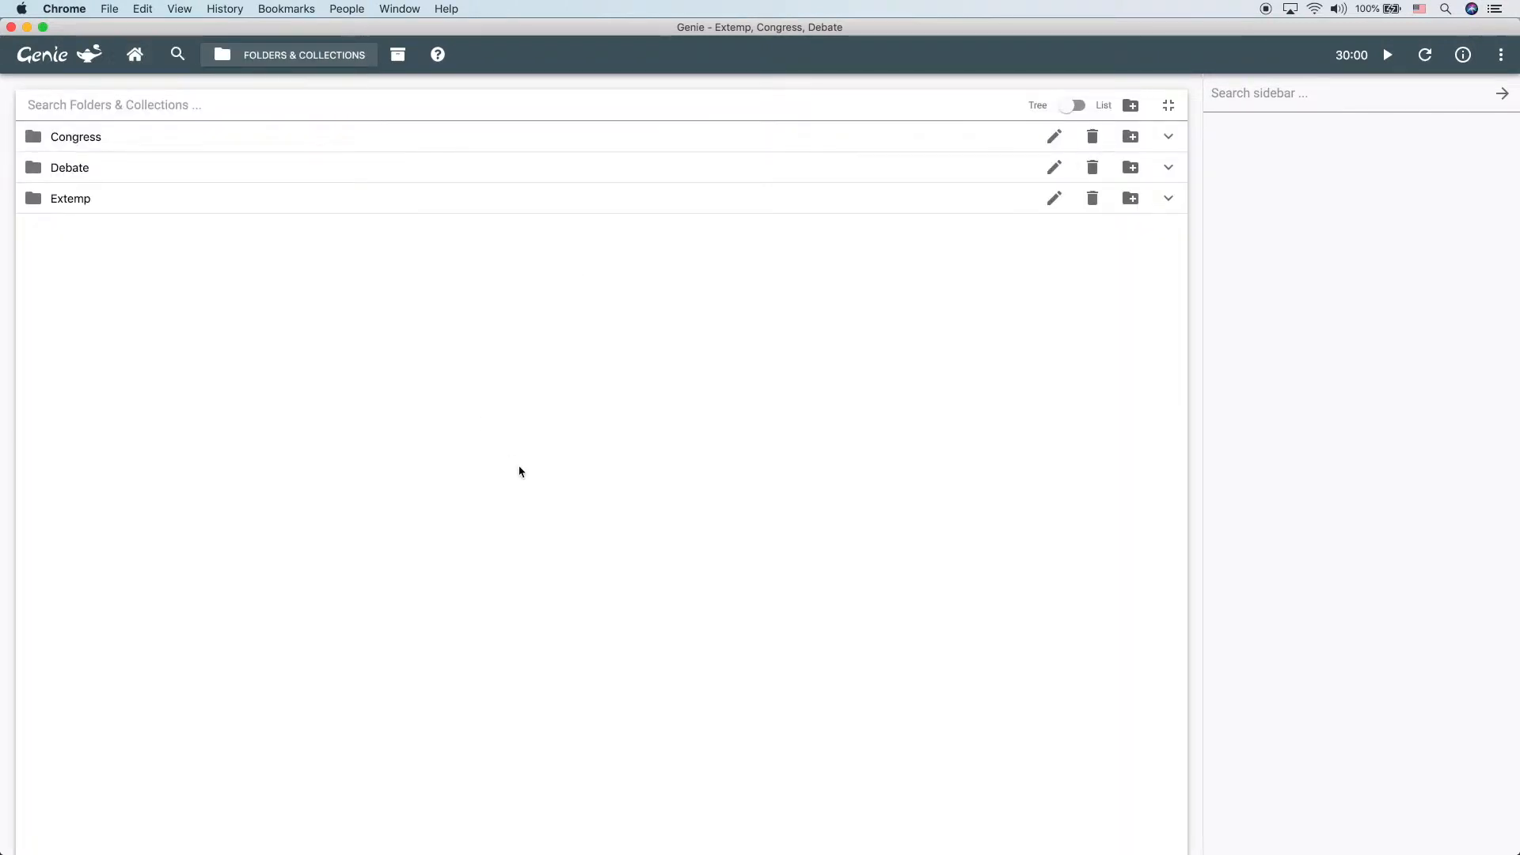
mouse_move(801, 393)
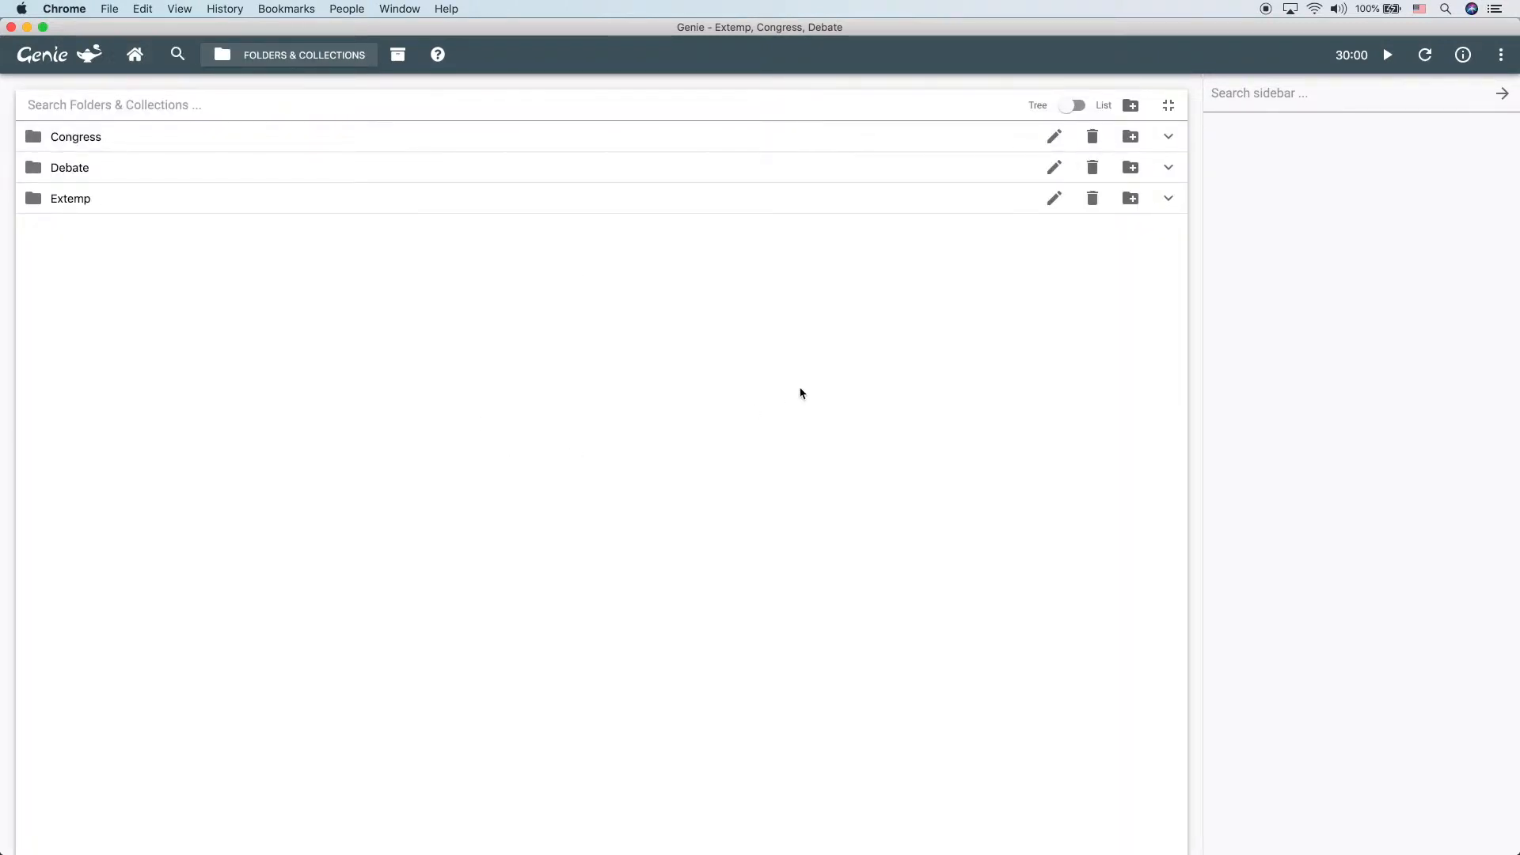
mouse_move(874, 382)
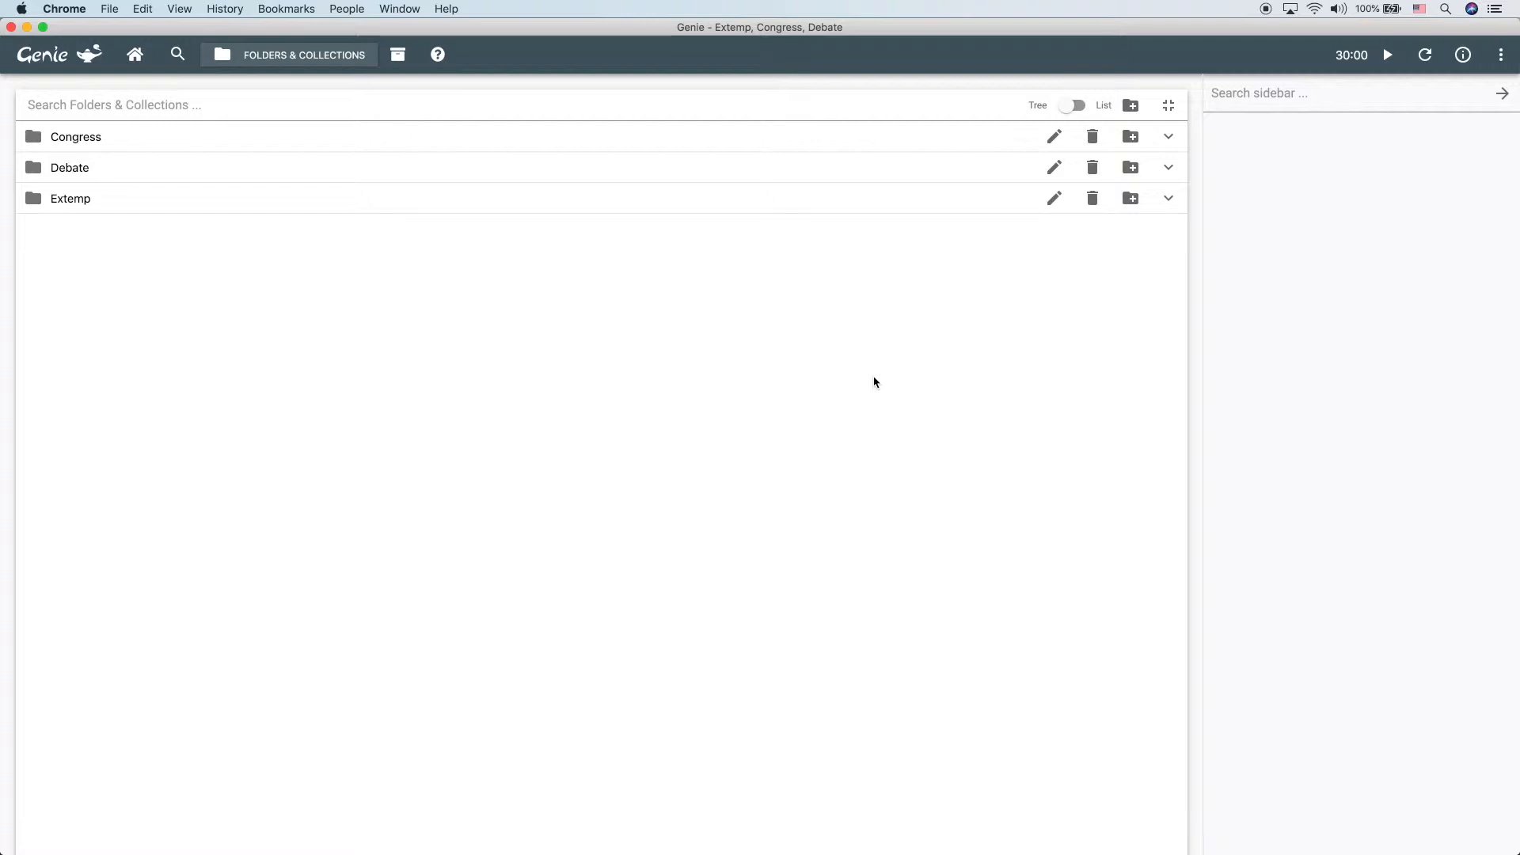
click(1130, 105)
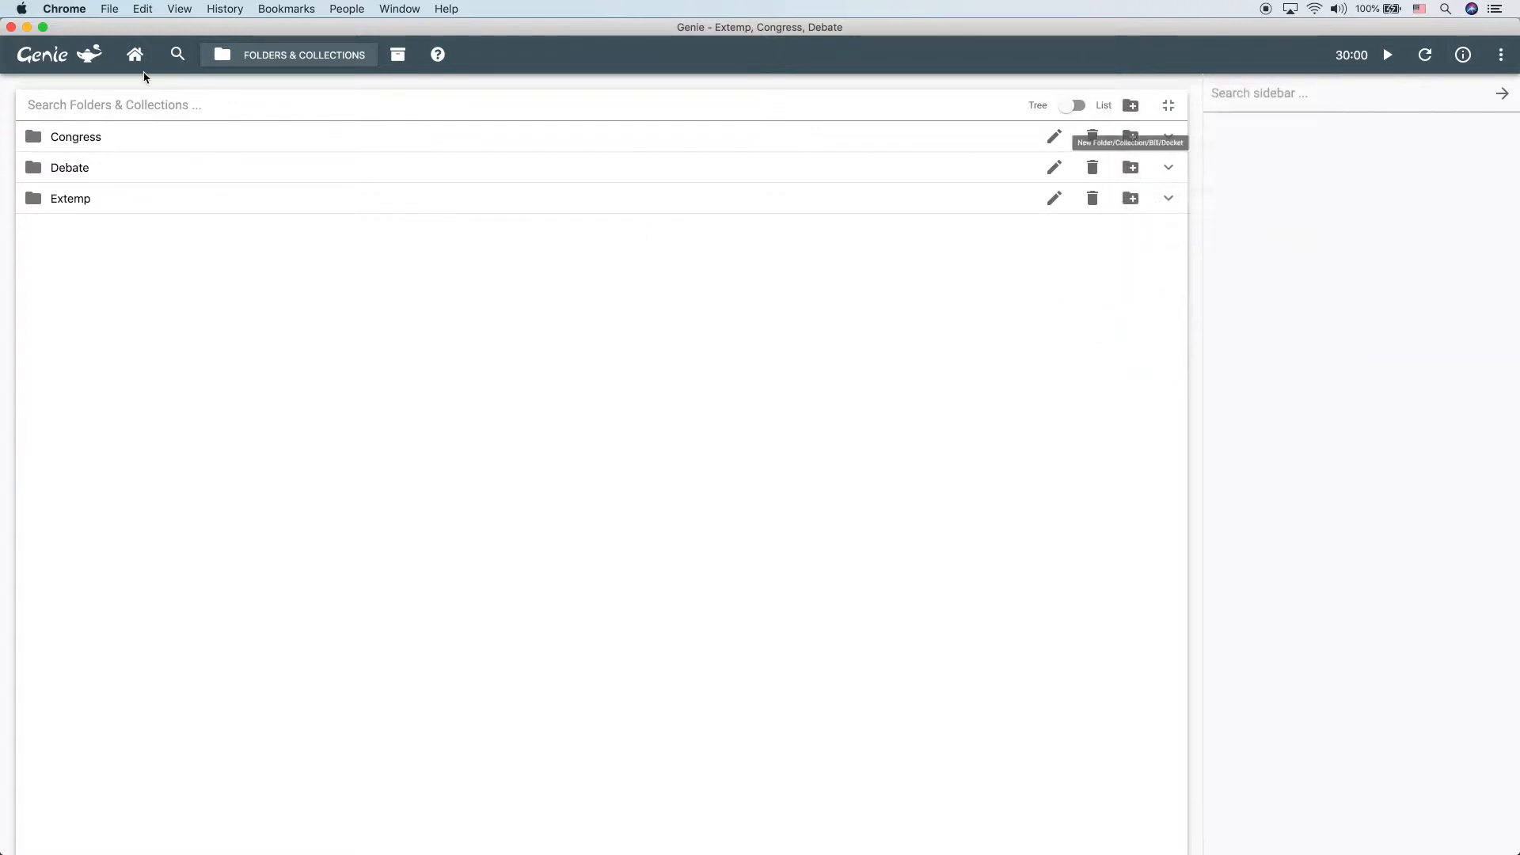
Preview Alleged Oil Sabotage's query-filed and added articles, then close it back to the welcome page.
click(1168, 200)
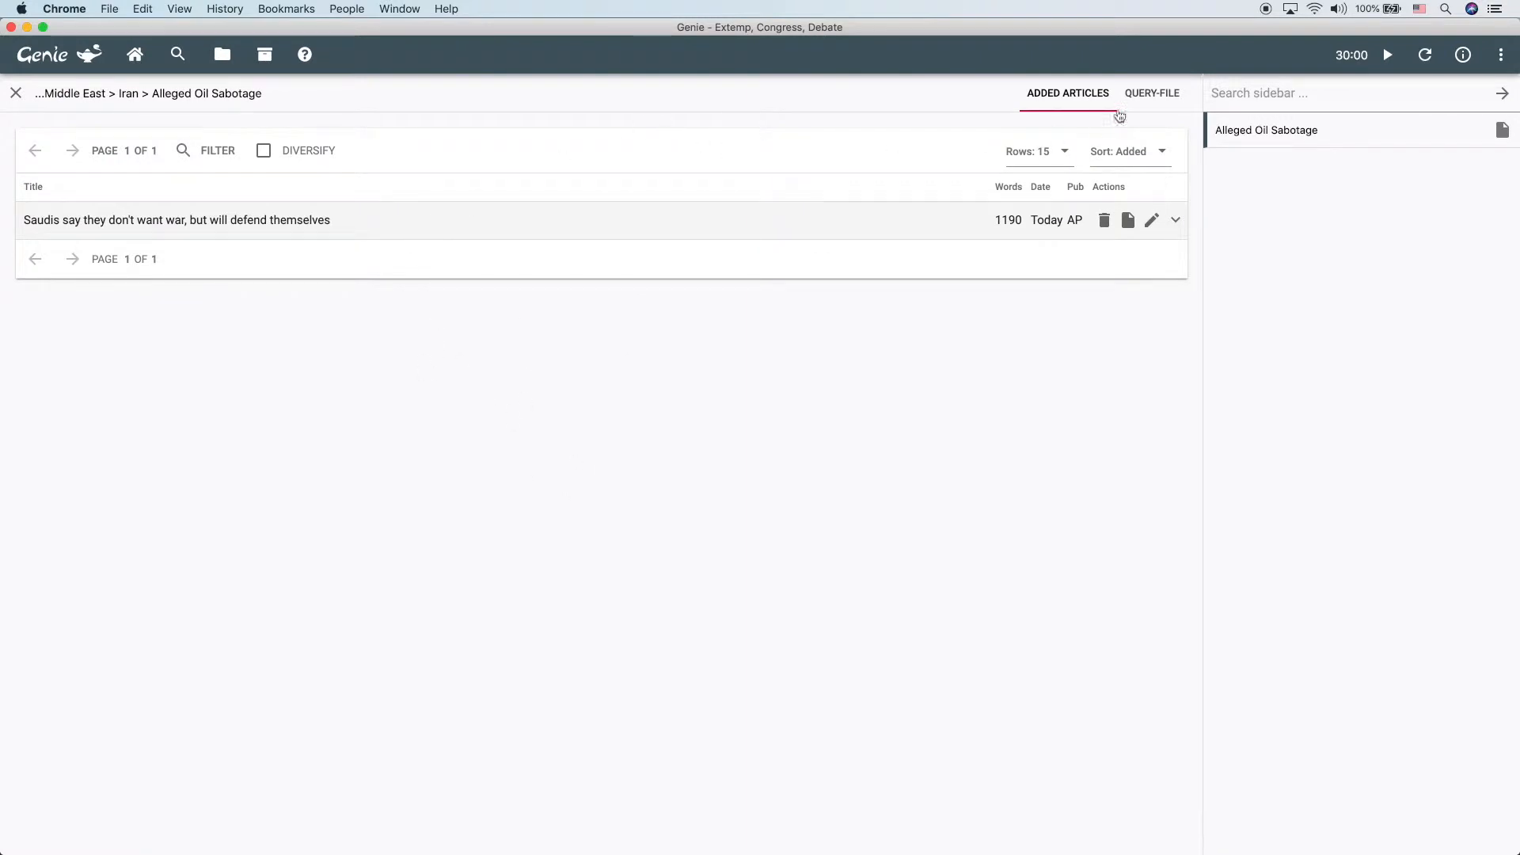
click(1151, 93)
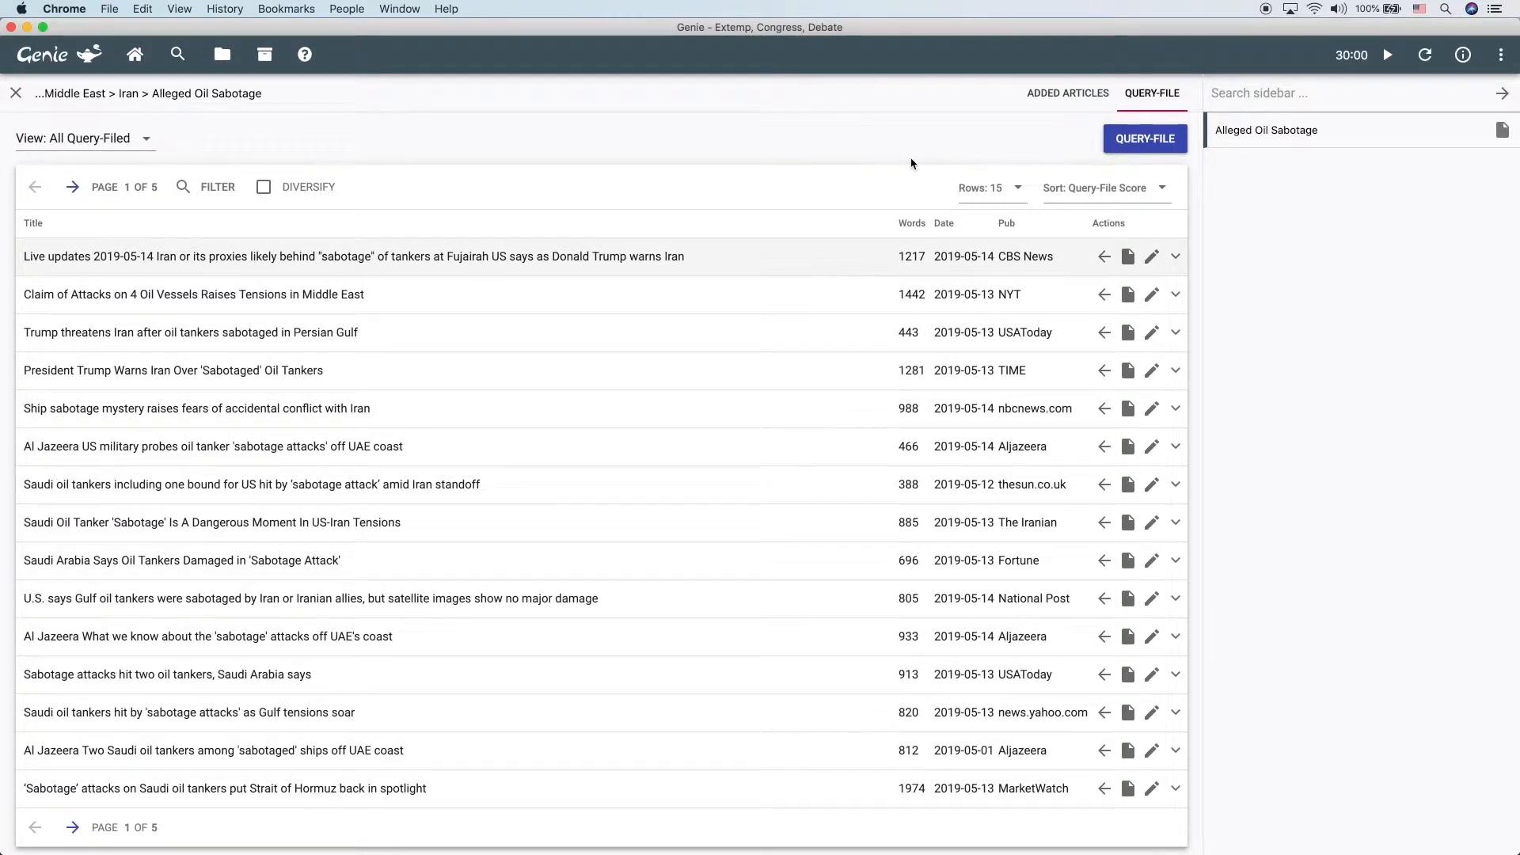
click(1067, 93)
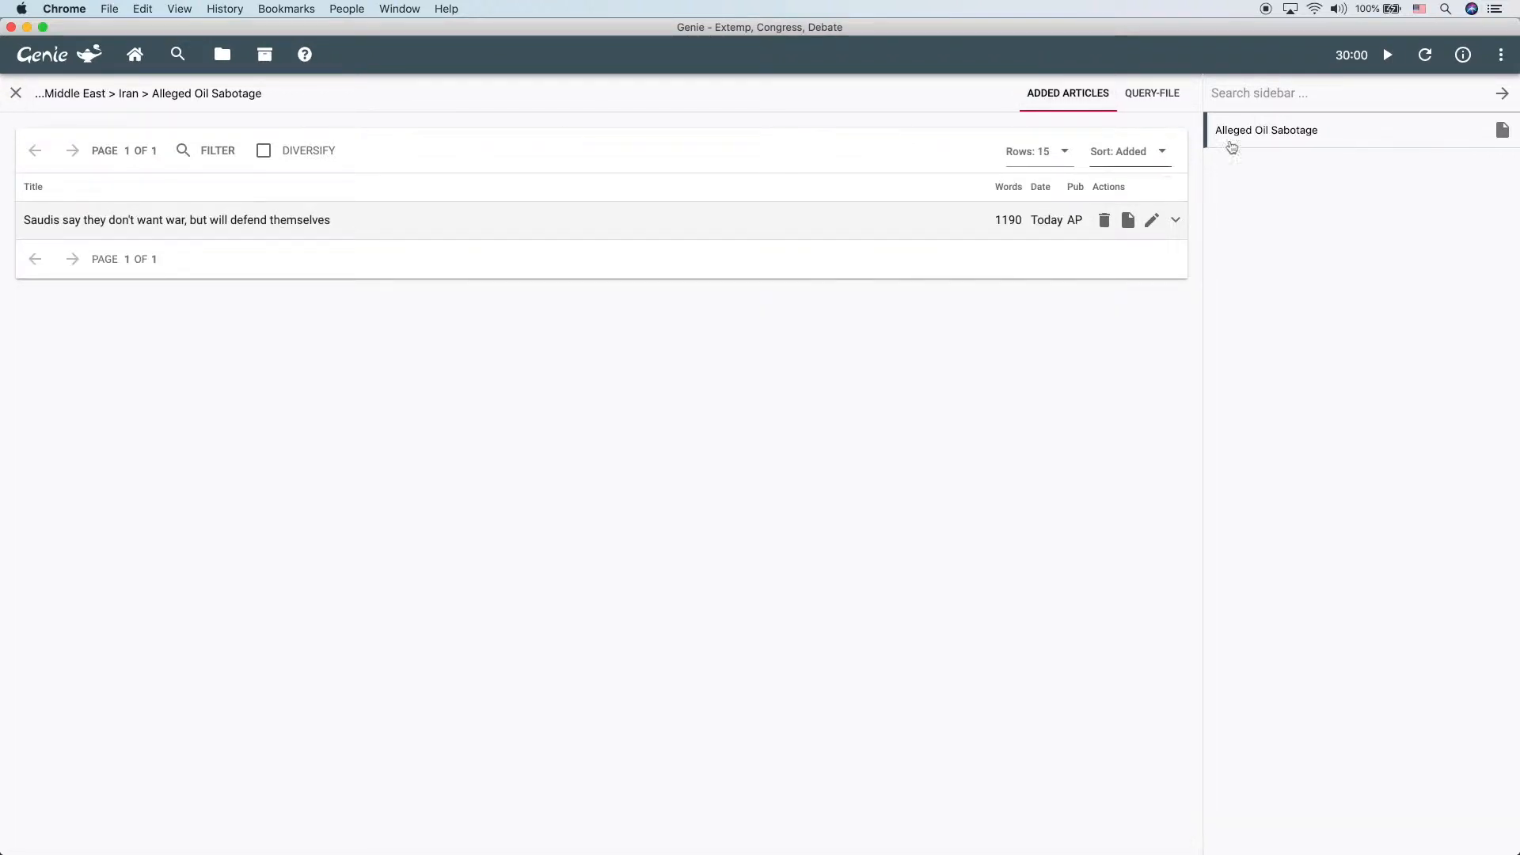
click(134, 54)
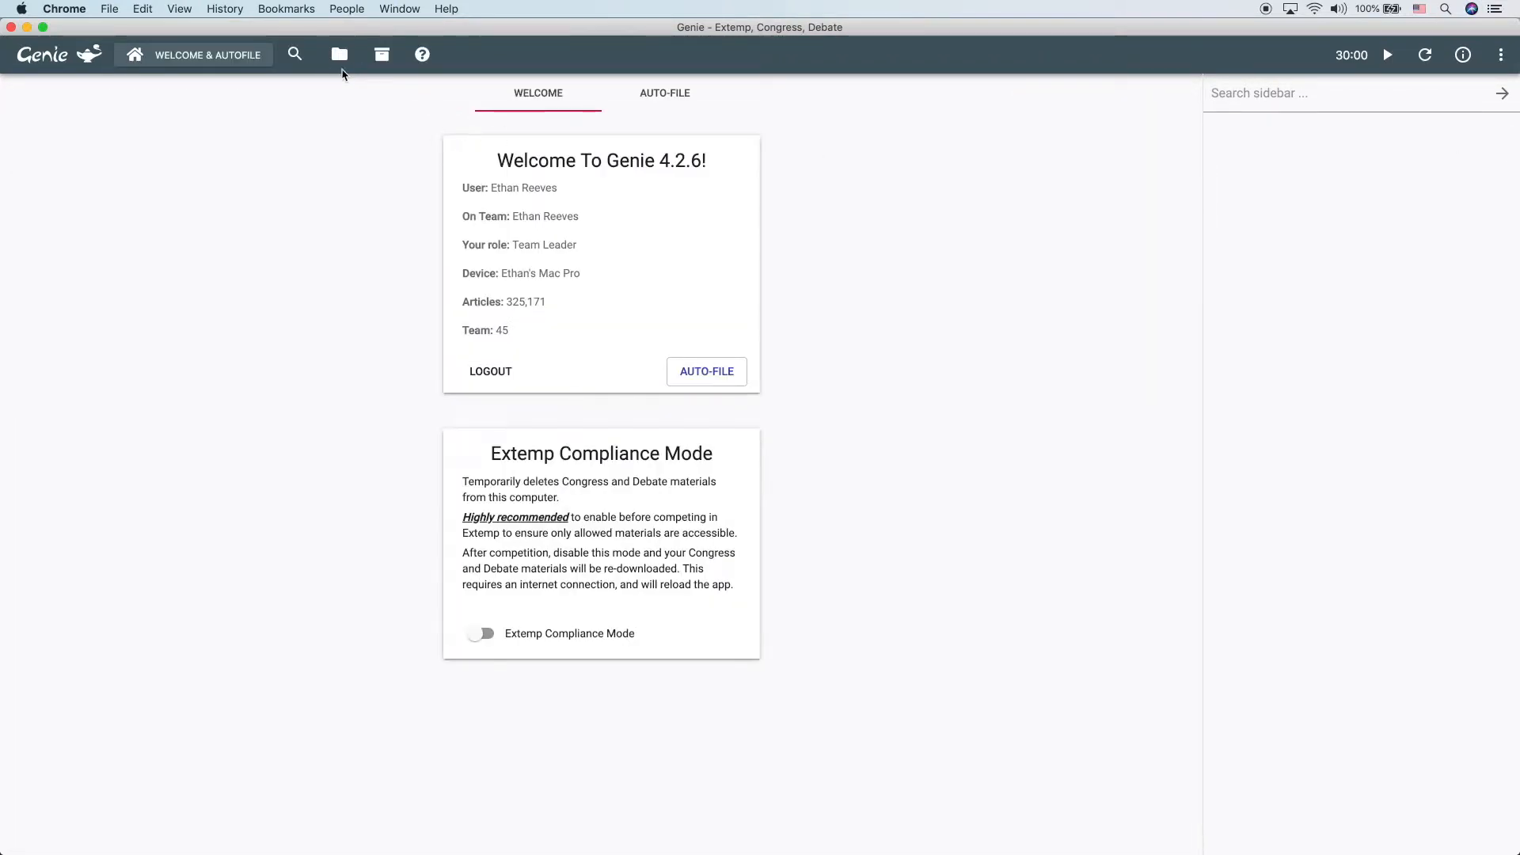
View PRO: Tariffs On China's query-filed articles and cards, then return to the folder list.
click(339, 54)
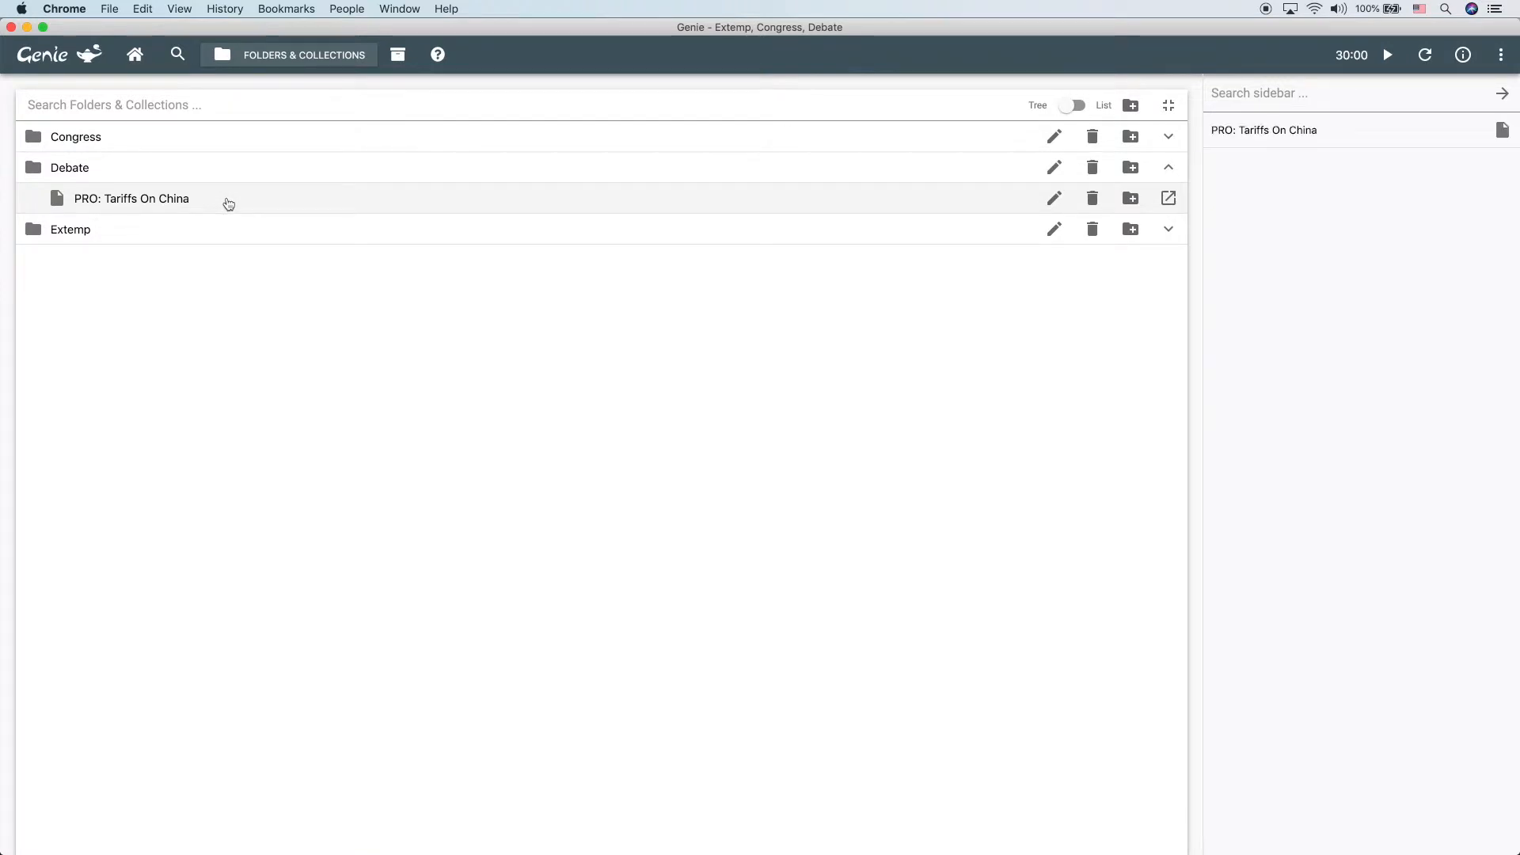
mouse_move(1366, 176)
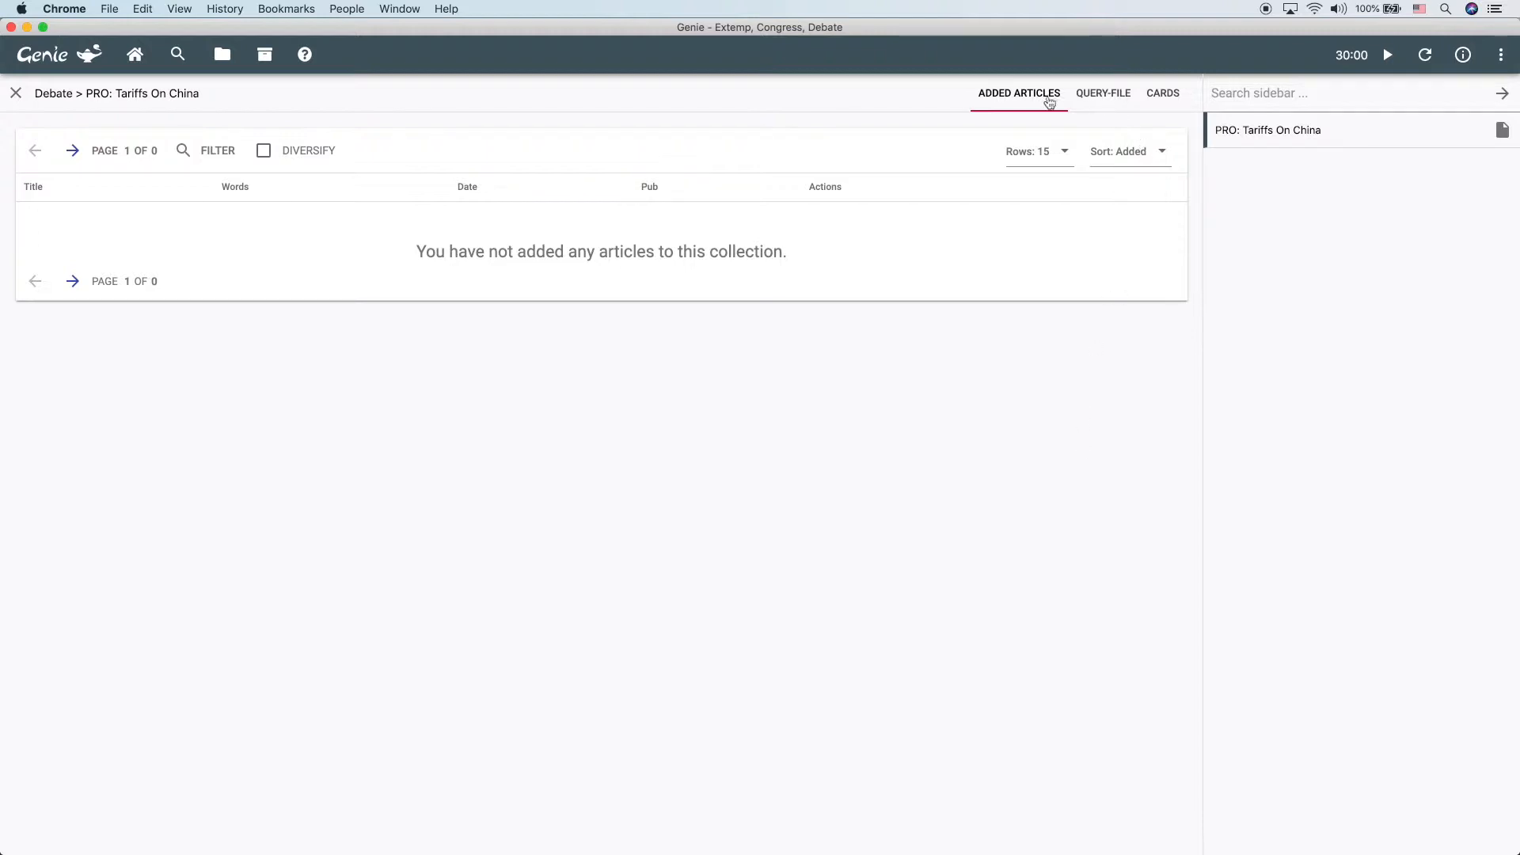
click(1101, 92)
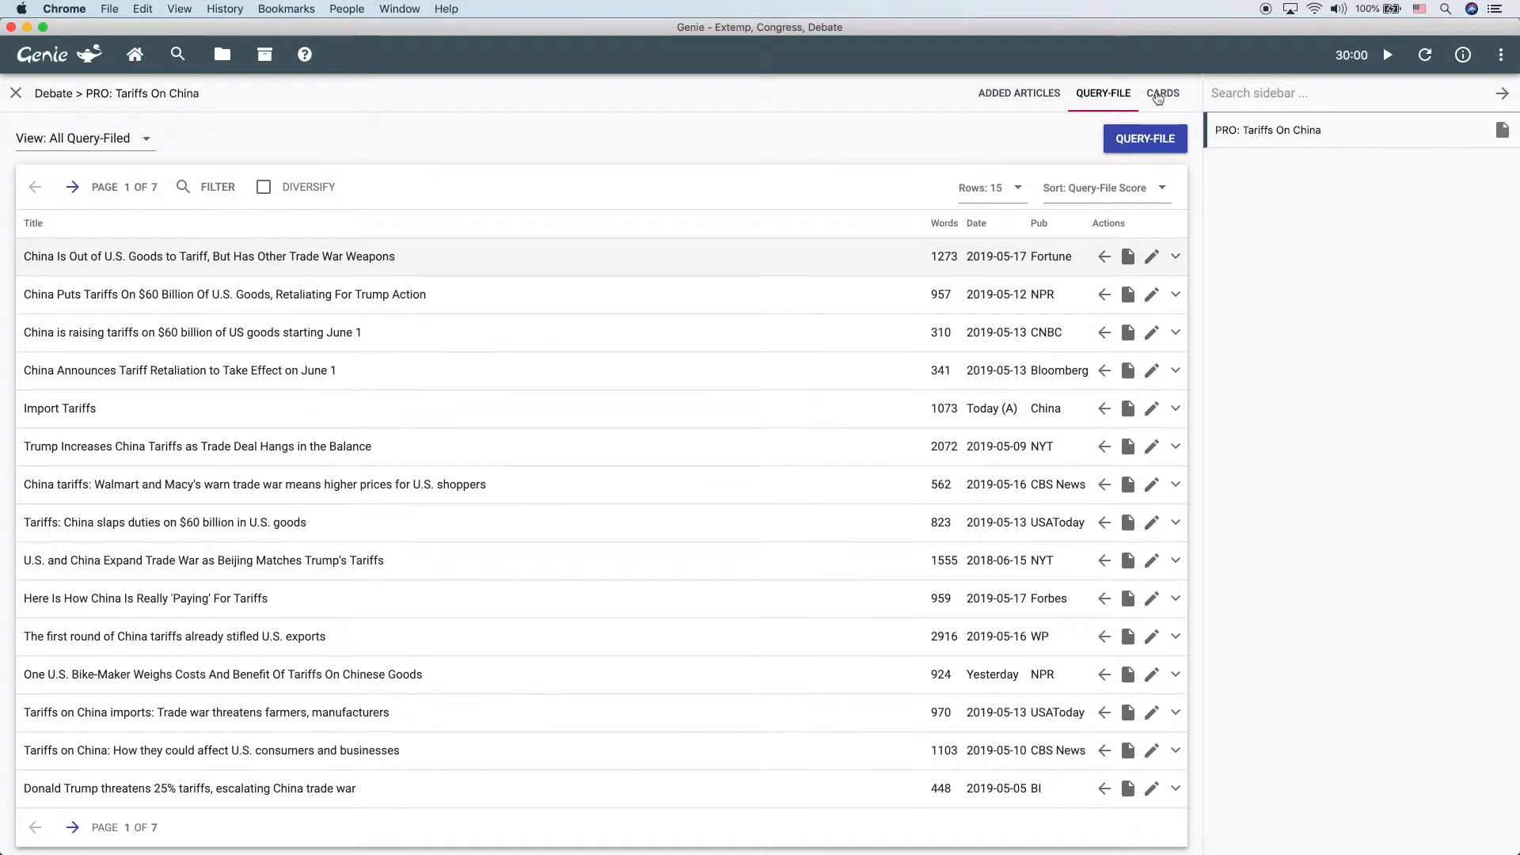
click(1162, 93)
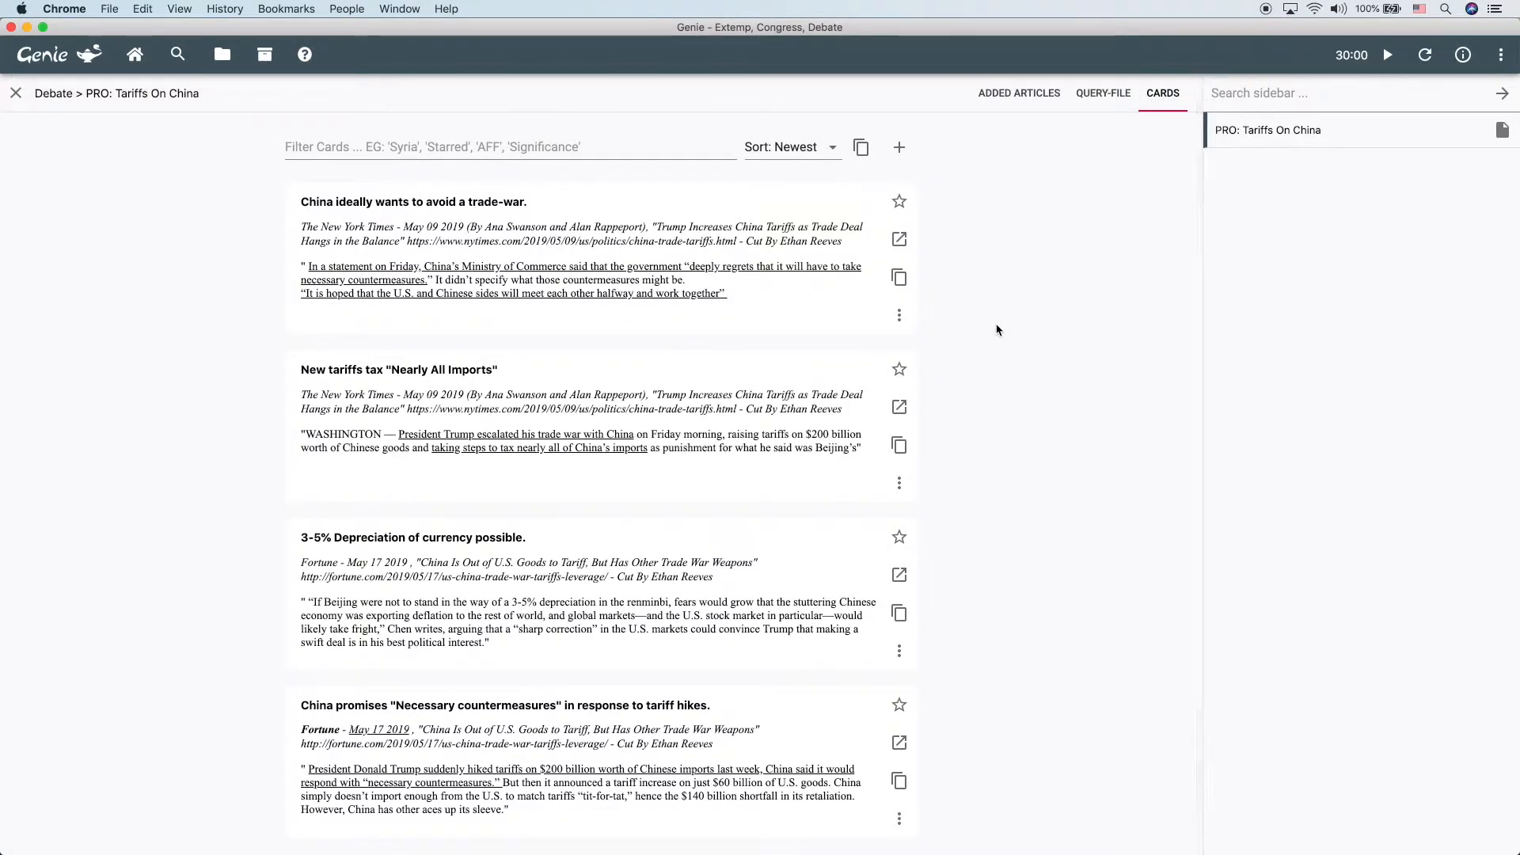
mouse_move(1017, 323)
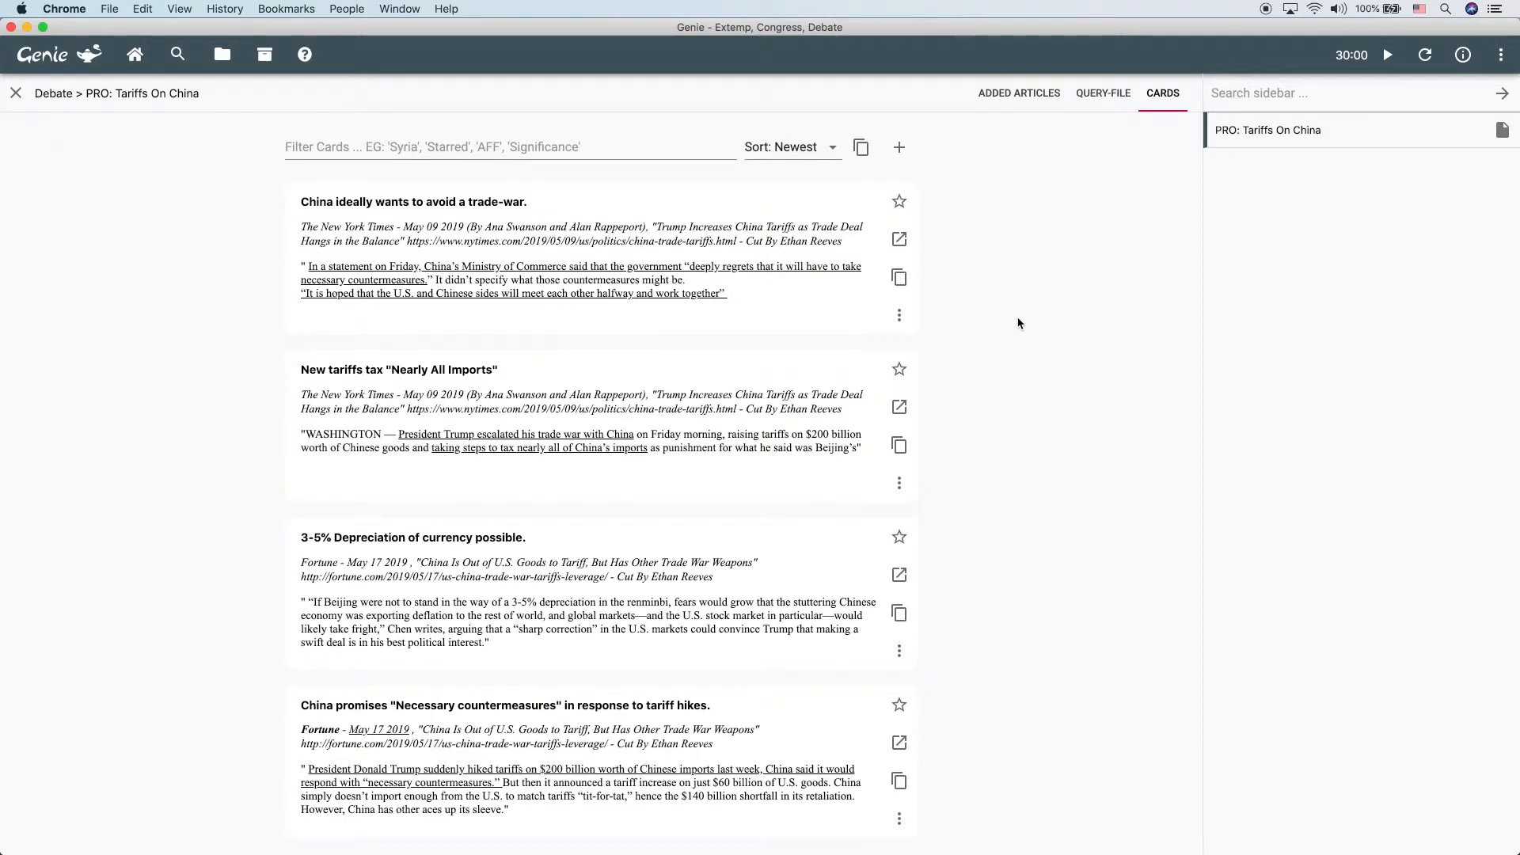
mouse_move(222, 54)
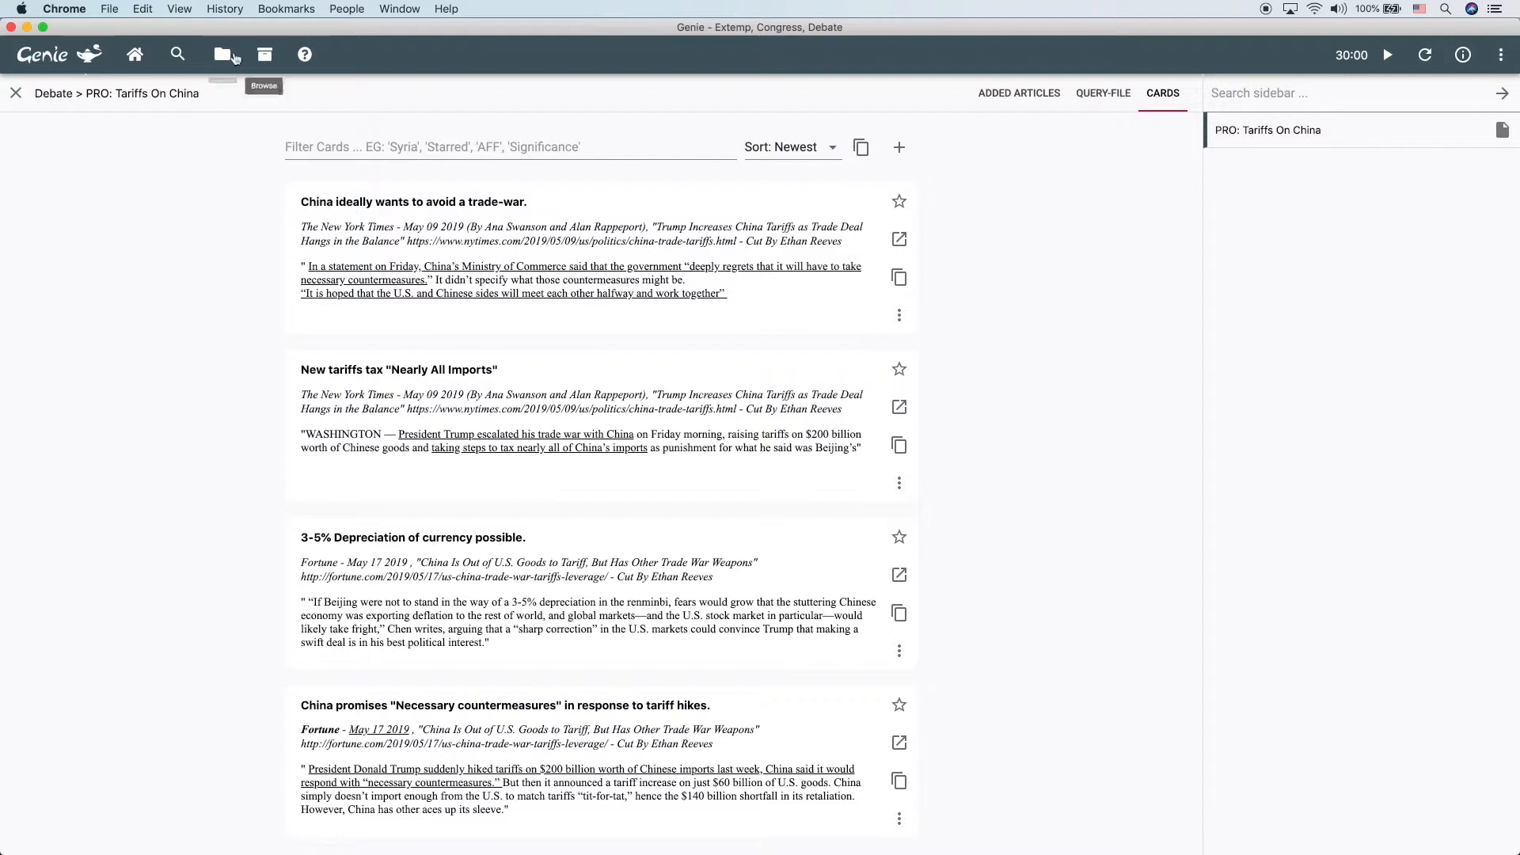
click(226, 54)
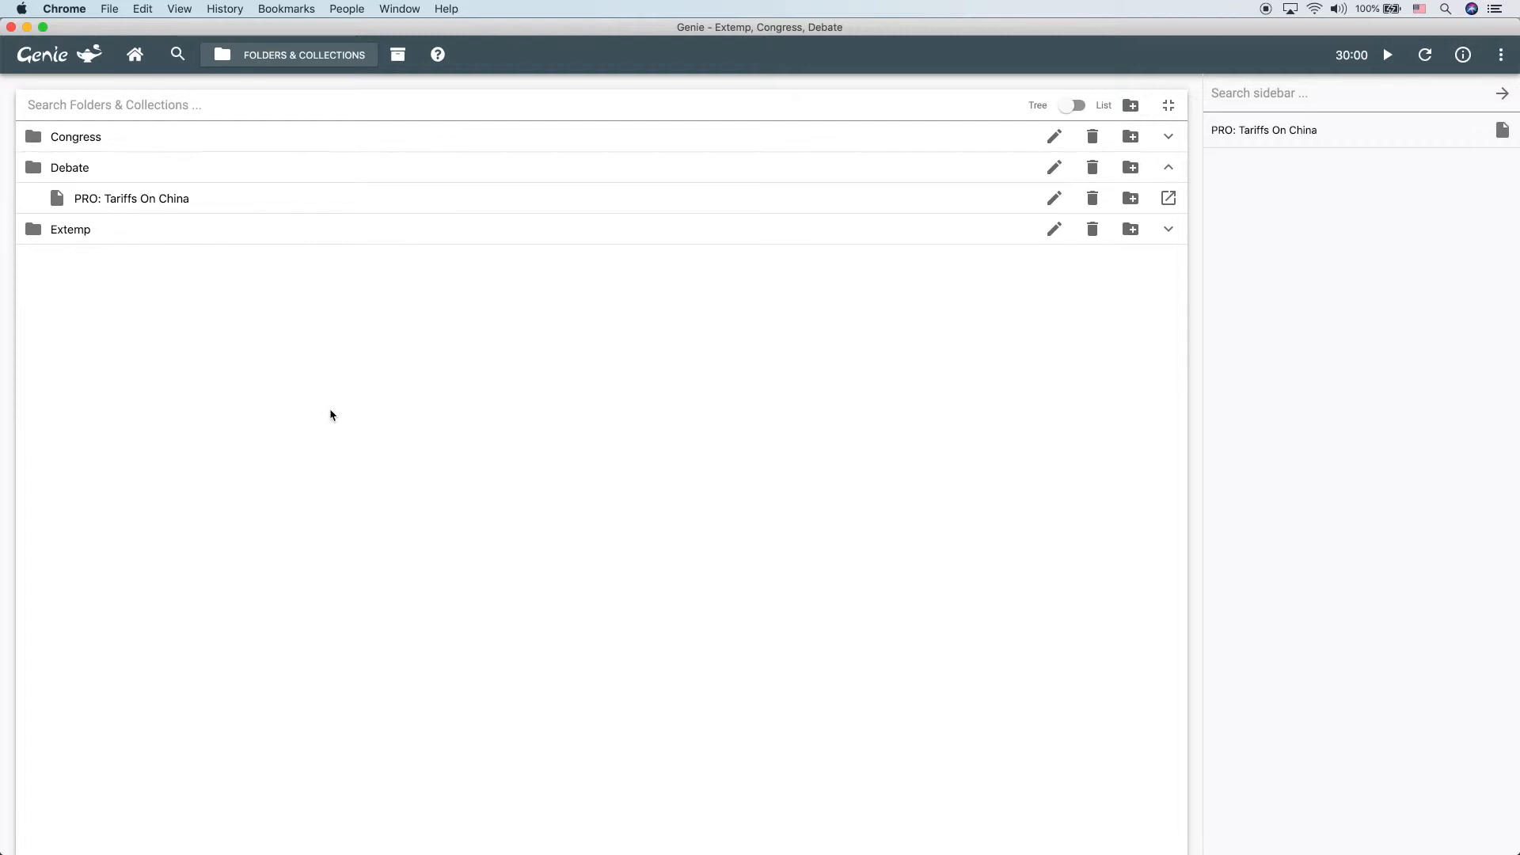
Collapse the Debate folder and expand Congress to show NSDA 2019 HS Nationals collections.
click(1169, 167)
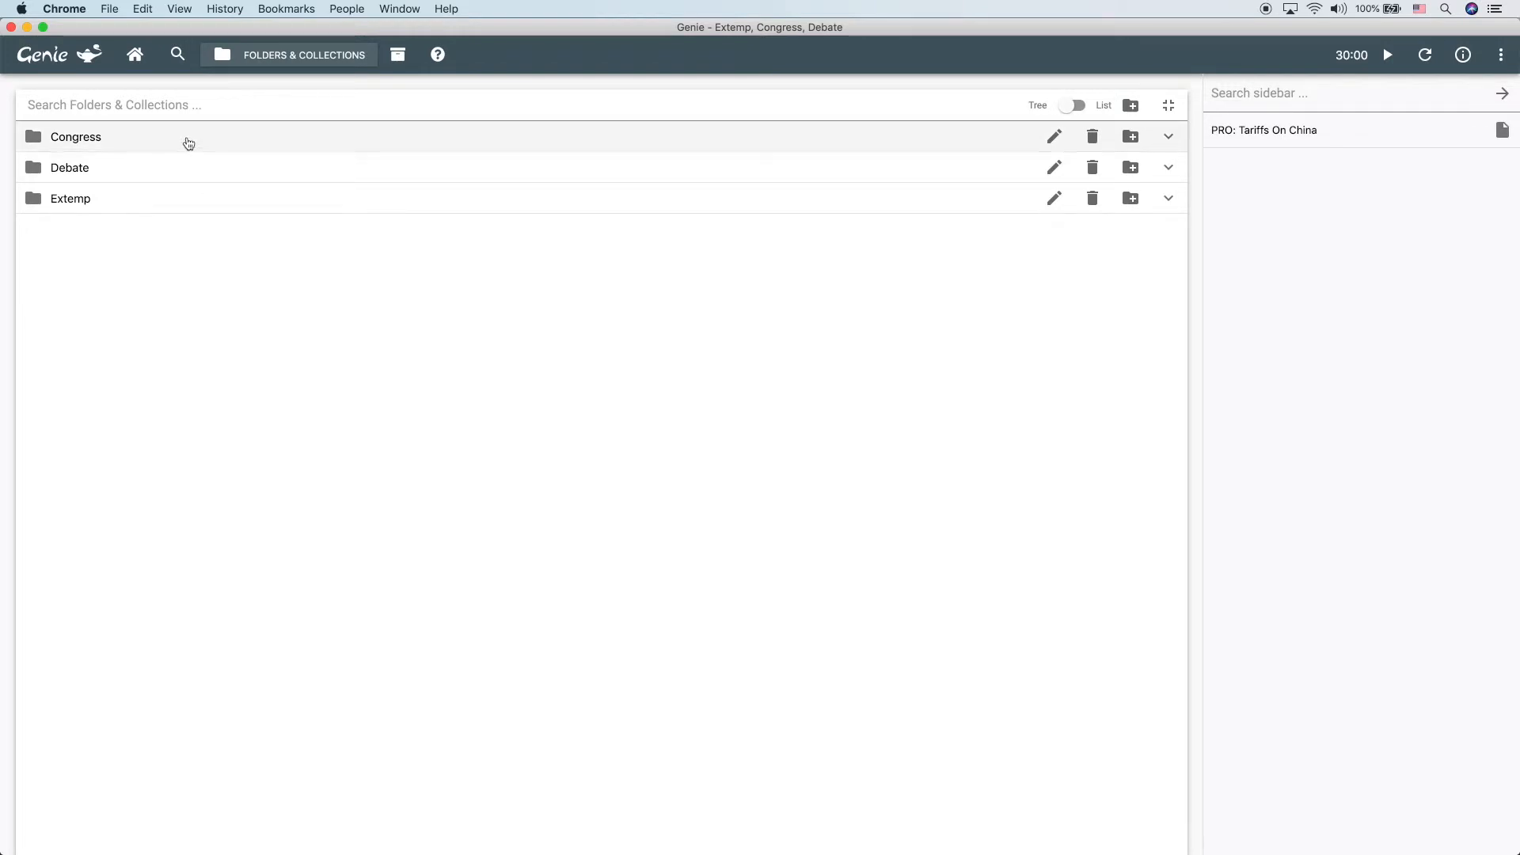
click(1168, 136)
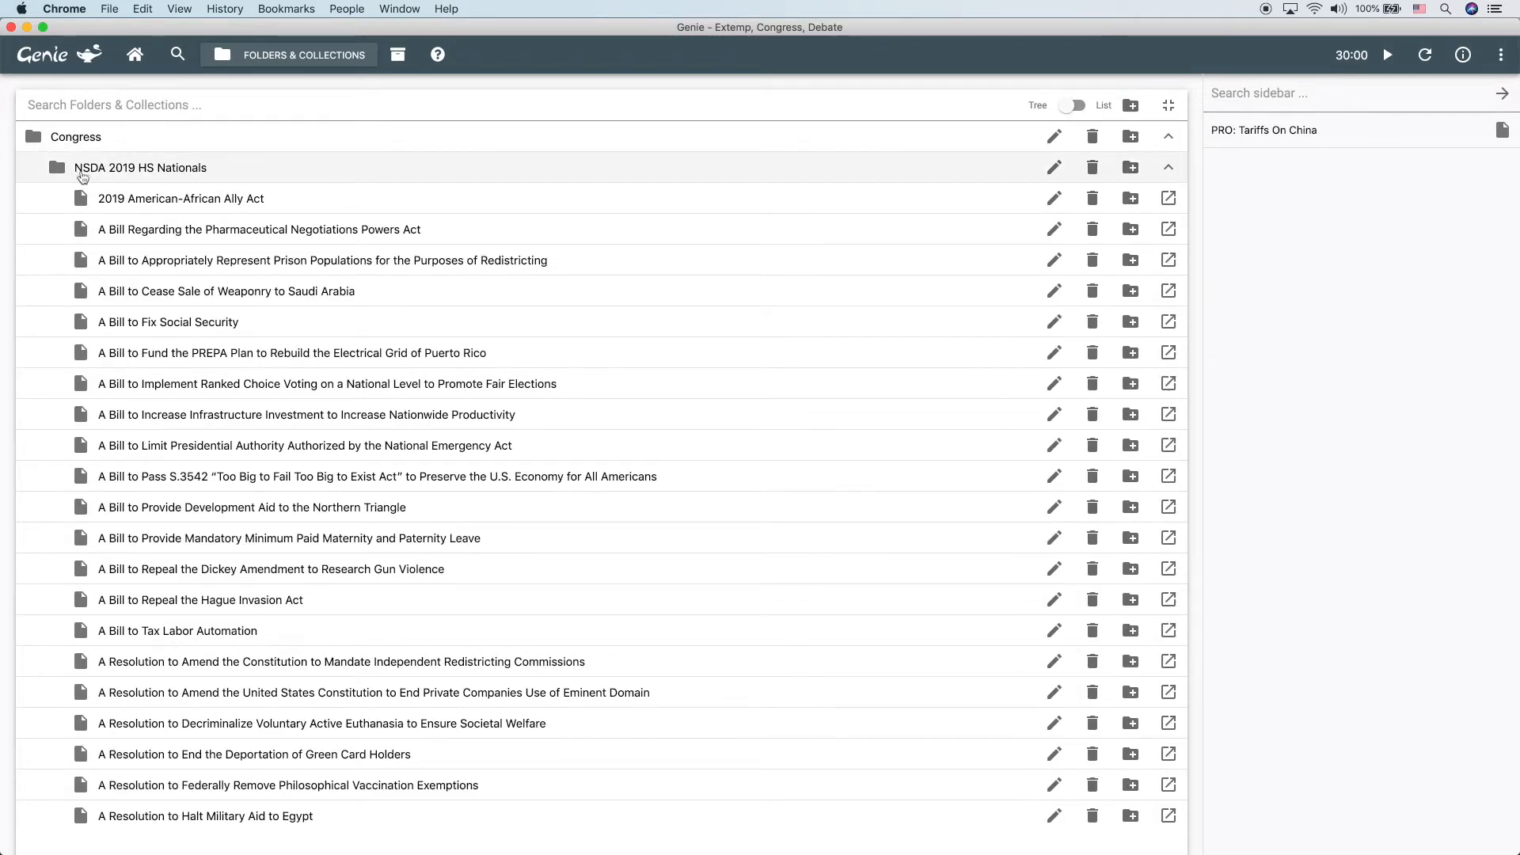
mouse_move(239, 179)
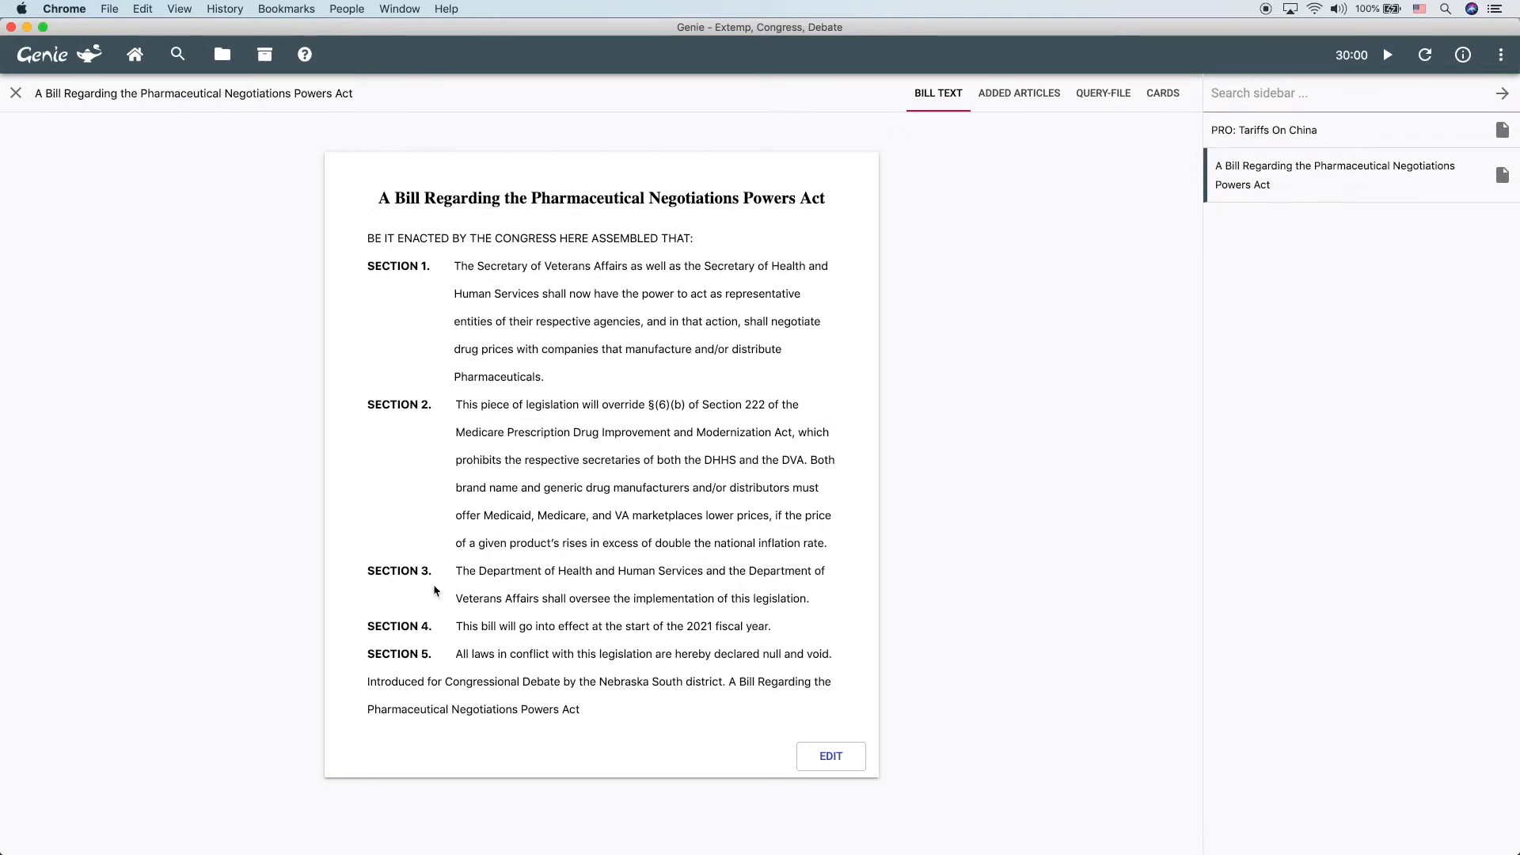
mouse_move(464, 426)
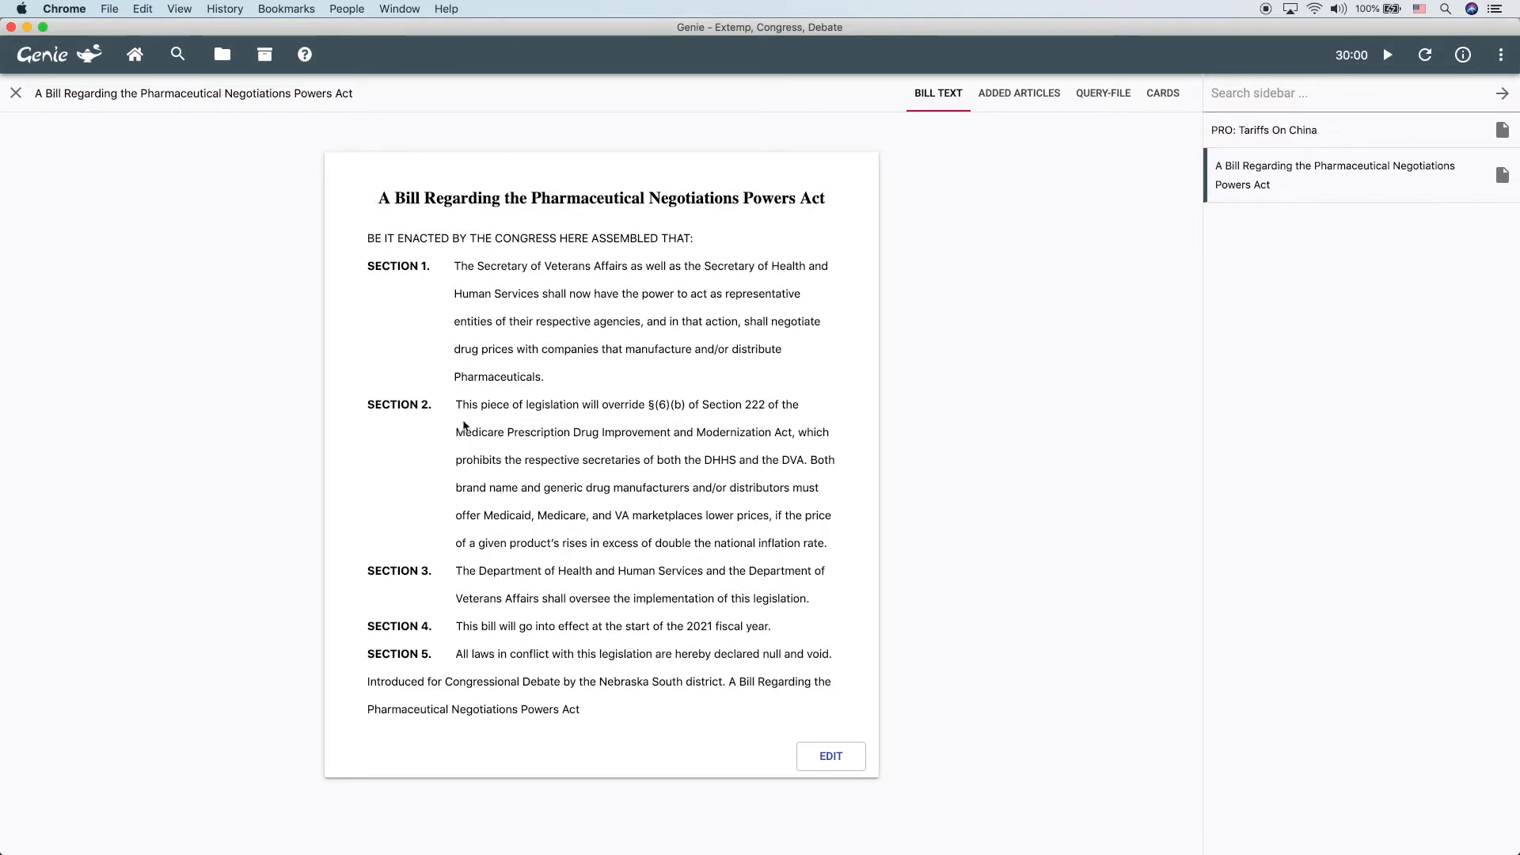
mouse_move(543, 600)
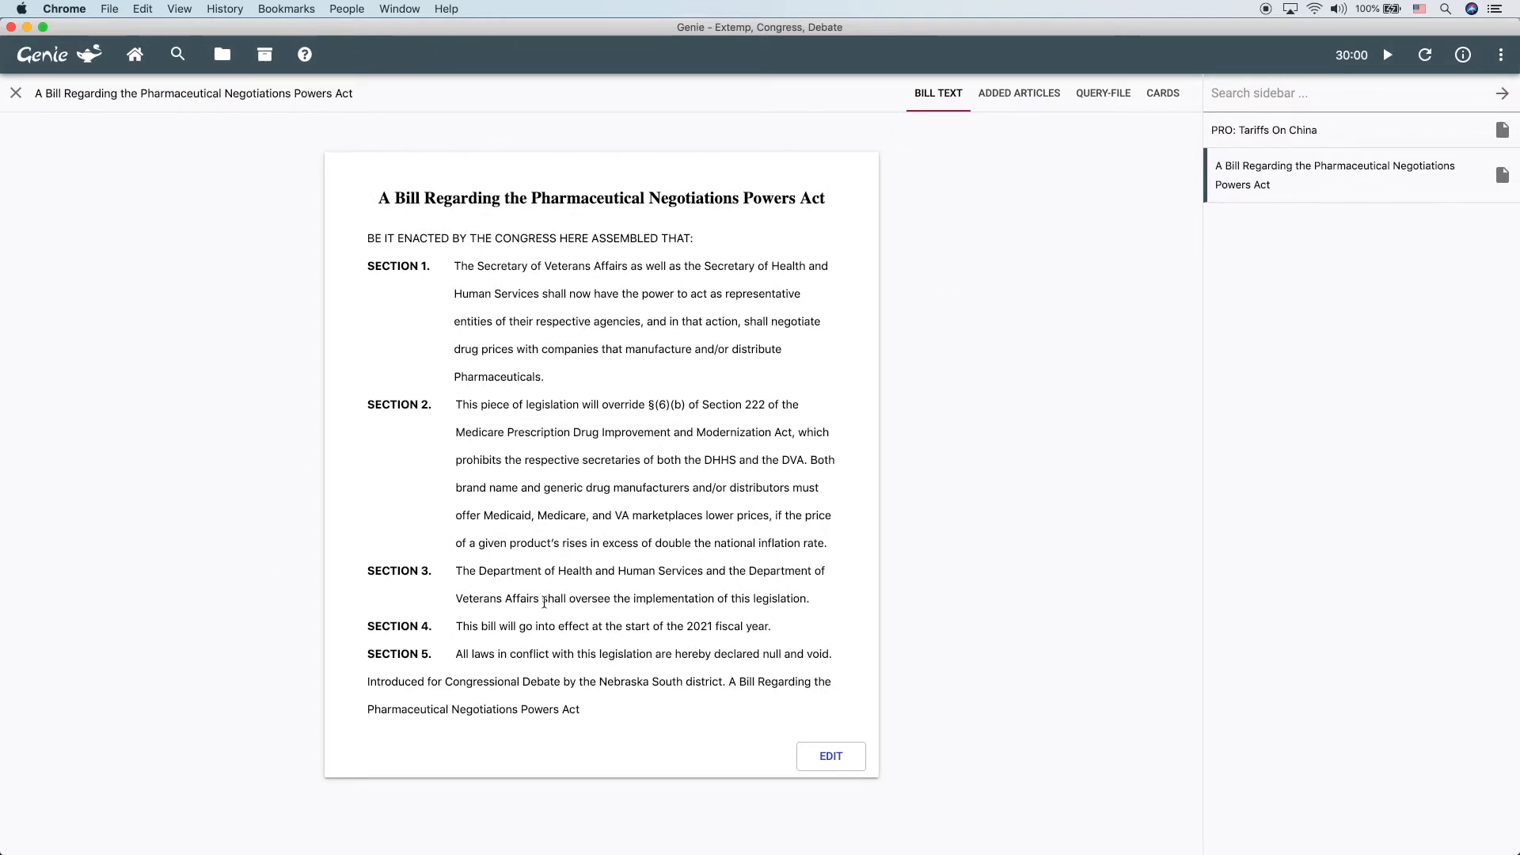
mouse_move(1044, 36)
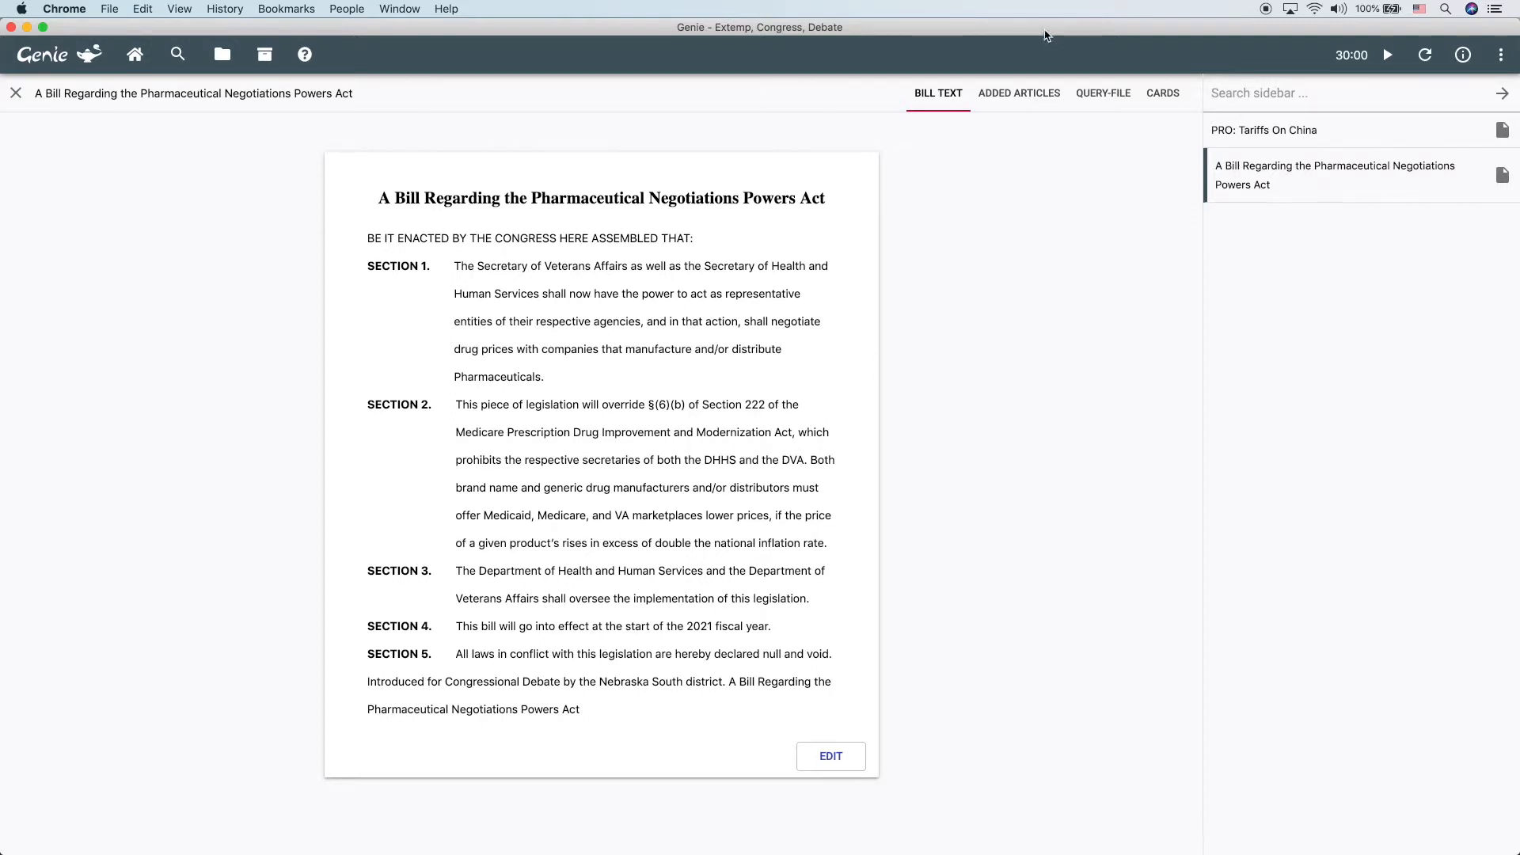
click(1018, 93)
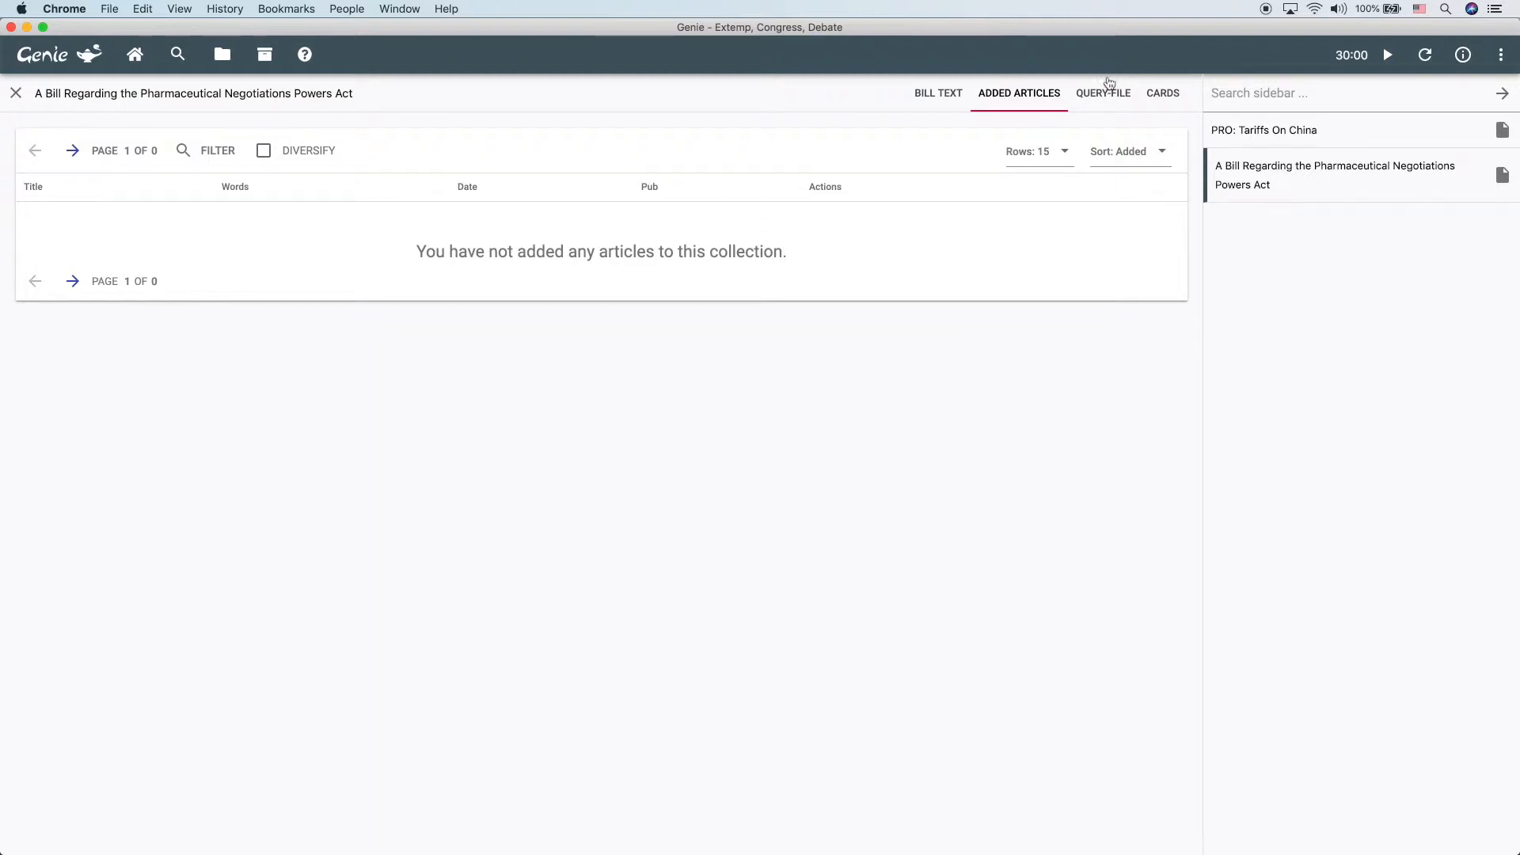
click(1102, 93)
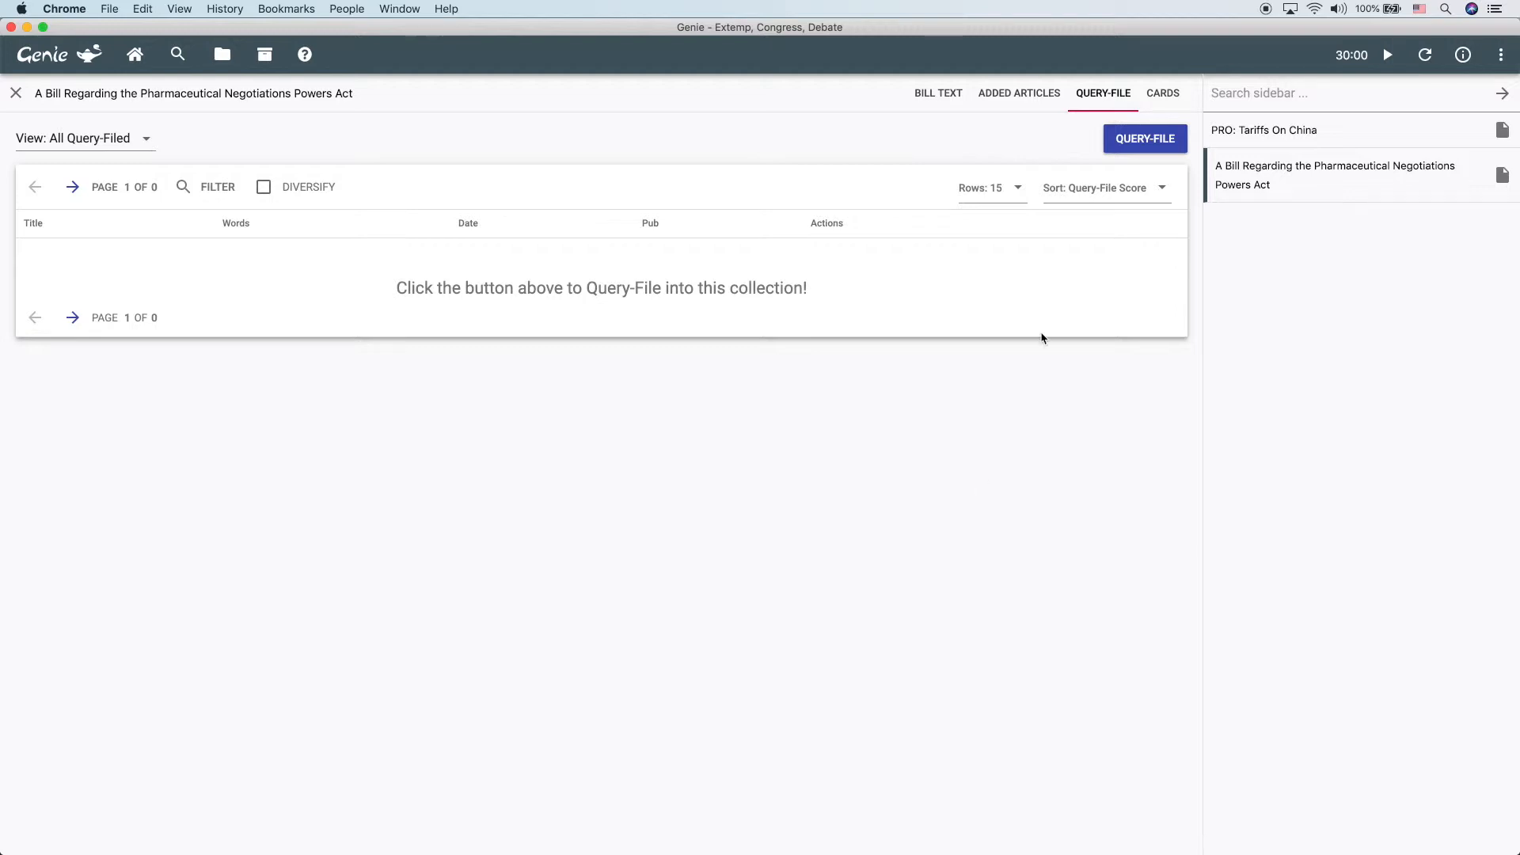
click(1162, 94)
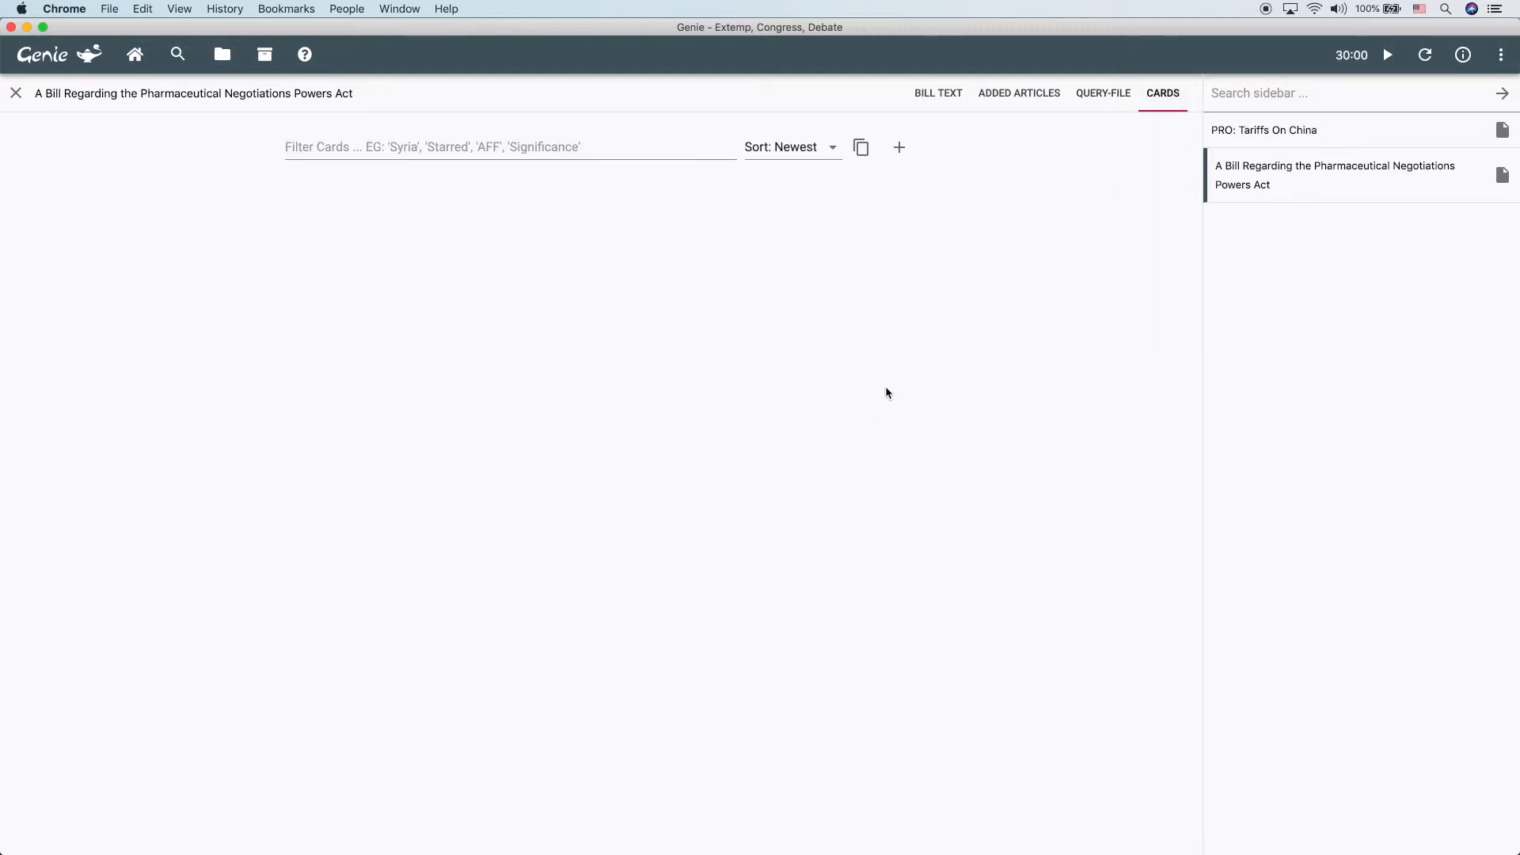
click(1018, 93)
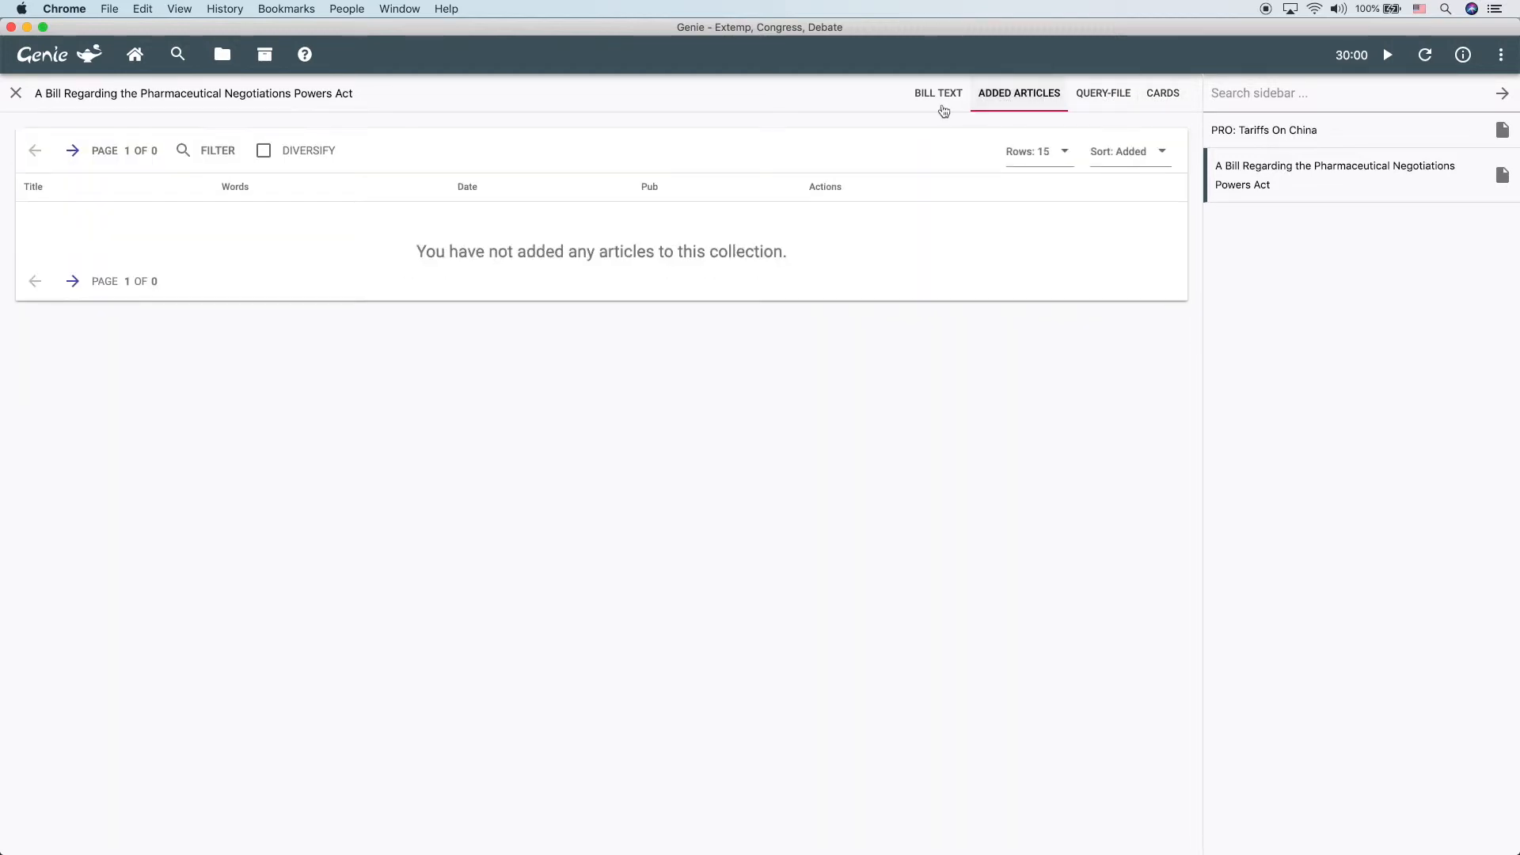
click(937, 93)
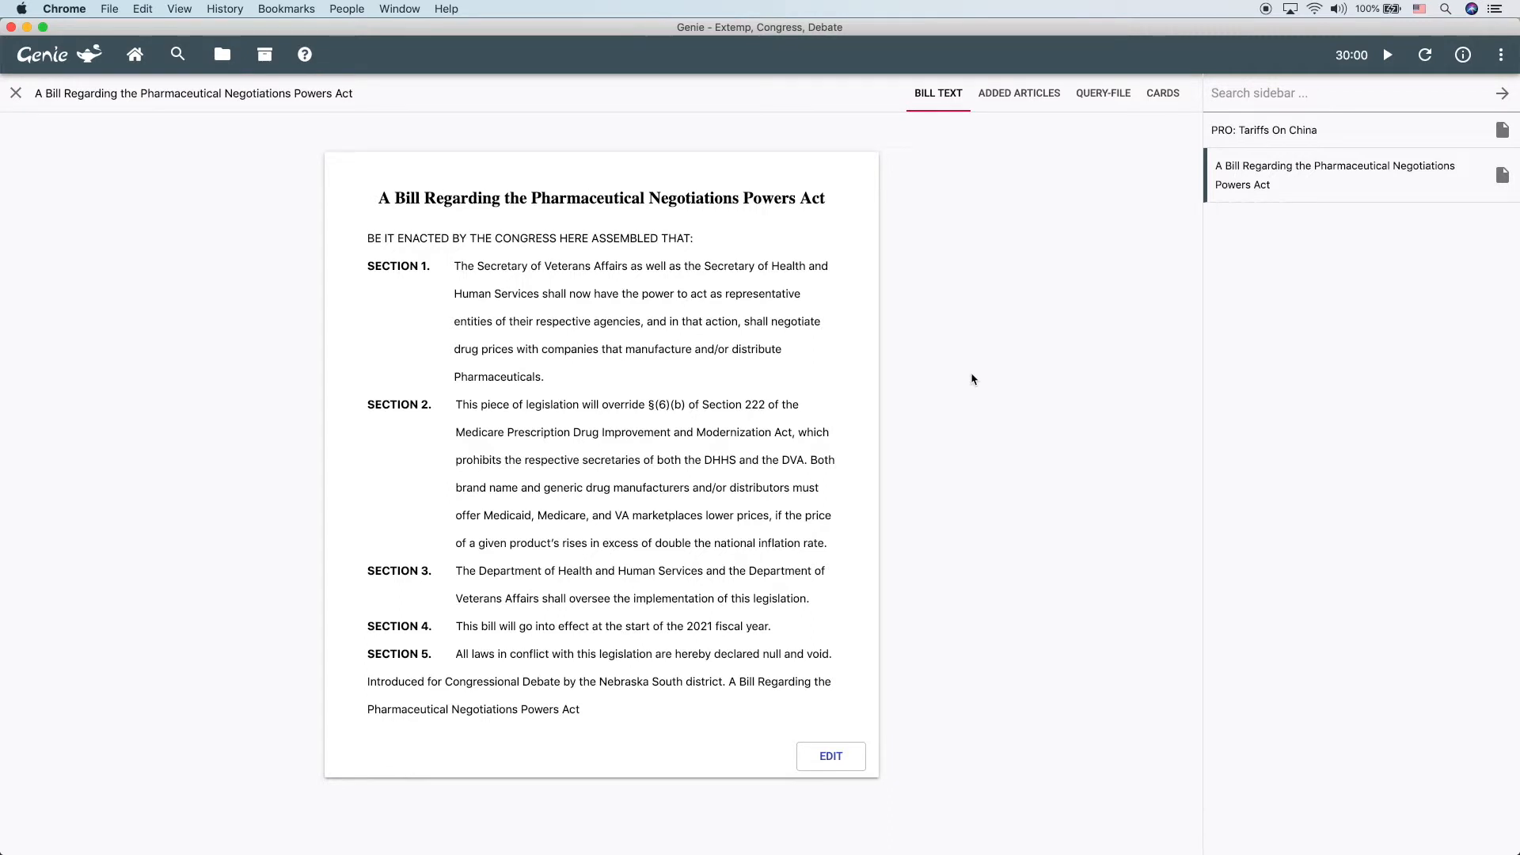
mouse_move(239, 110)
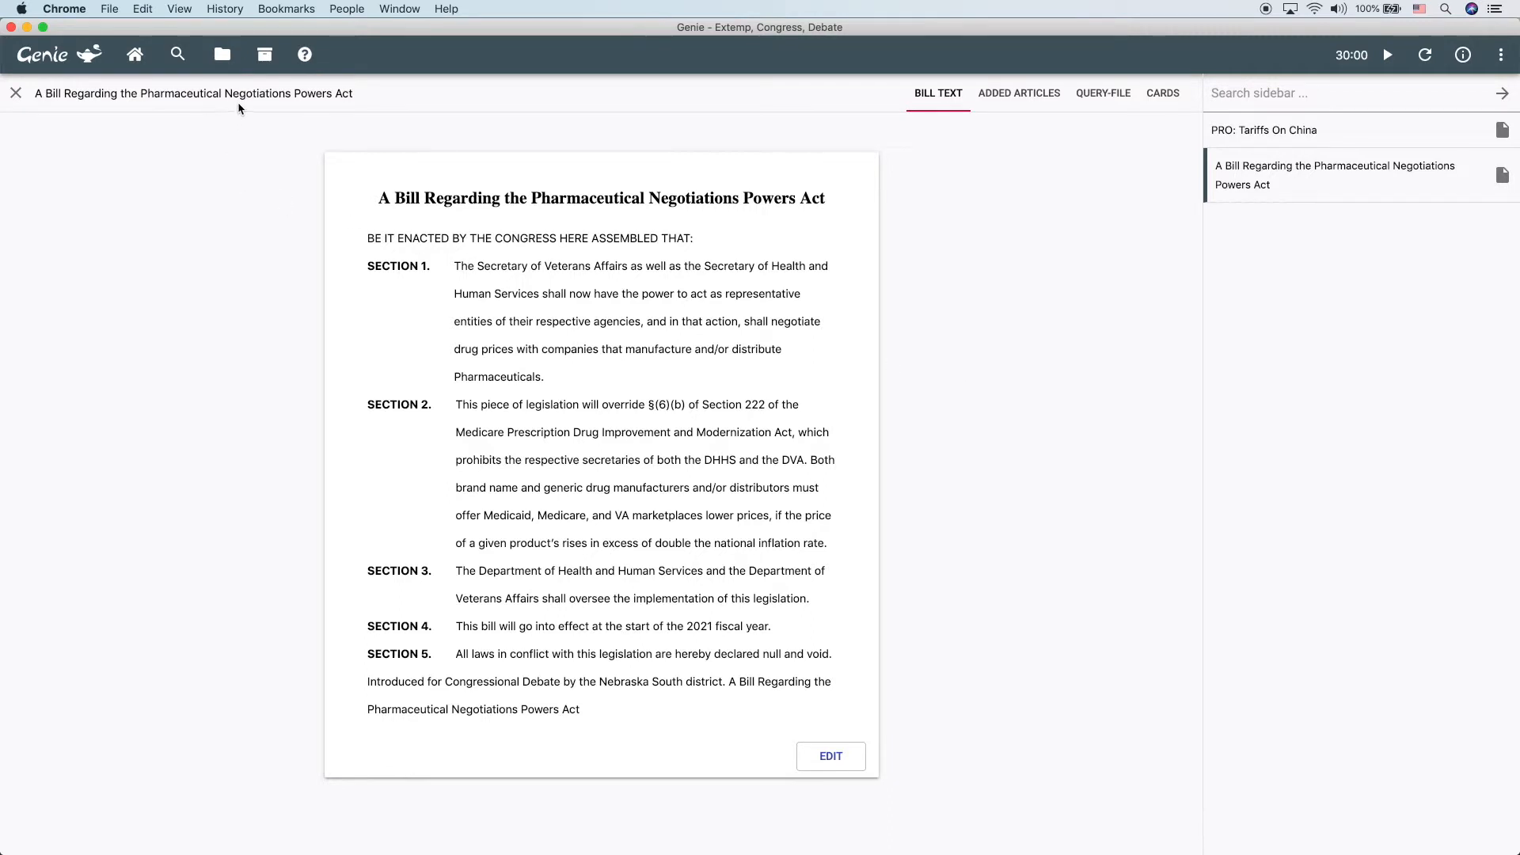
mouse_move(222, 54)
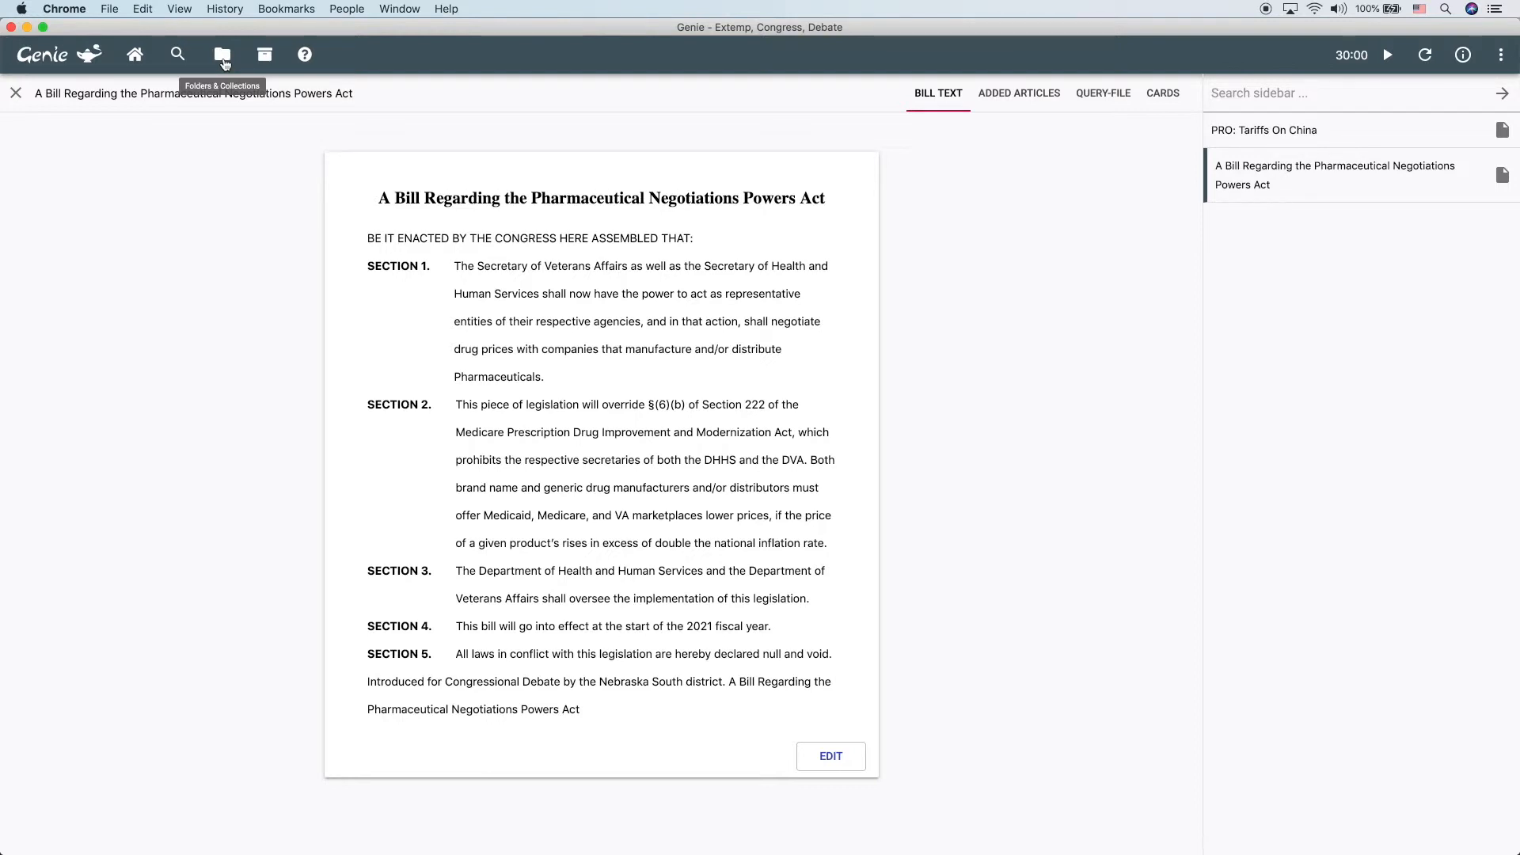
Leave the pharmaceutical bill and return to the Welcome & Autofile page.
click(135, 53)
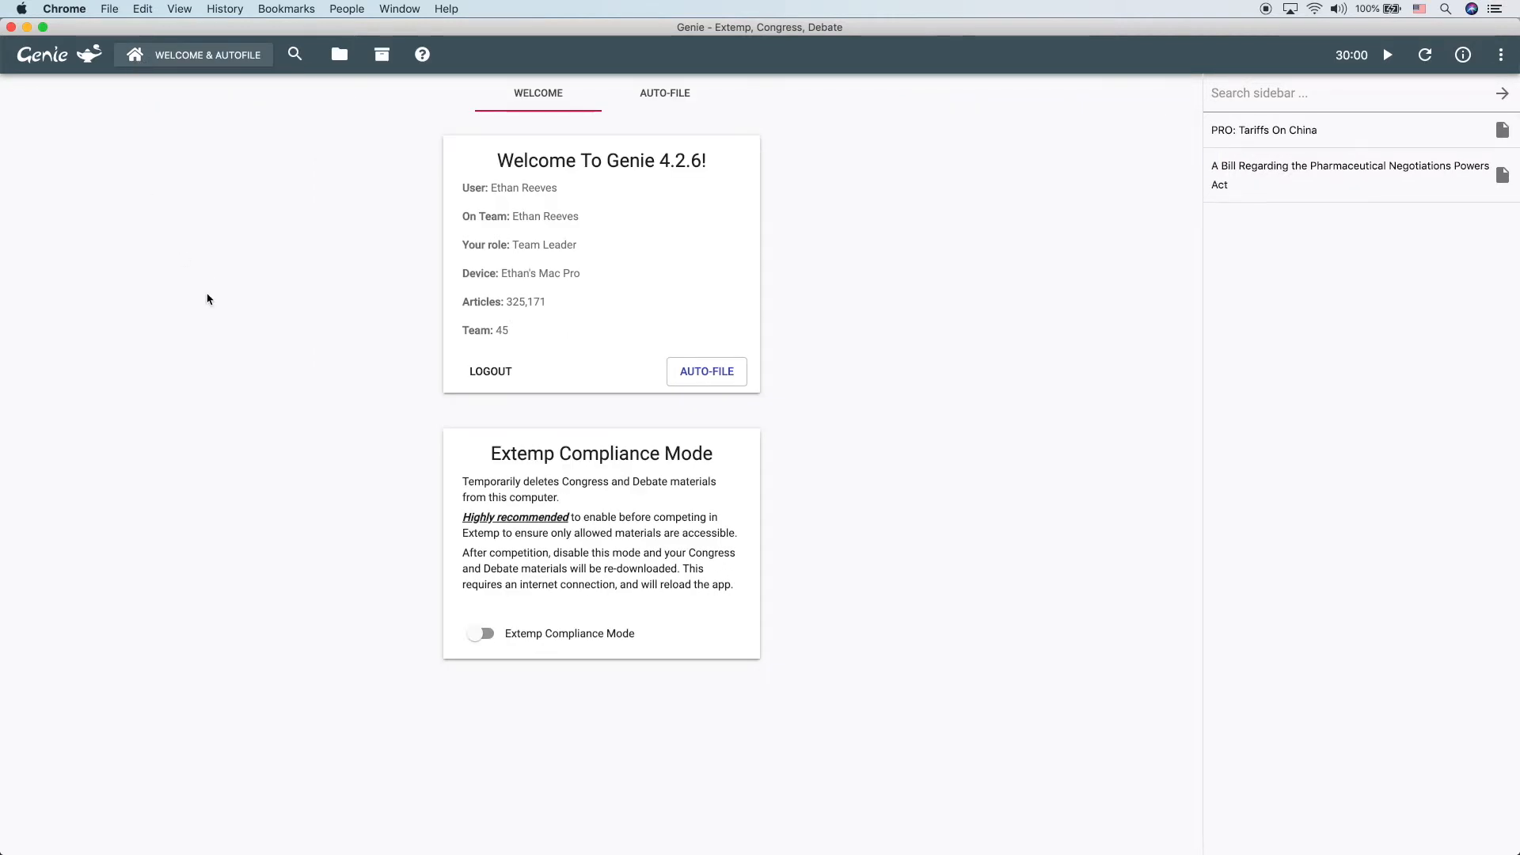
mouse_move(876, 384)
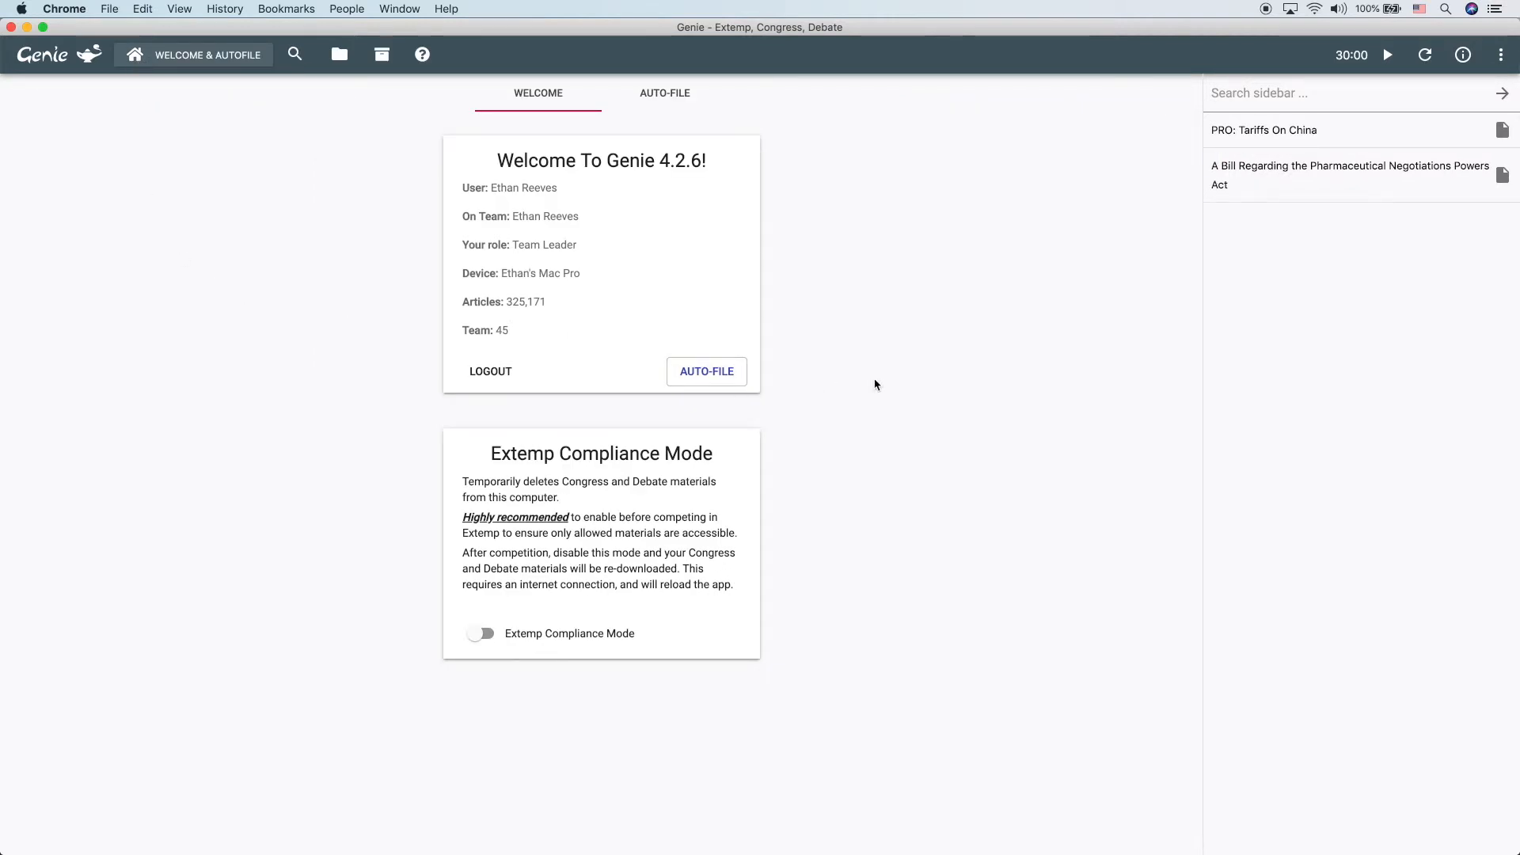
mouse_move(896, 378)
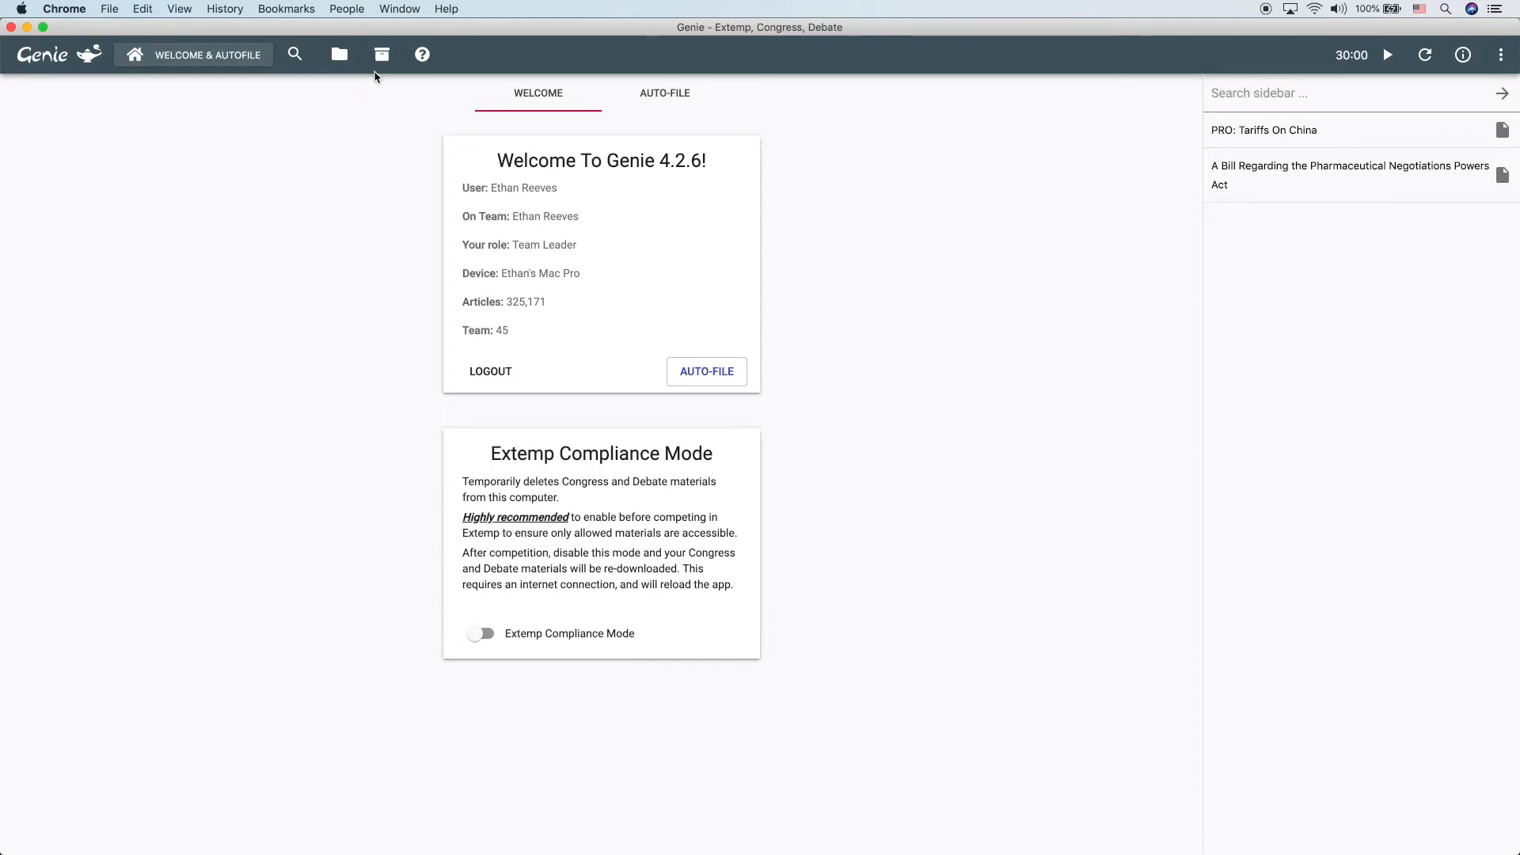
mouse_move(295, 53)
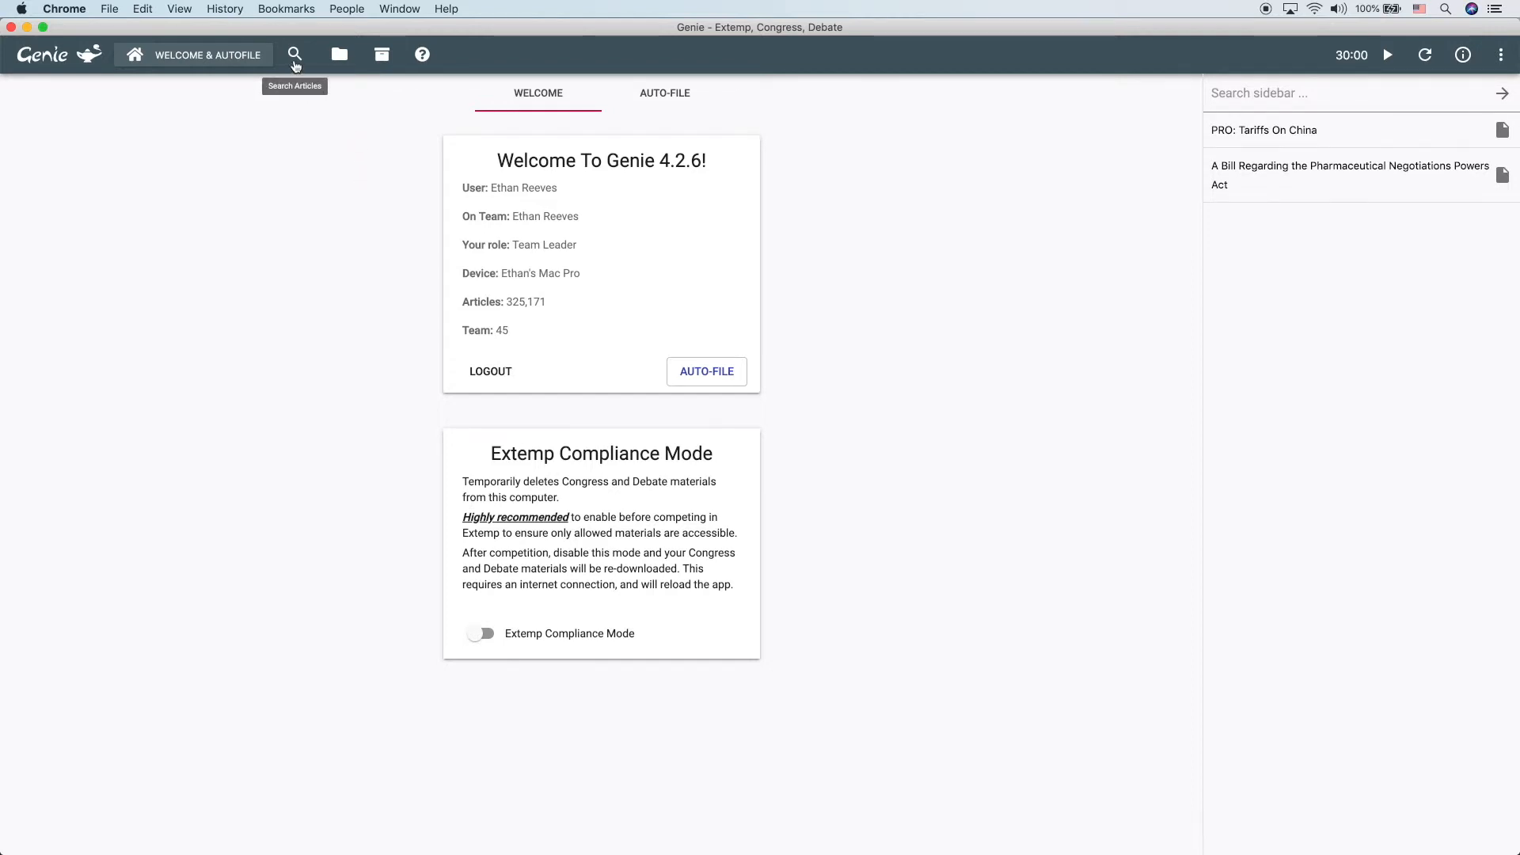
Search articles for 'tariffs china', which reports over 5000 results needing a narrower query.
click(294, 54)
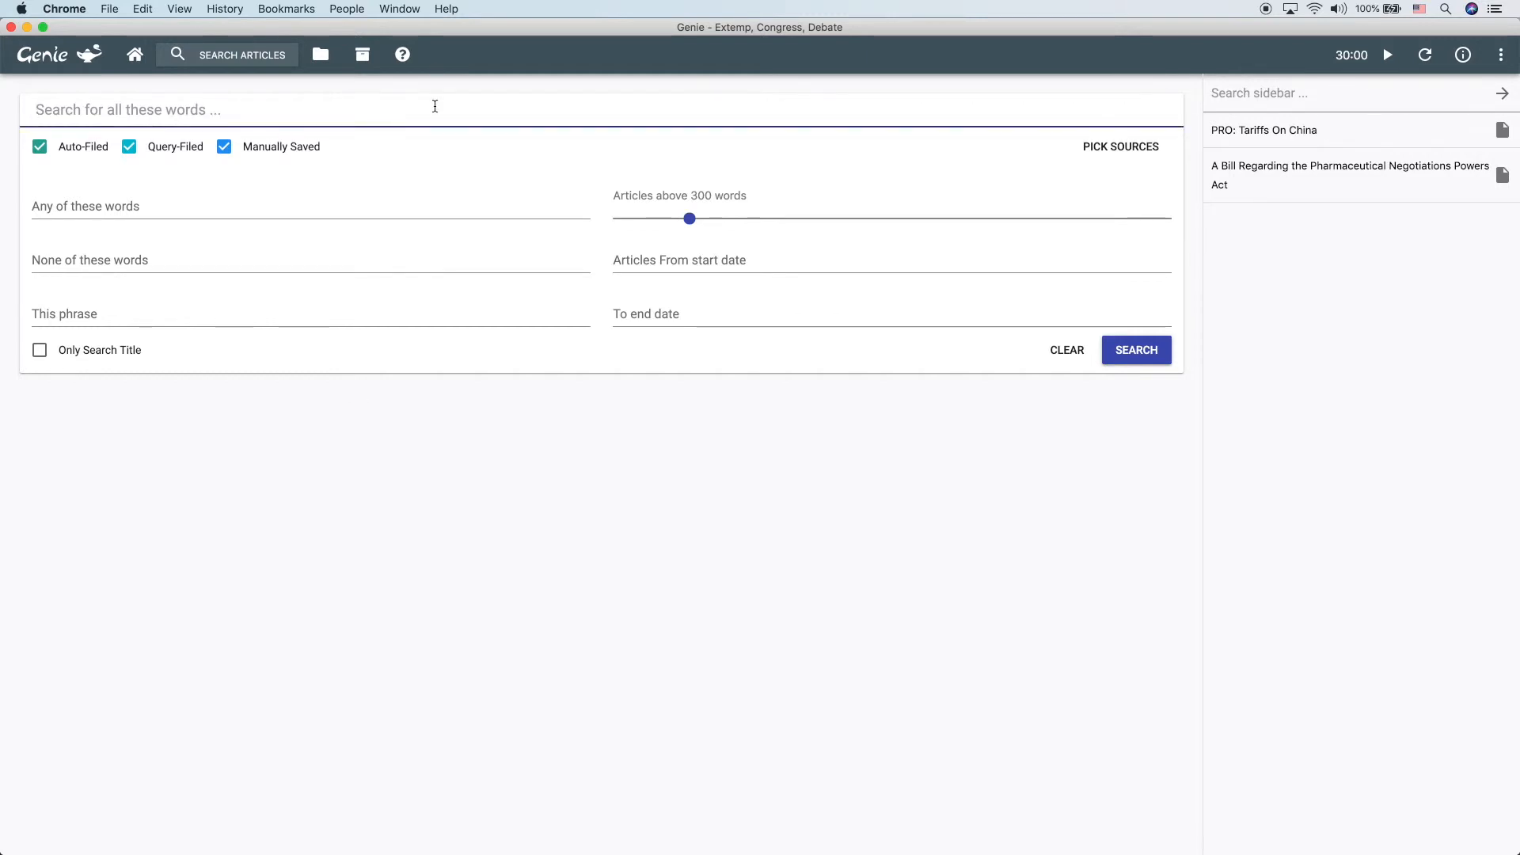
text(tariffs china)
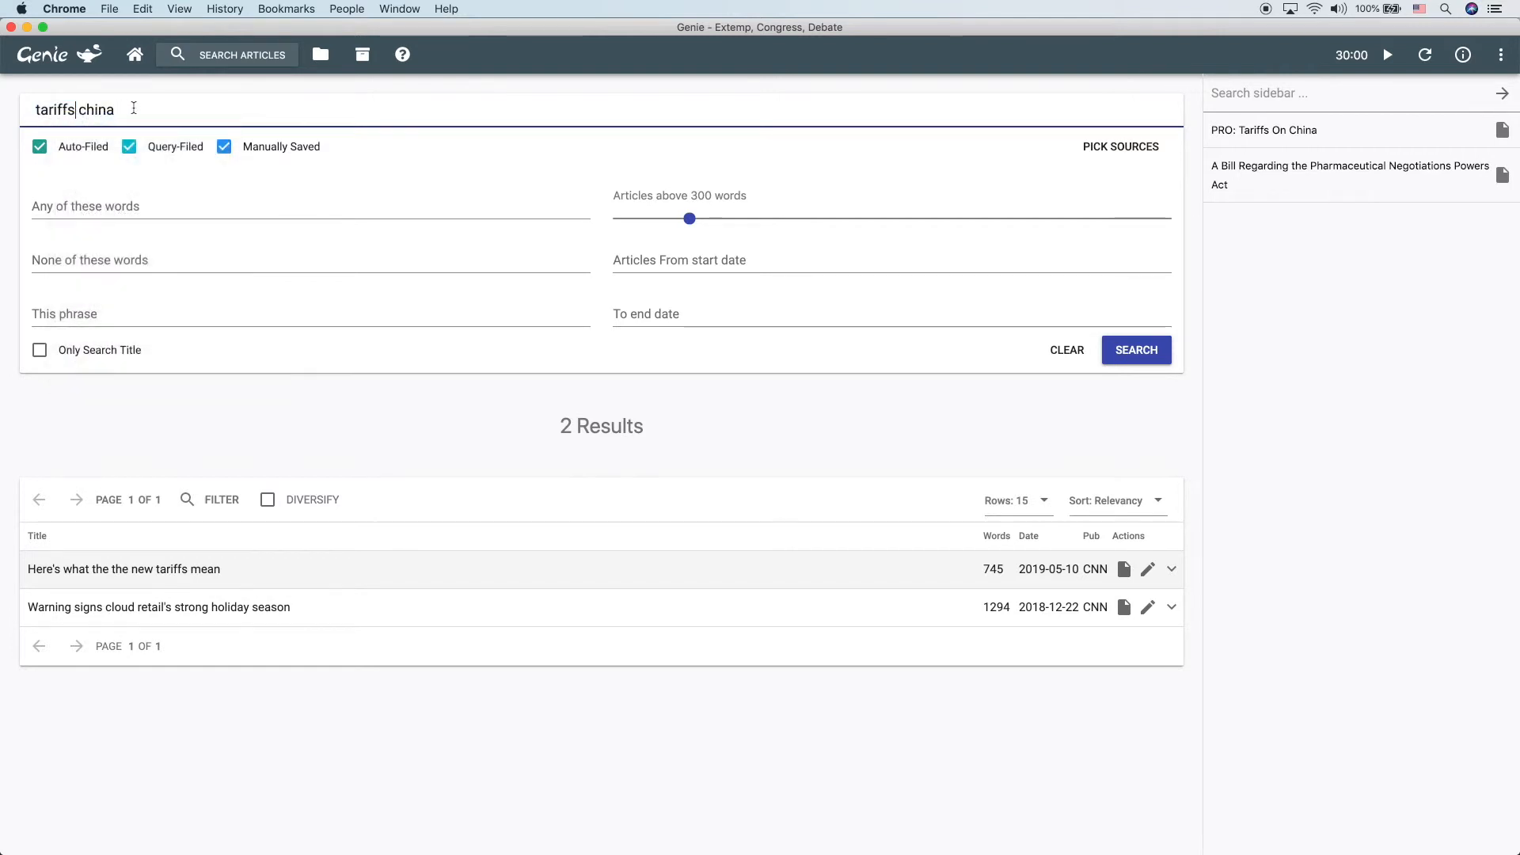
click(1135, 350)
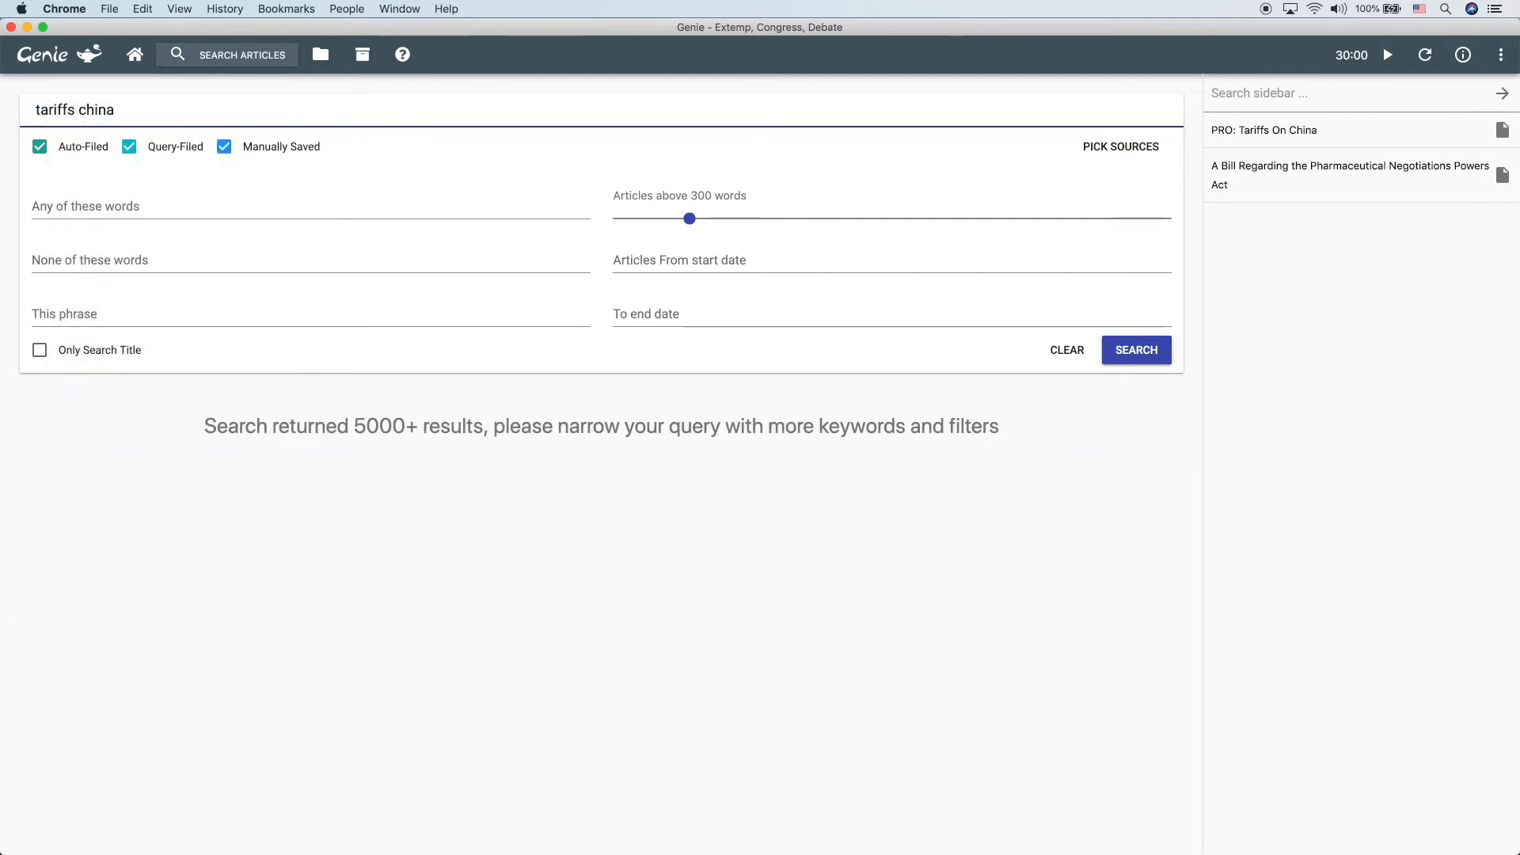
double_click(380, 426)
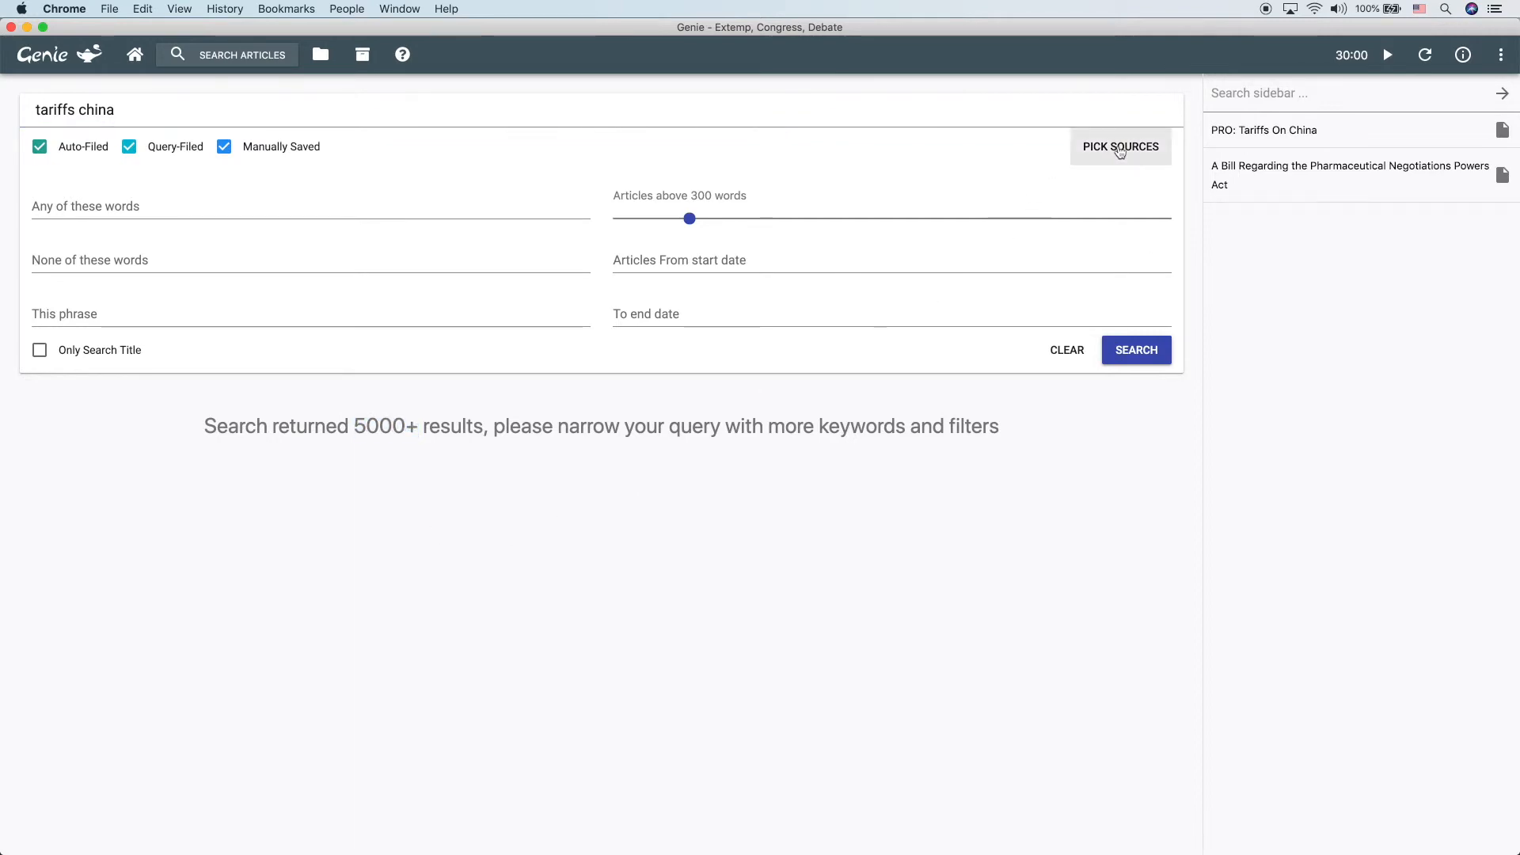
Restrict the search to chosen think-tank sources and rerun it, giving 587 results.
click(1120, 146)
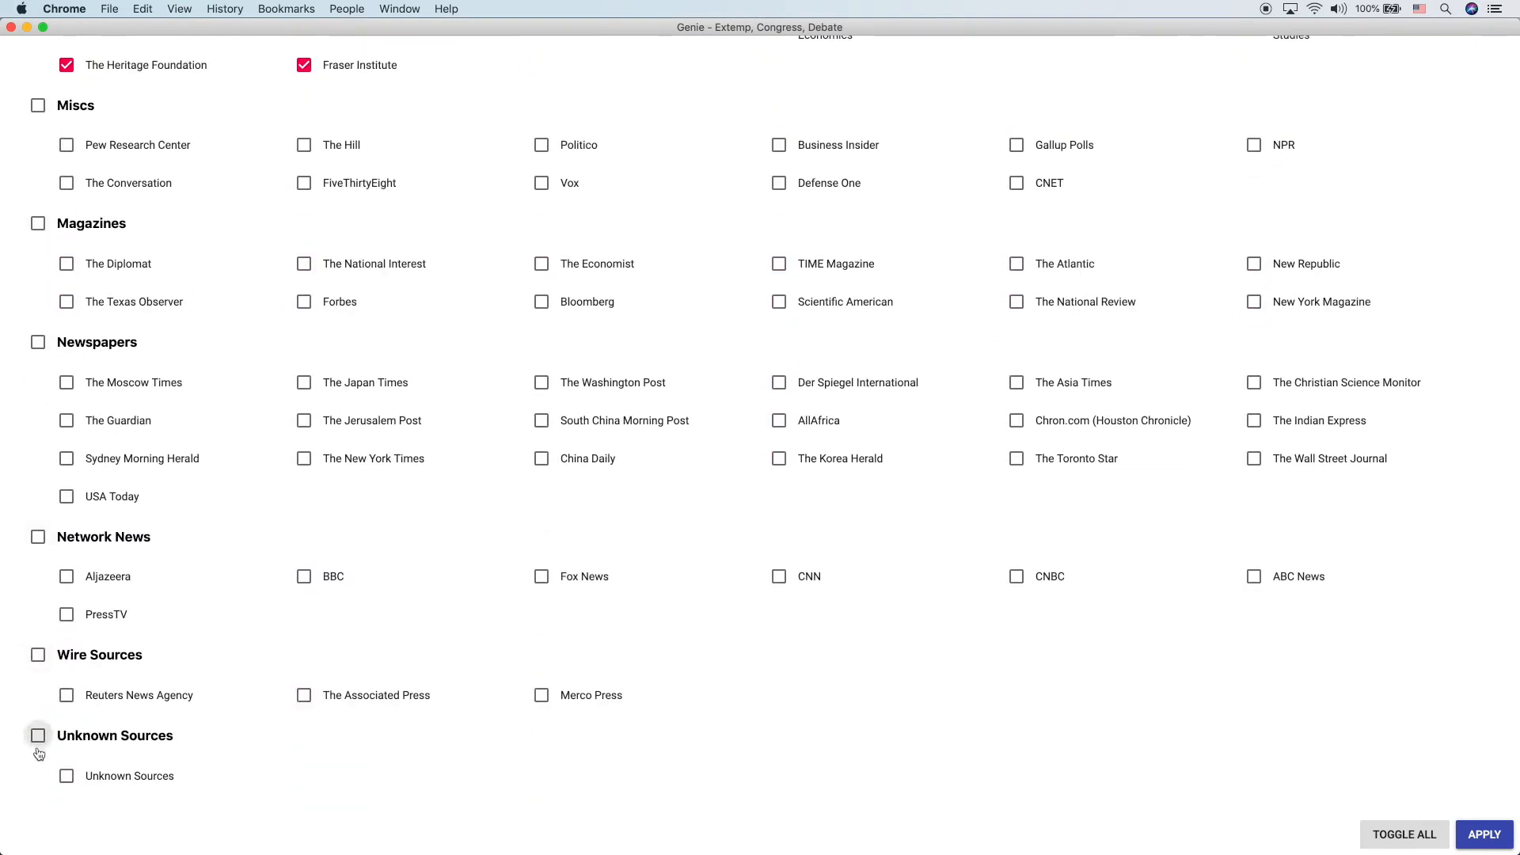
click(1481, 834)
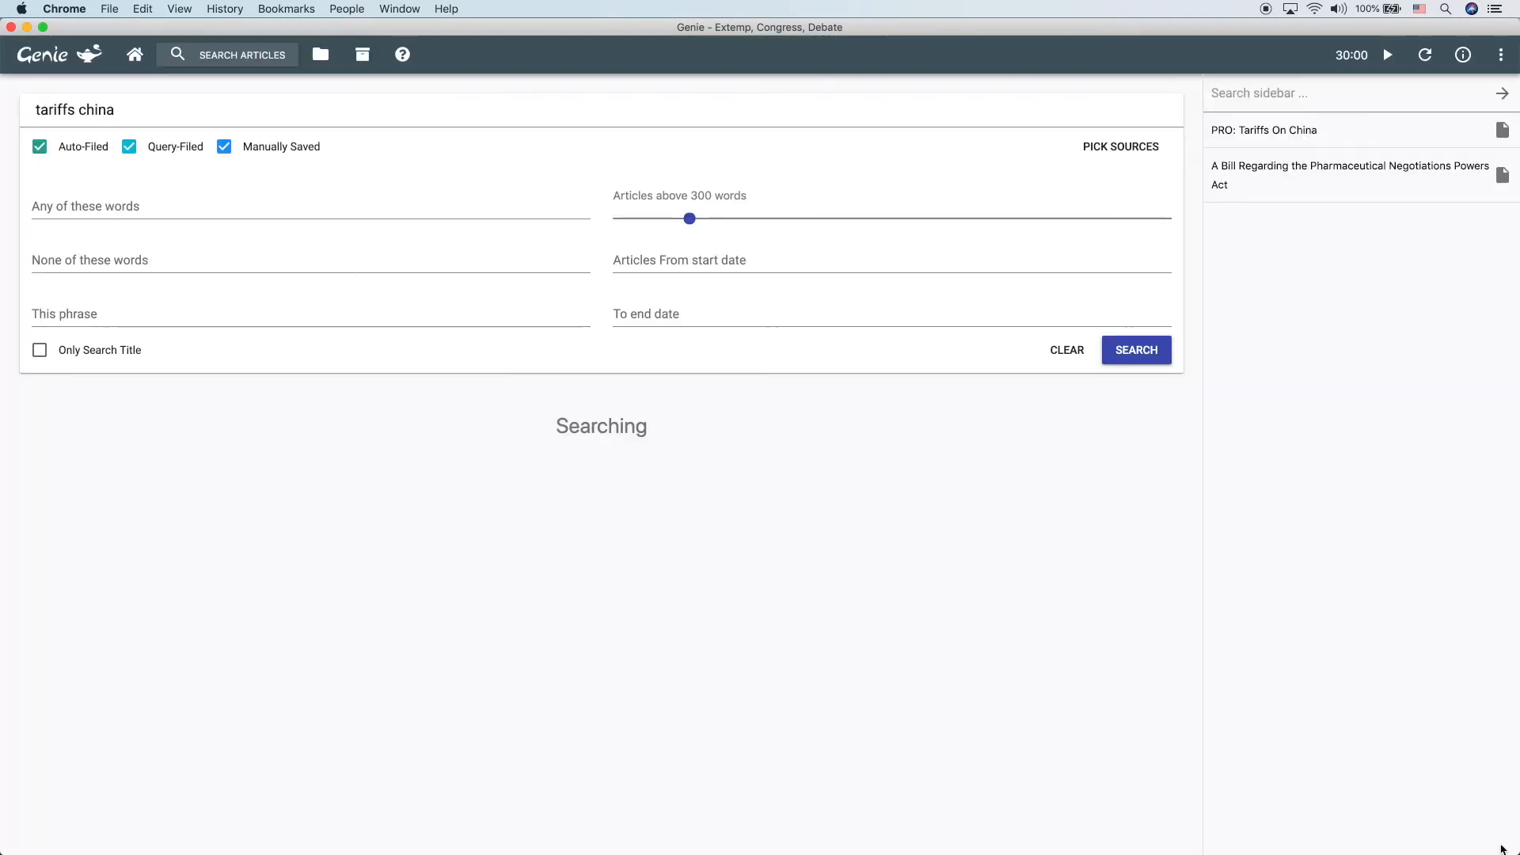
click(1135, 348)
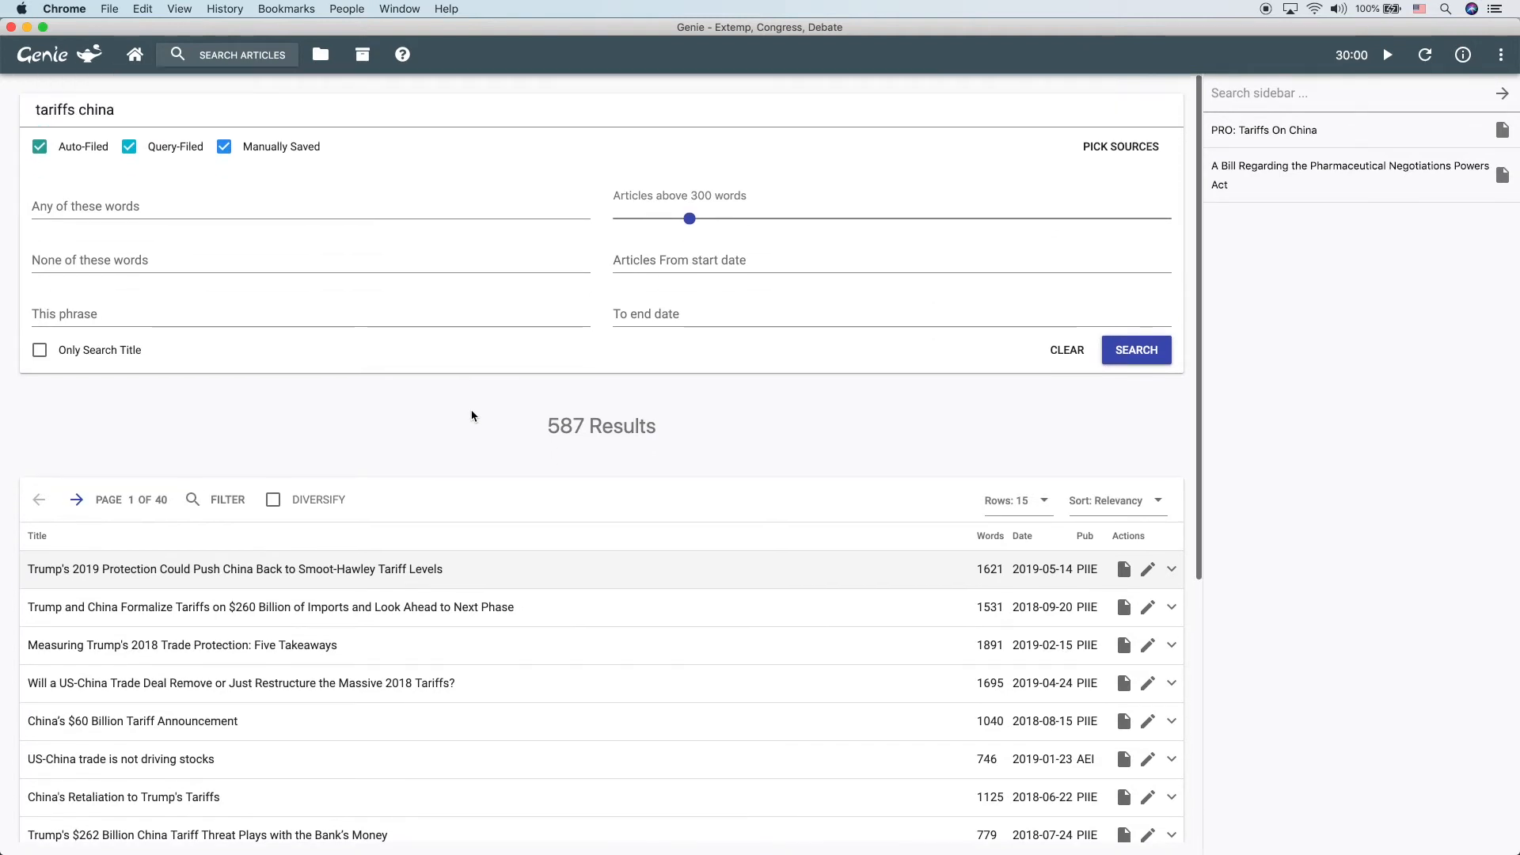
mouse_move(493, 515)
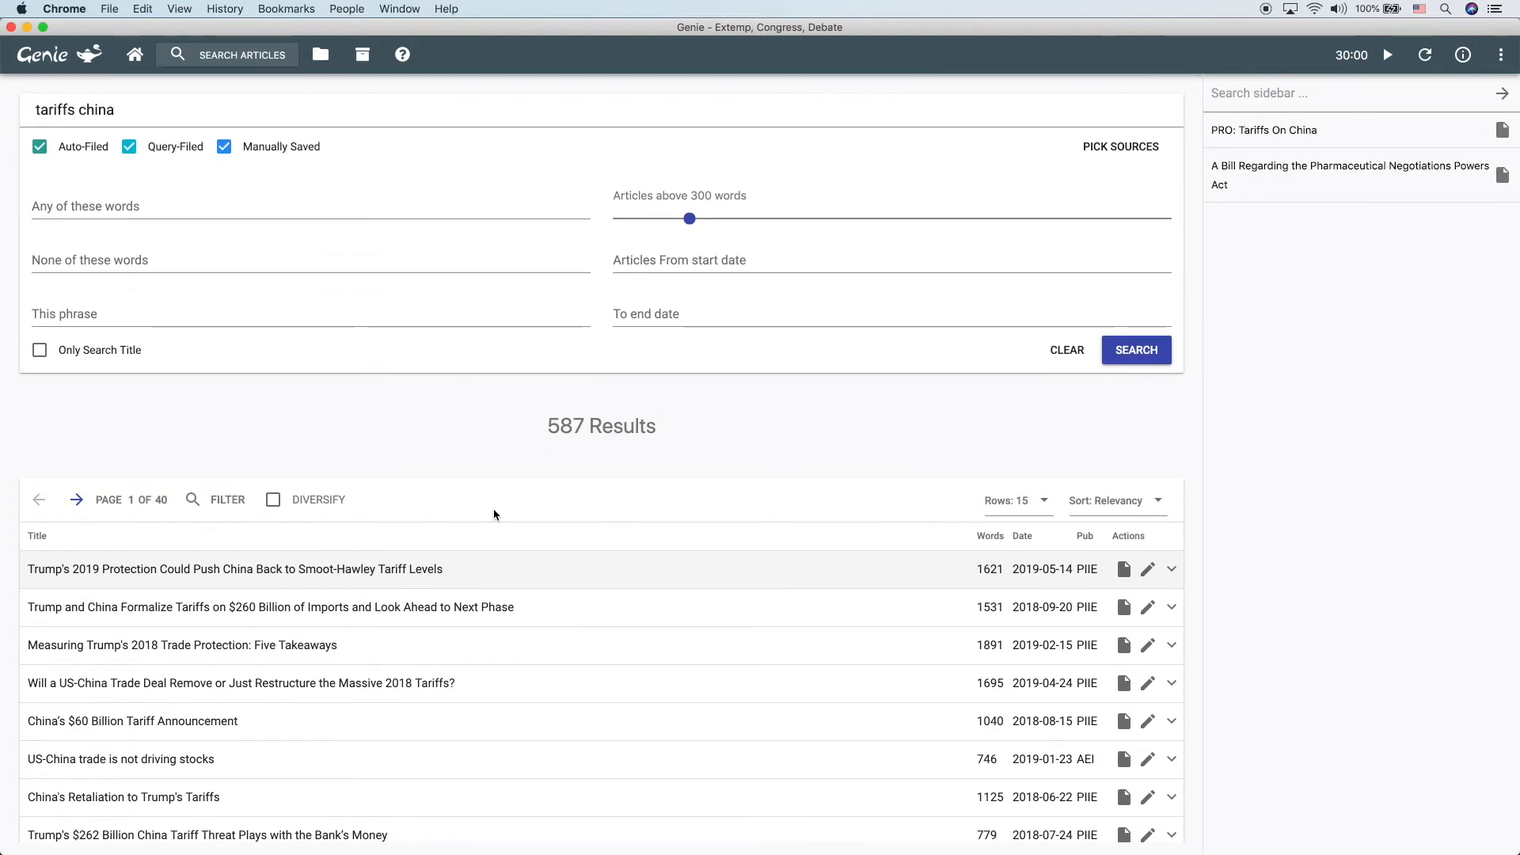
mouse_move(1124, 569)
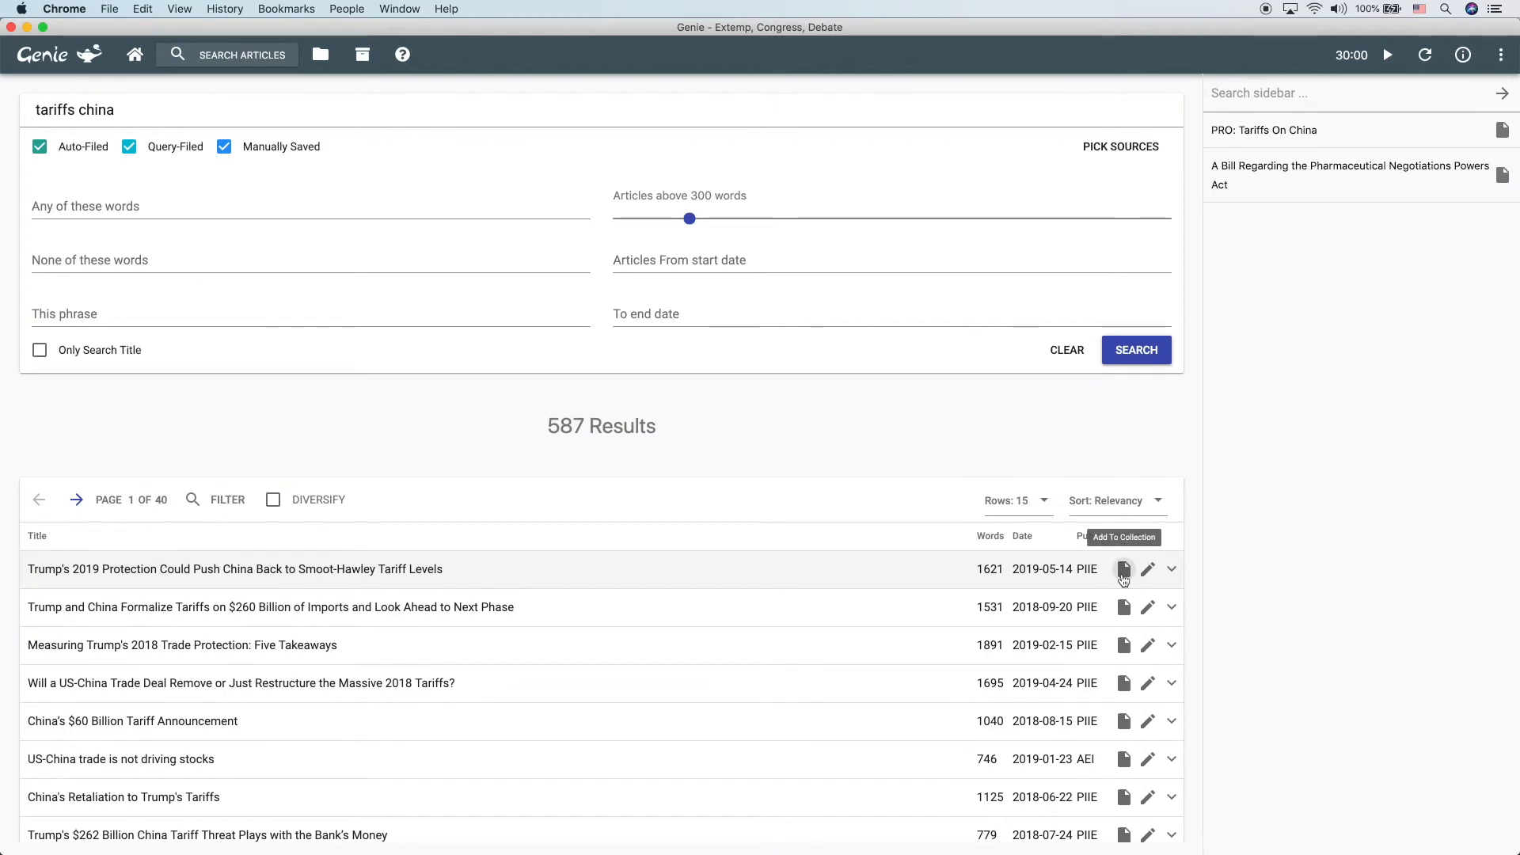
Add the top Smoot-Hawley tariff levels result to the Debate 'PRO: Tariffs On China' collection.
click(1124, 568)
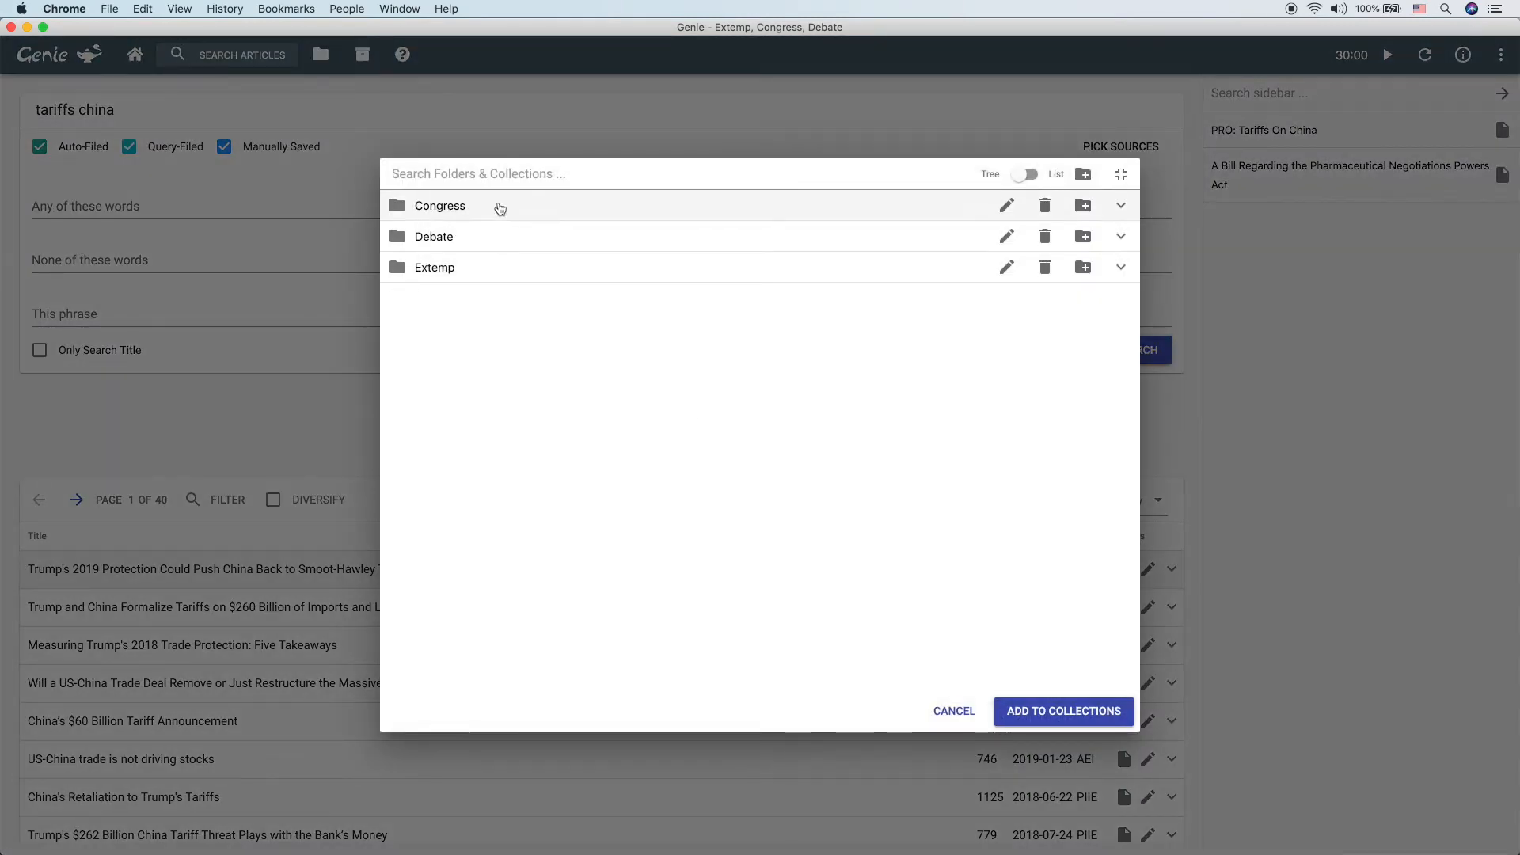
click(1120, 236)
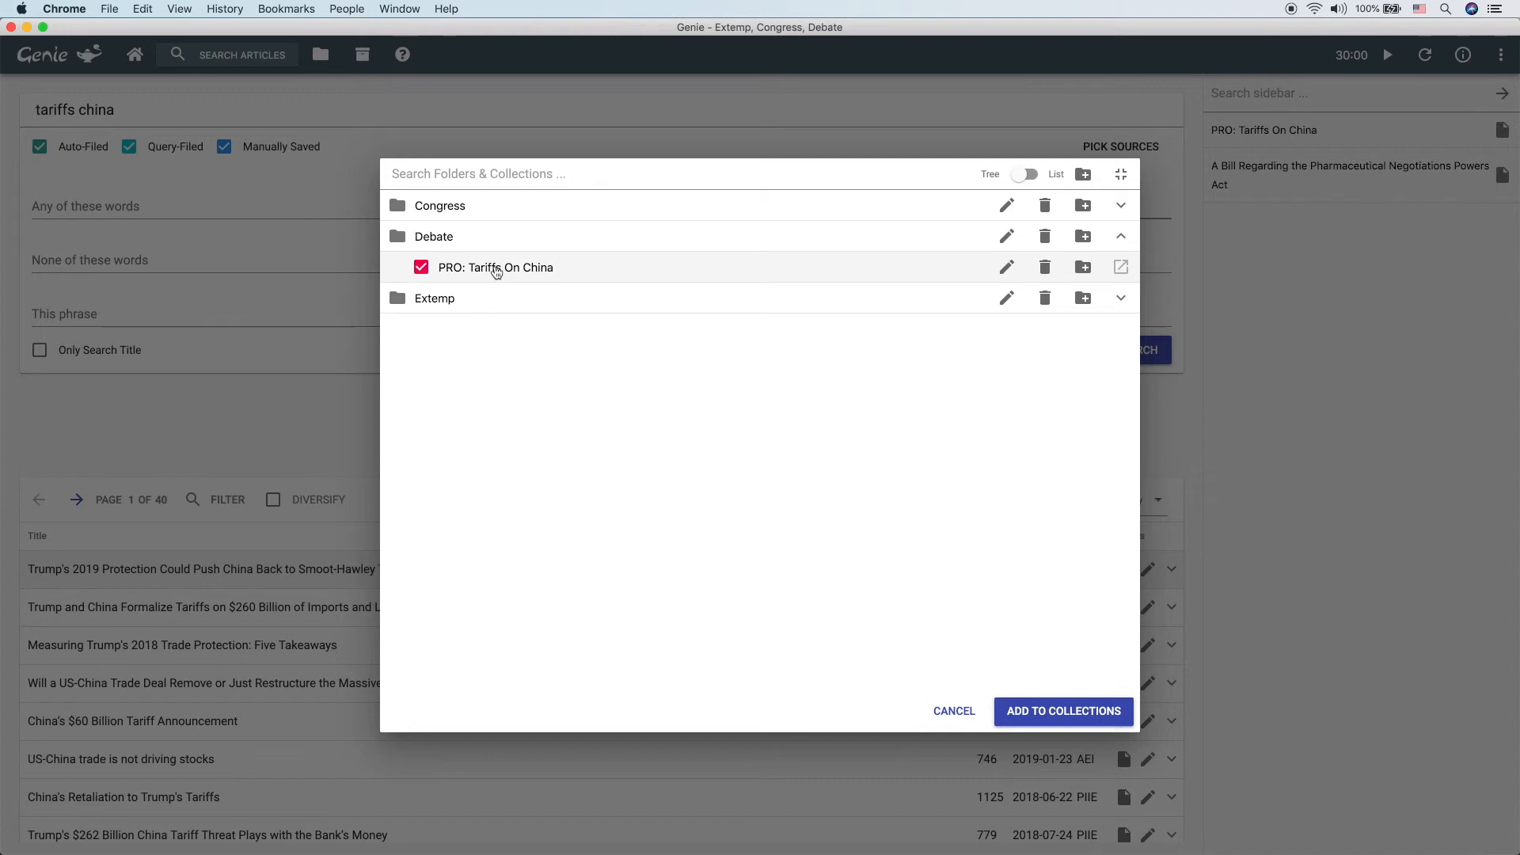
click(1062, 711)
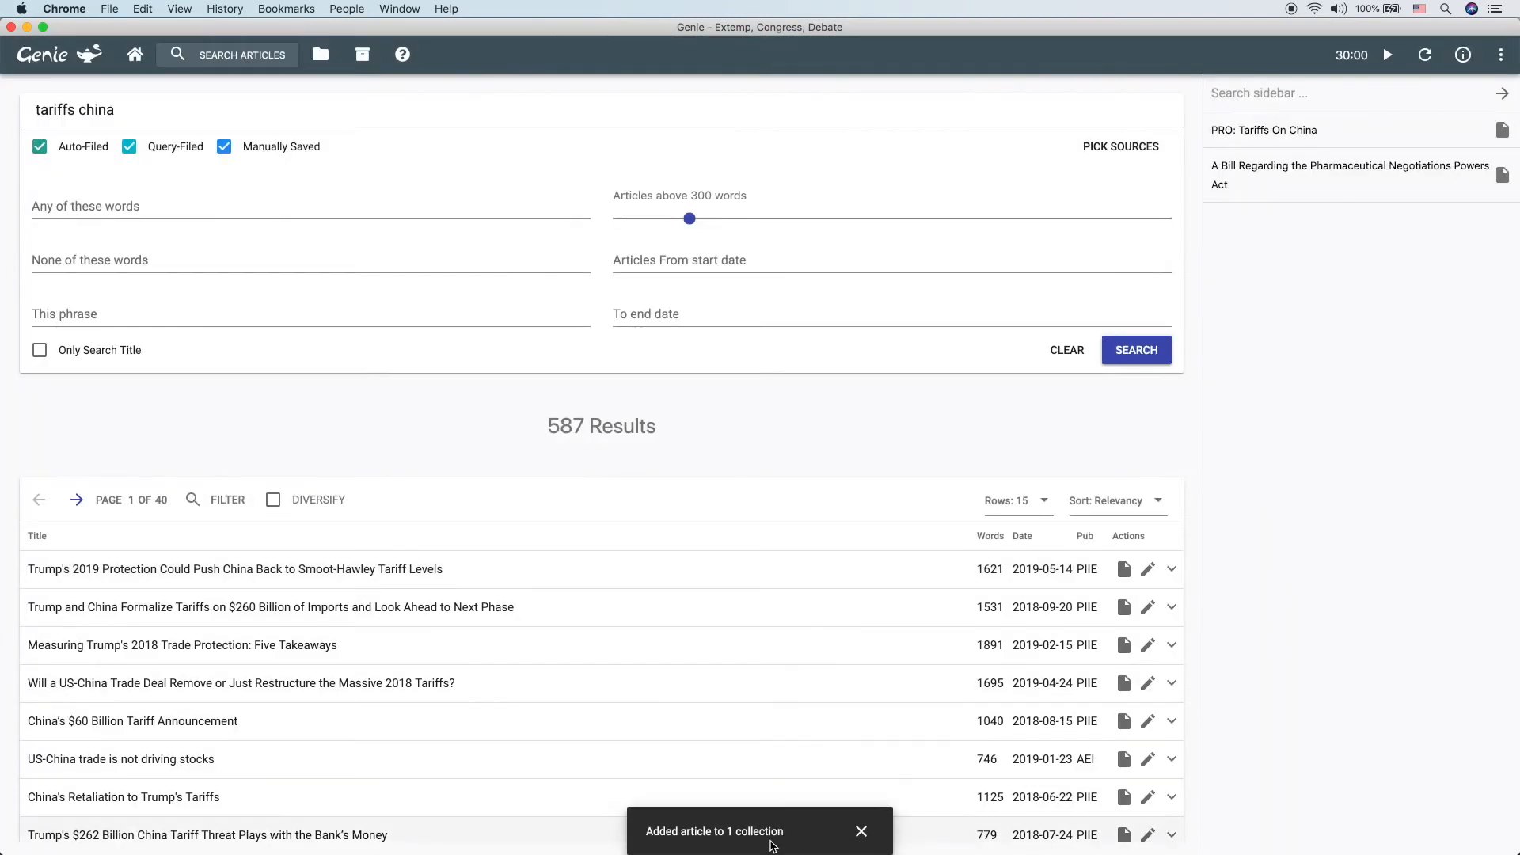
mouse_move(1257, 135)
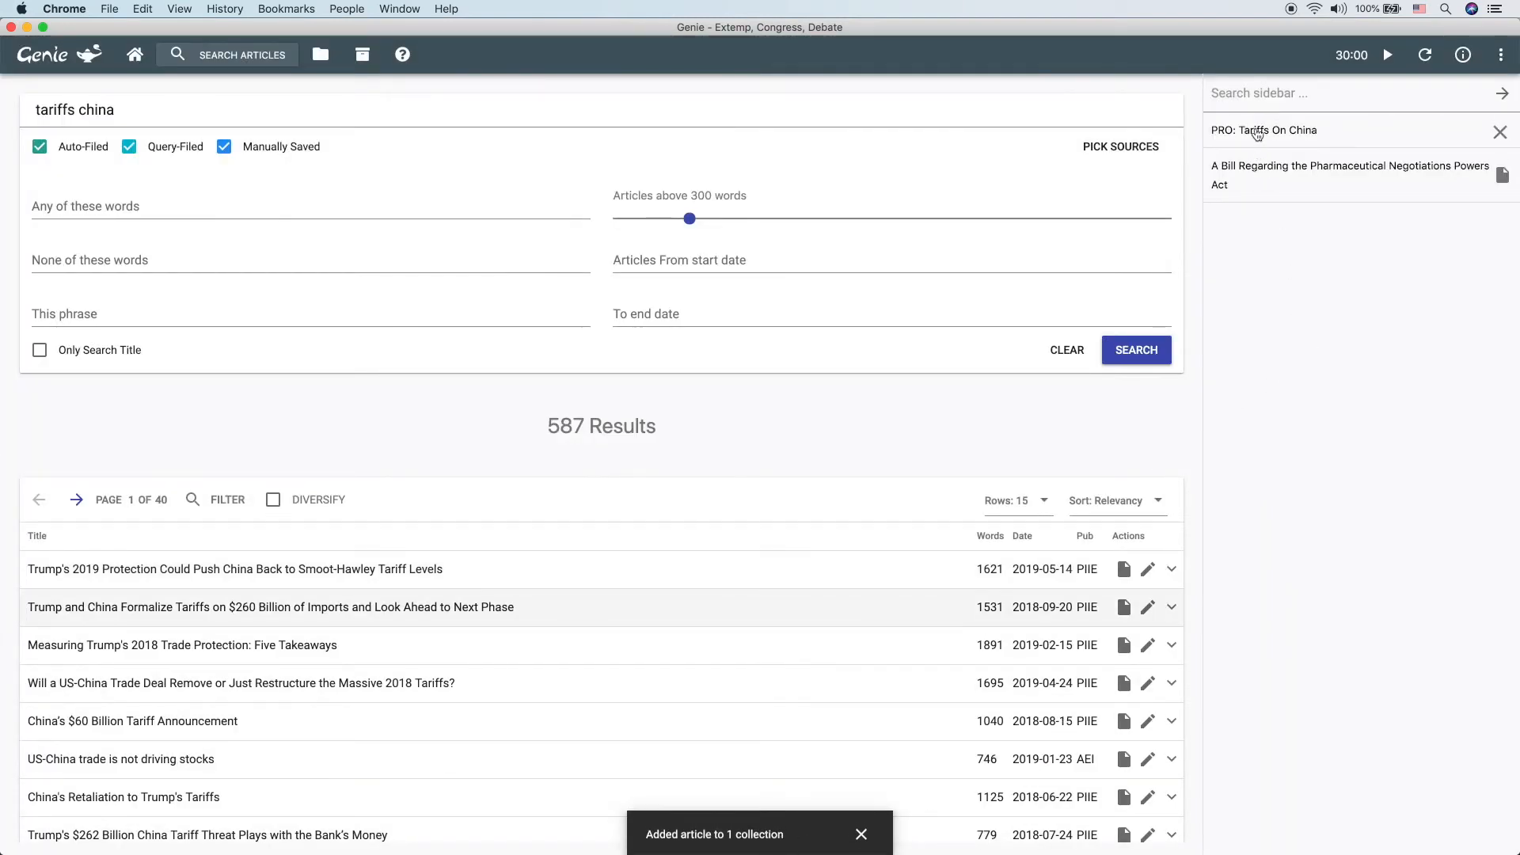
Check the collection's Added Articles for the Smoot-Hawley article, then go back to the search results.
click(1263, 130)
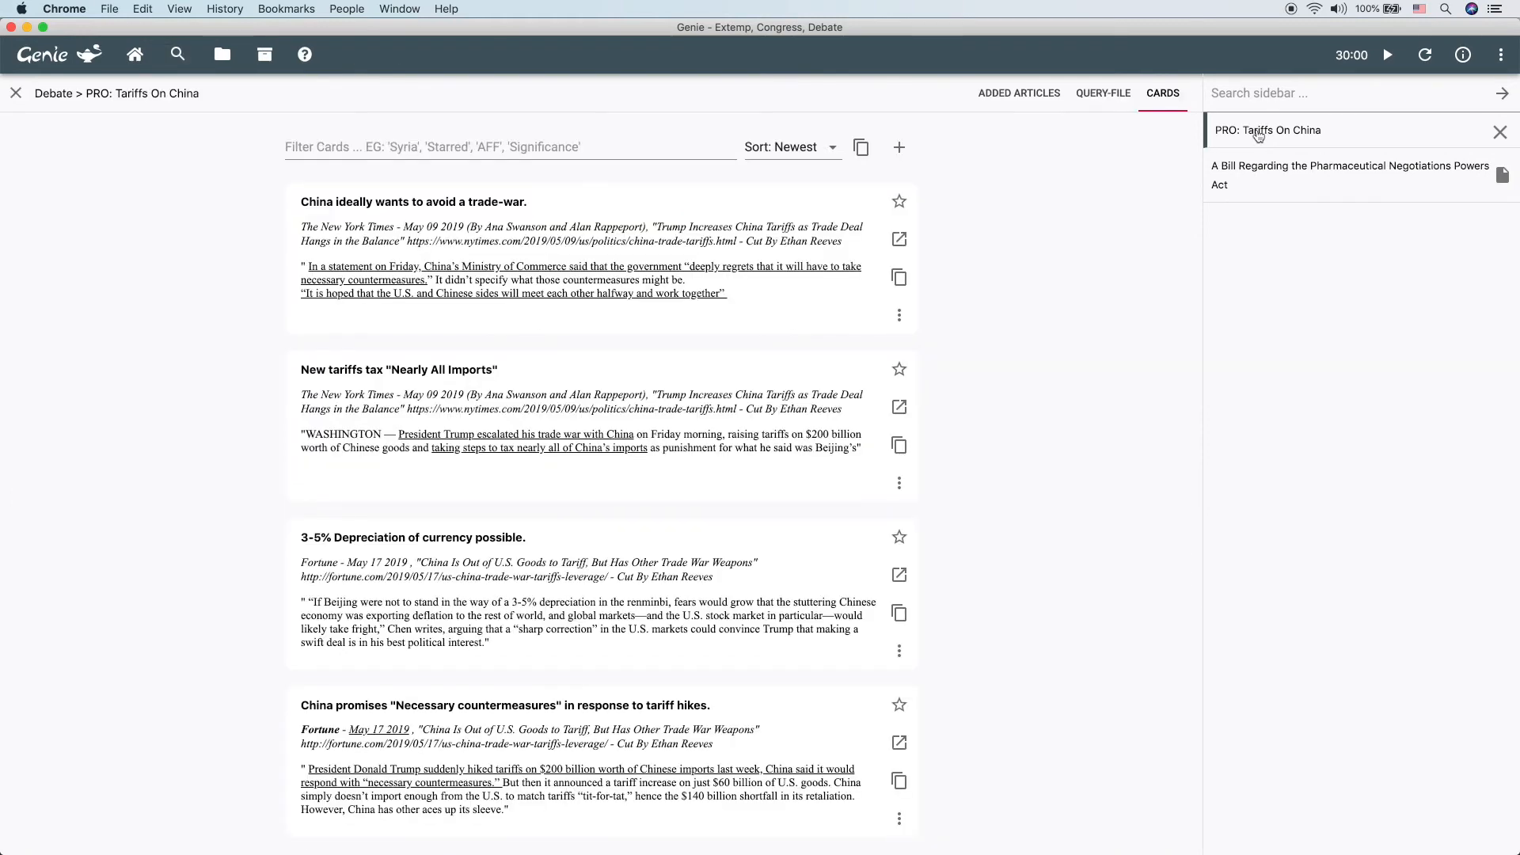
click(1018, 93)
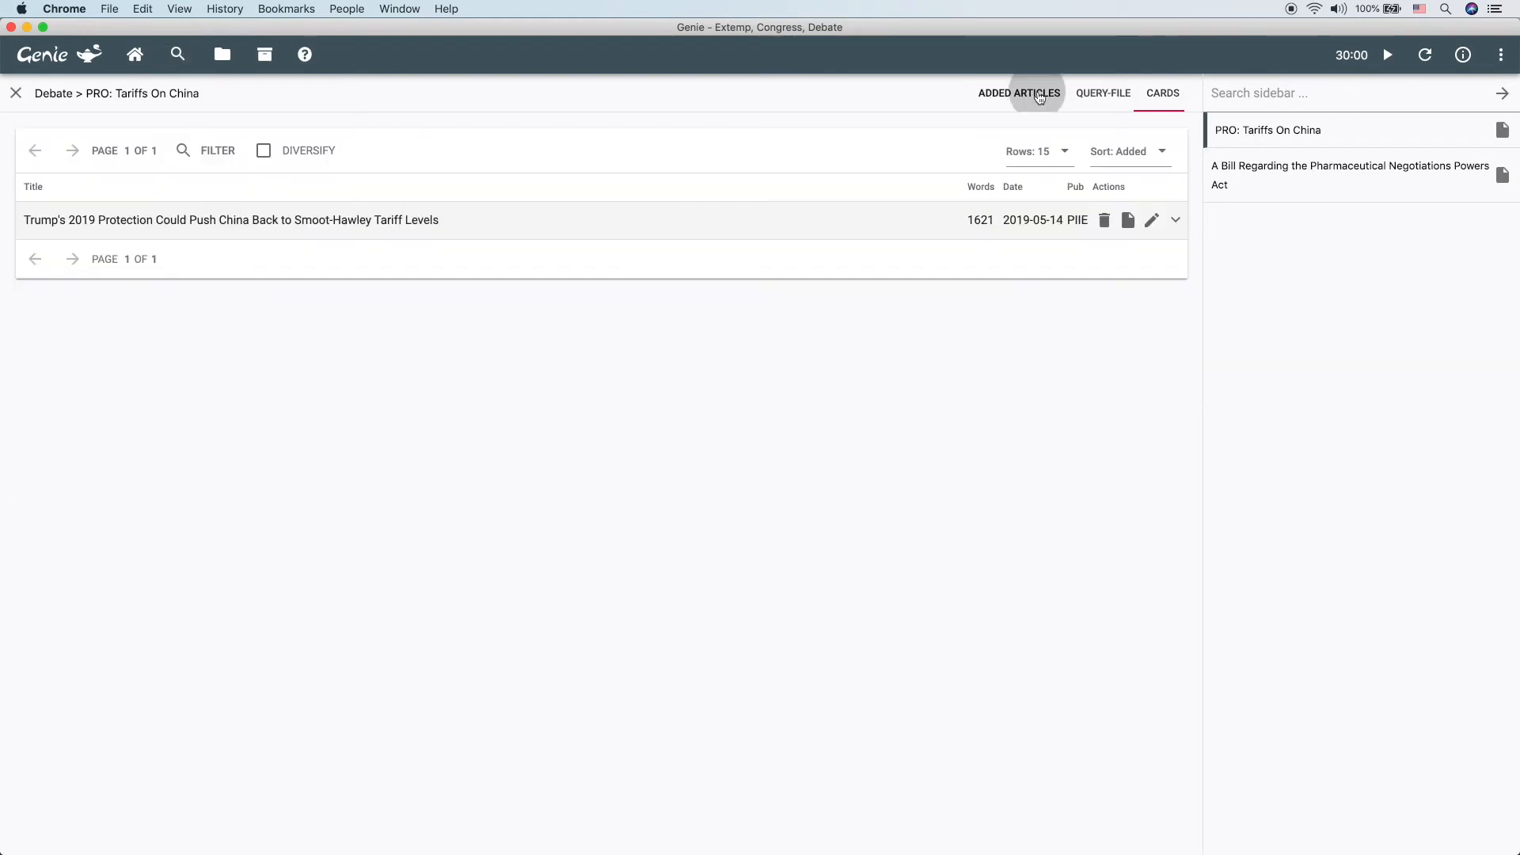
click(1018, 93)
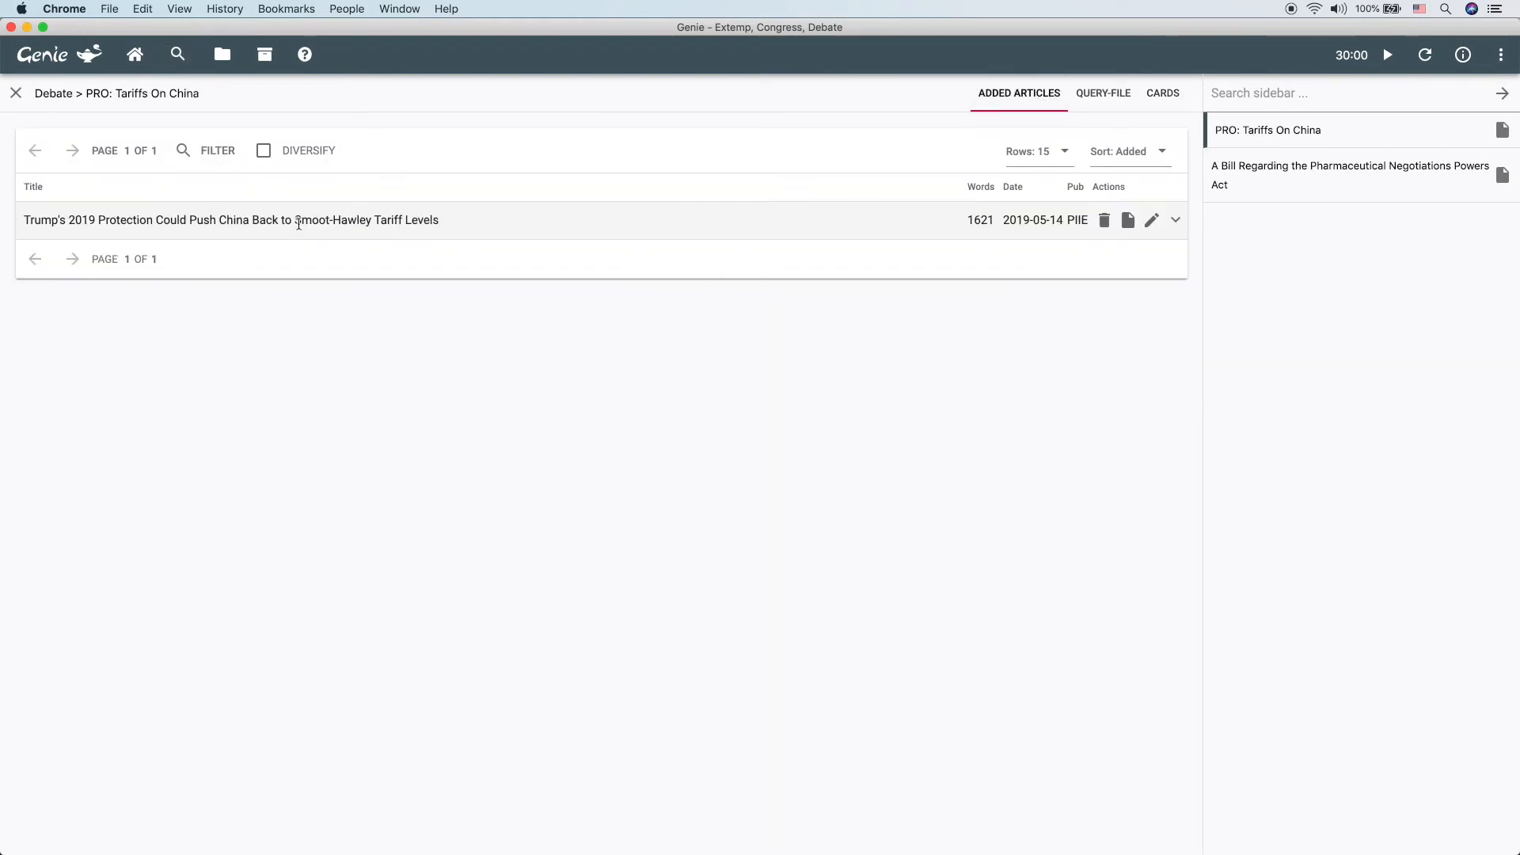
click(229, 221)
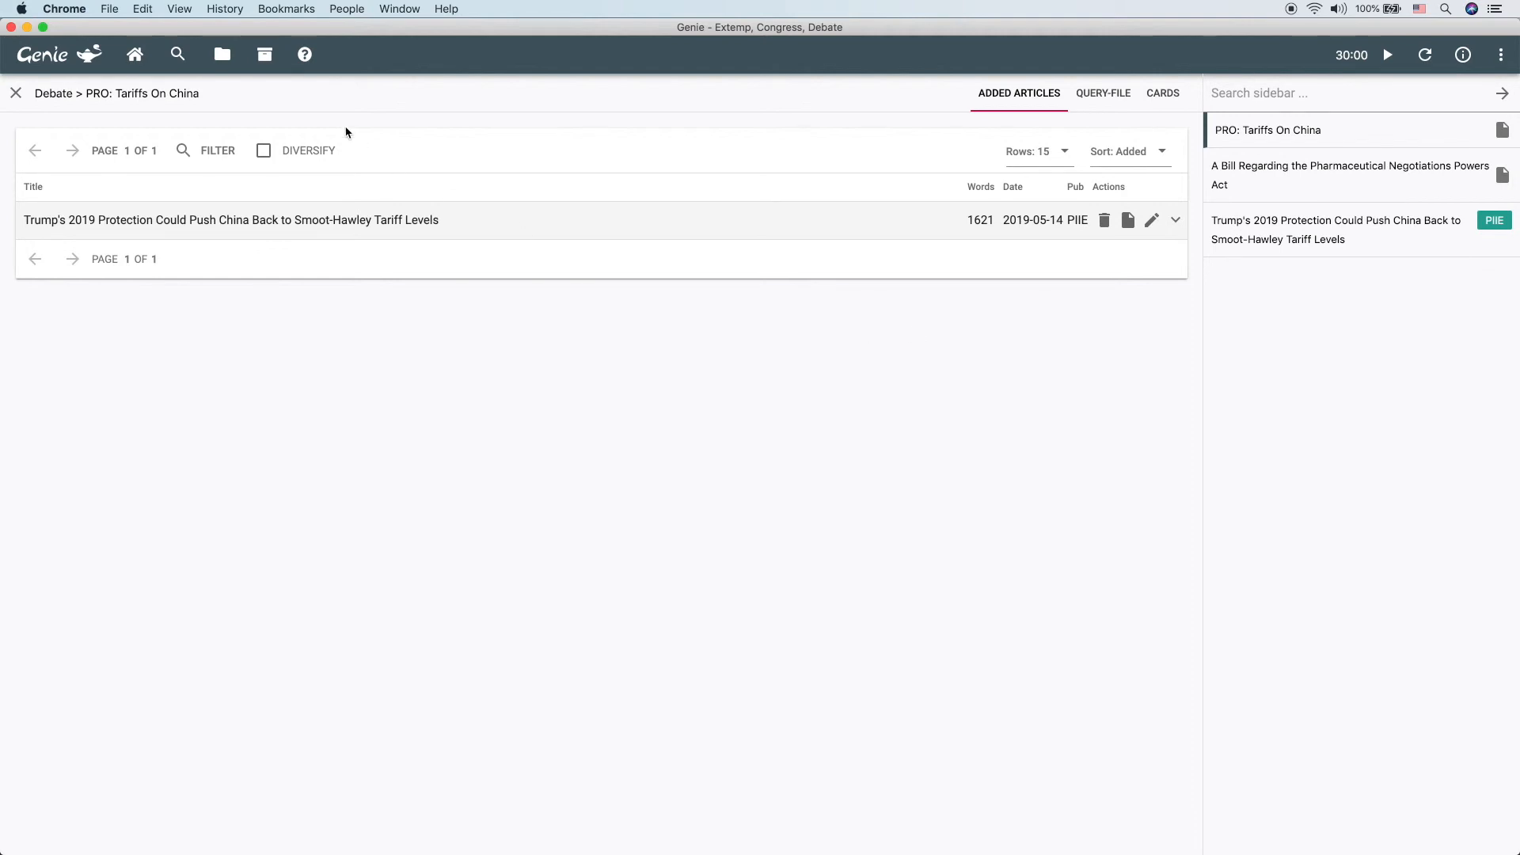
click(176, 54)
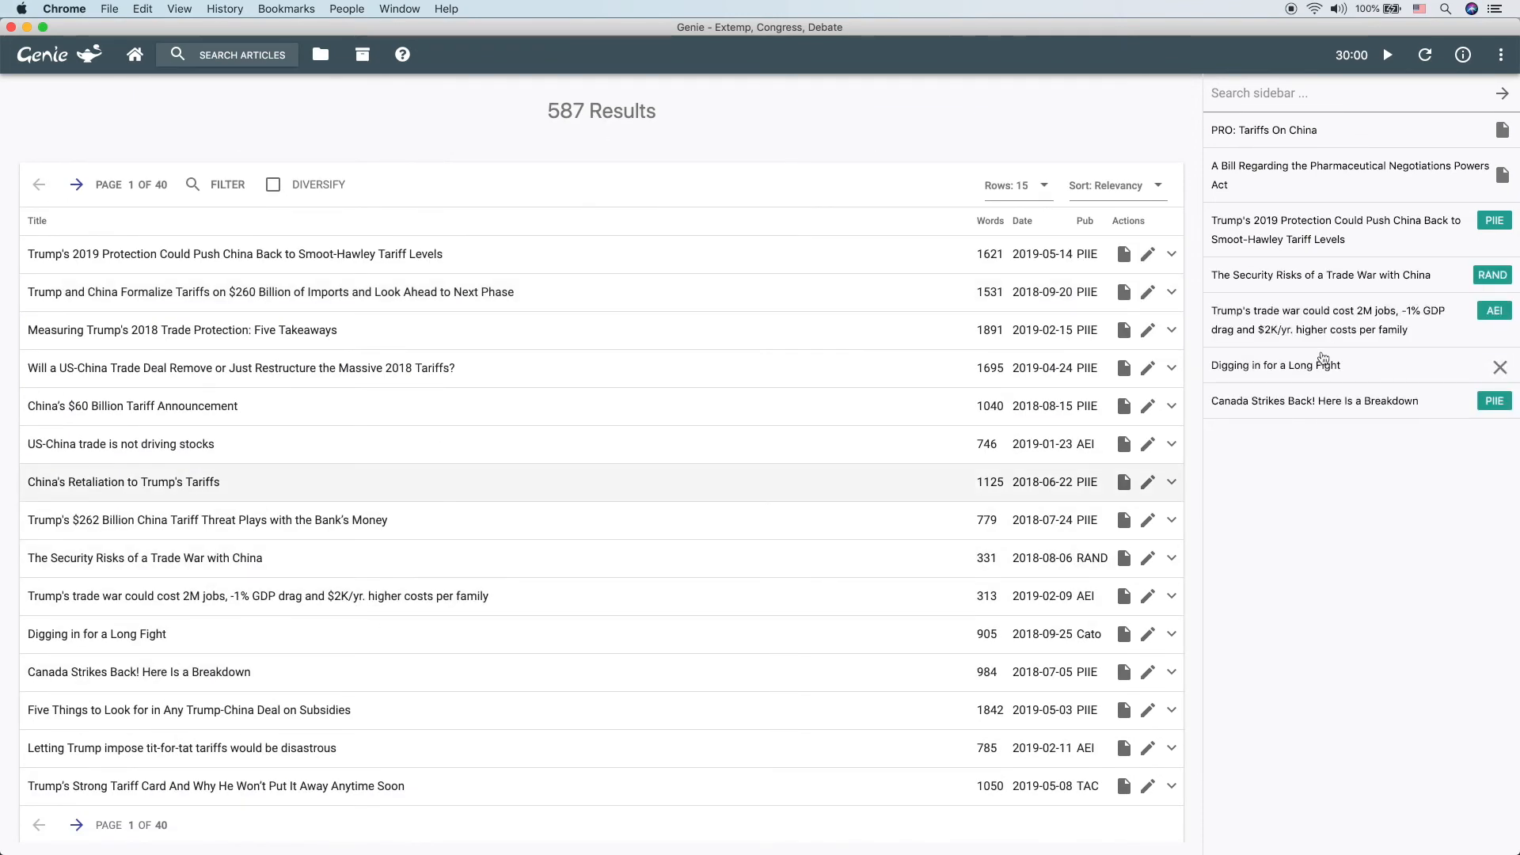
Add 'Digging in for a Long Fight' to PRO: Tariffs On China and reopen the collection with two articles.
click(1276, 364)
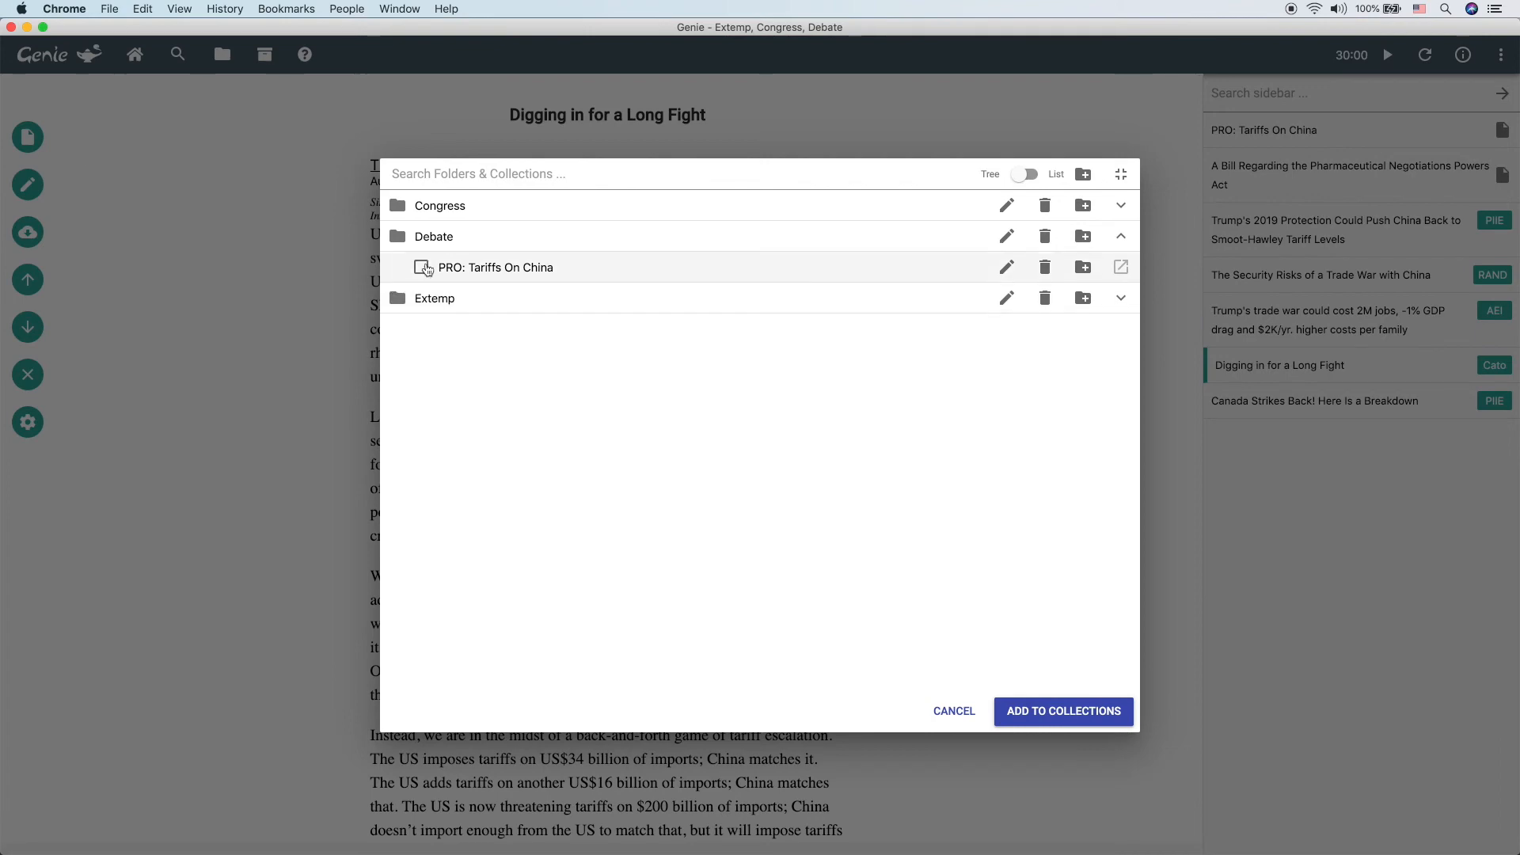
click(421, 267)
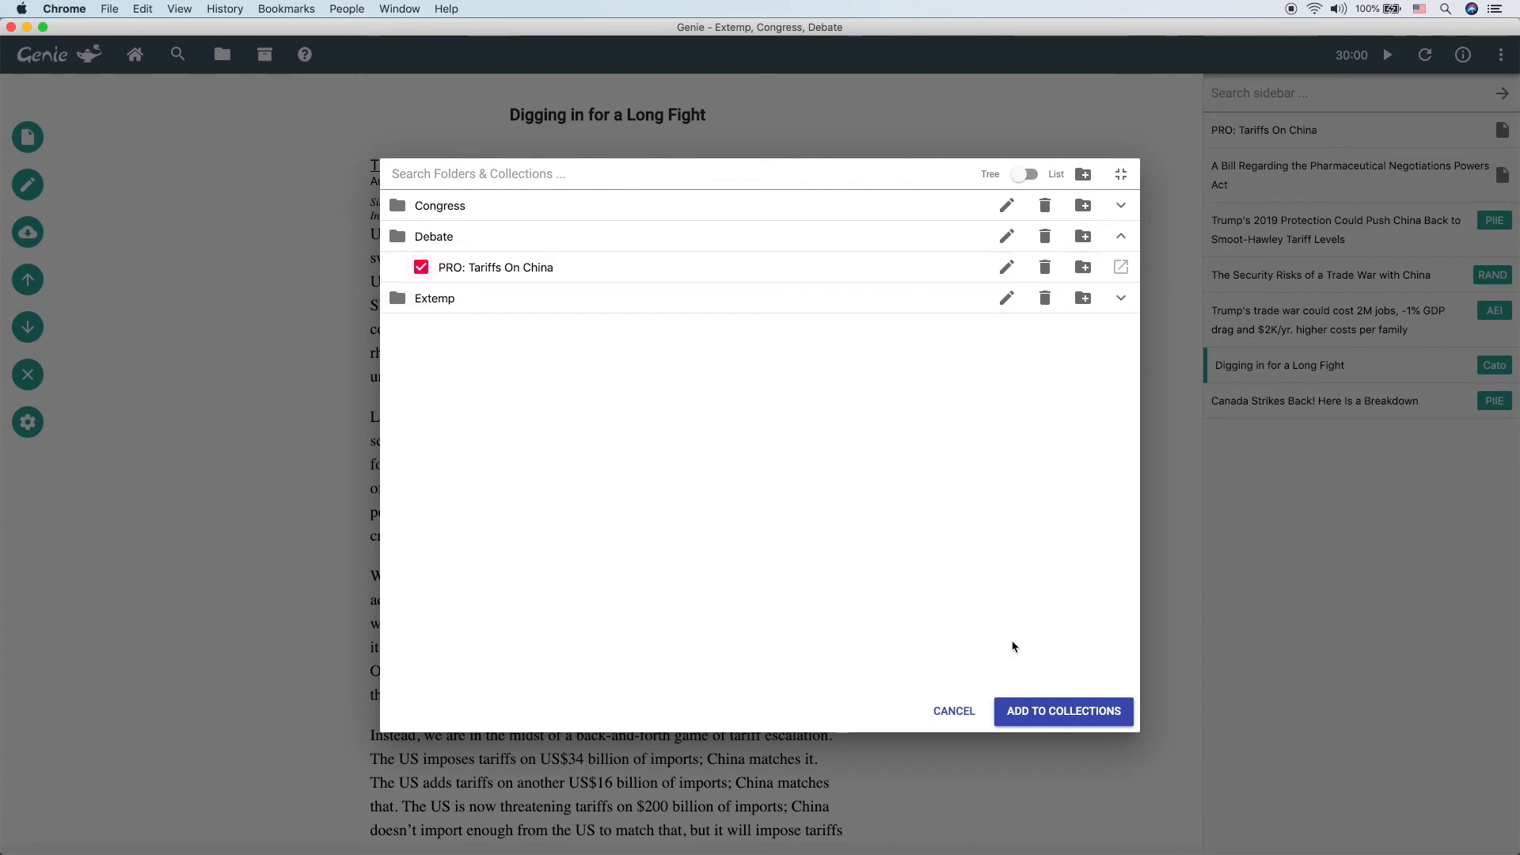
click(1062, 710)
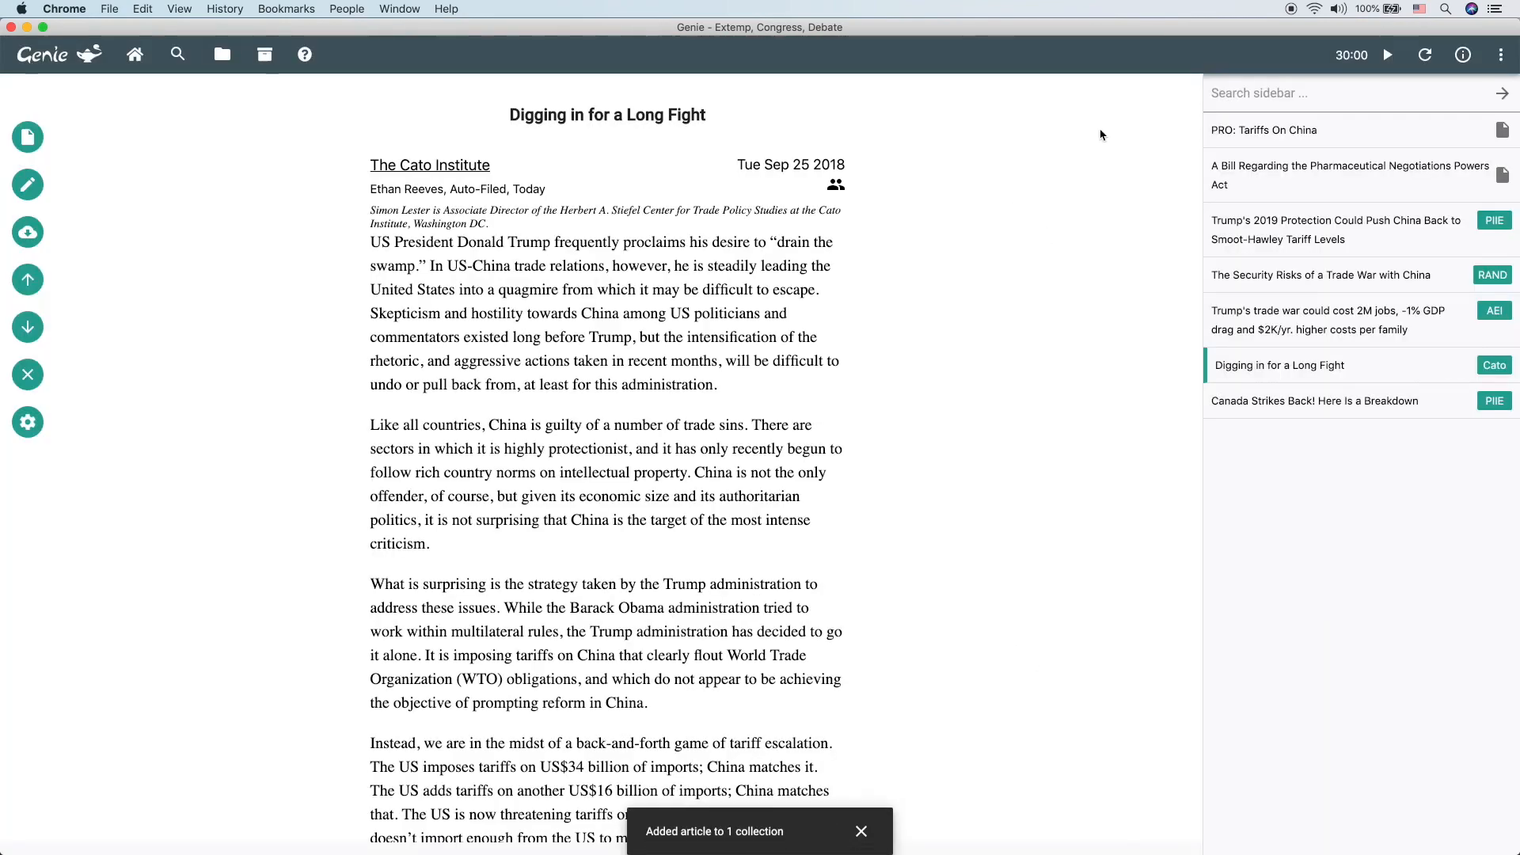
click(1263, 130)
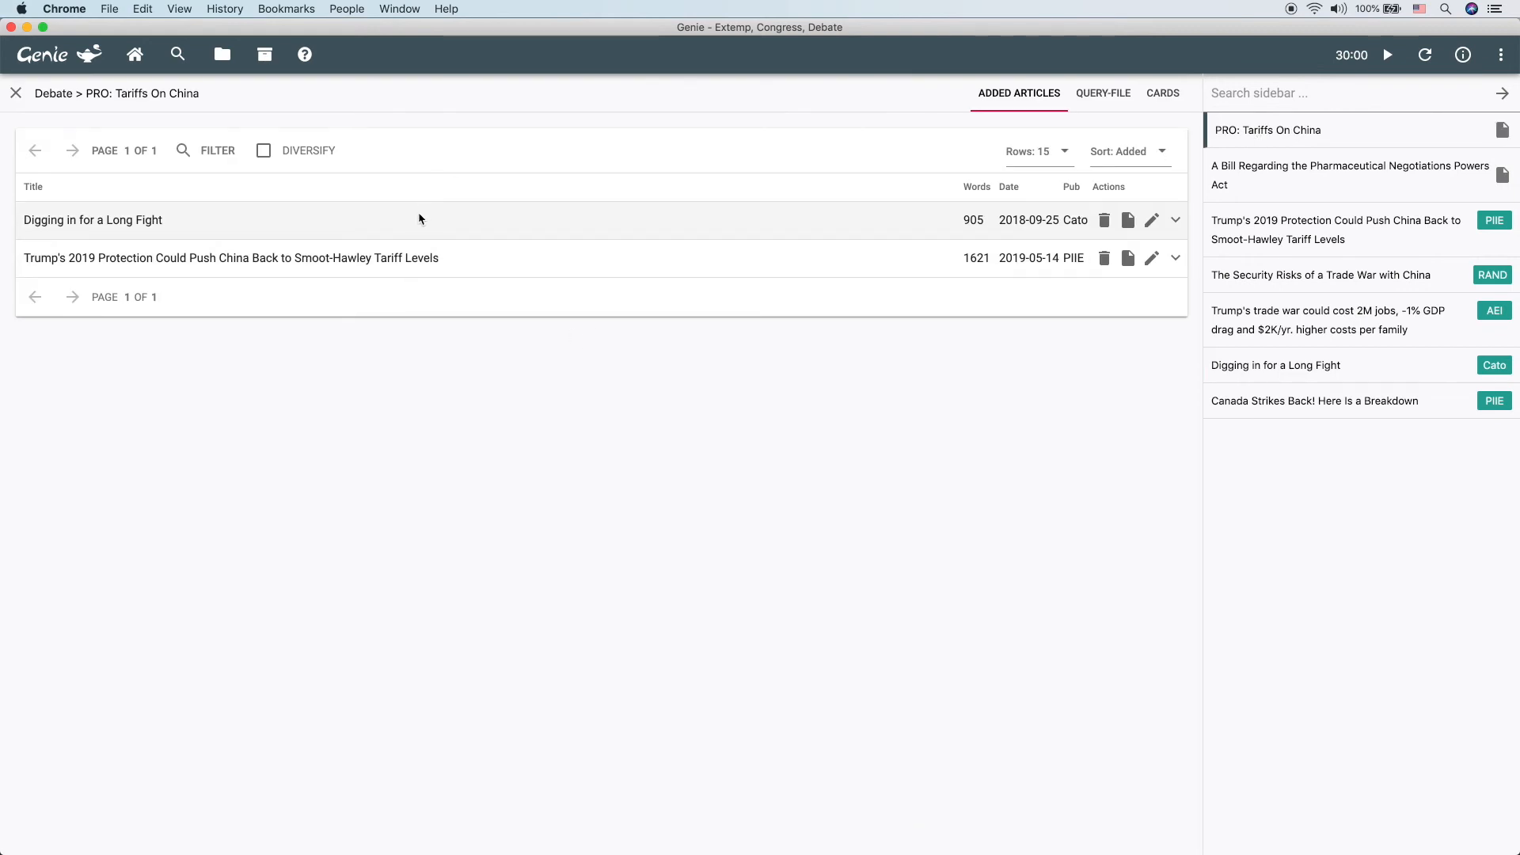
mouse_move(521, 607)
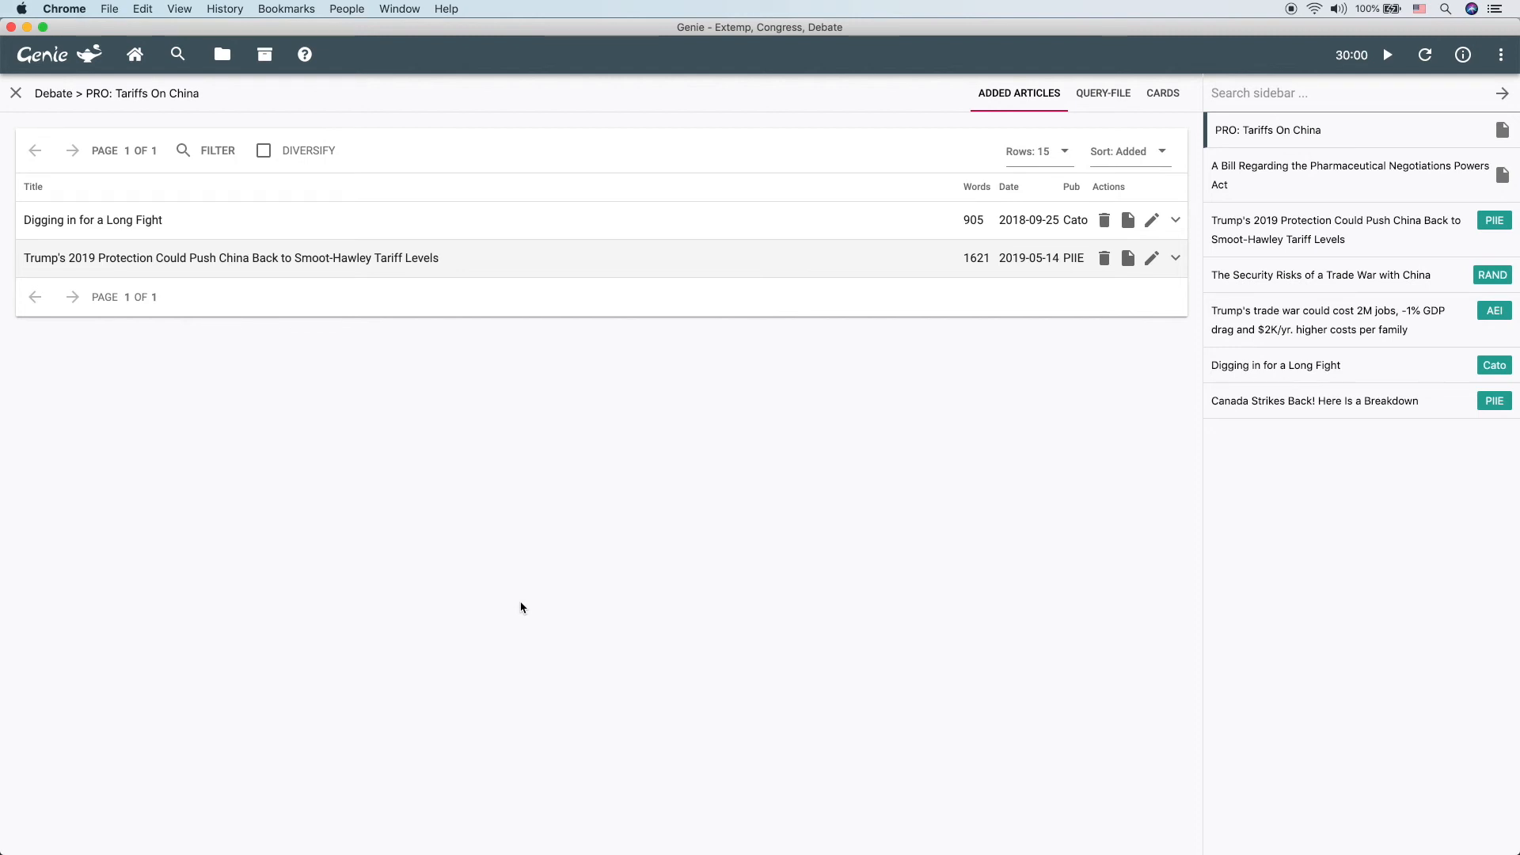
mouse_move(614, 588)
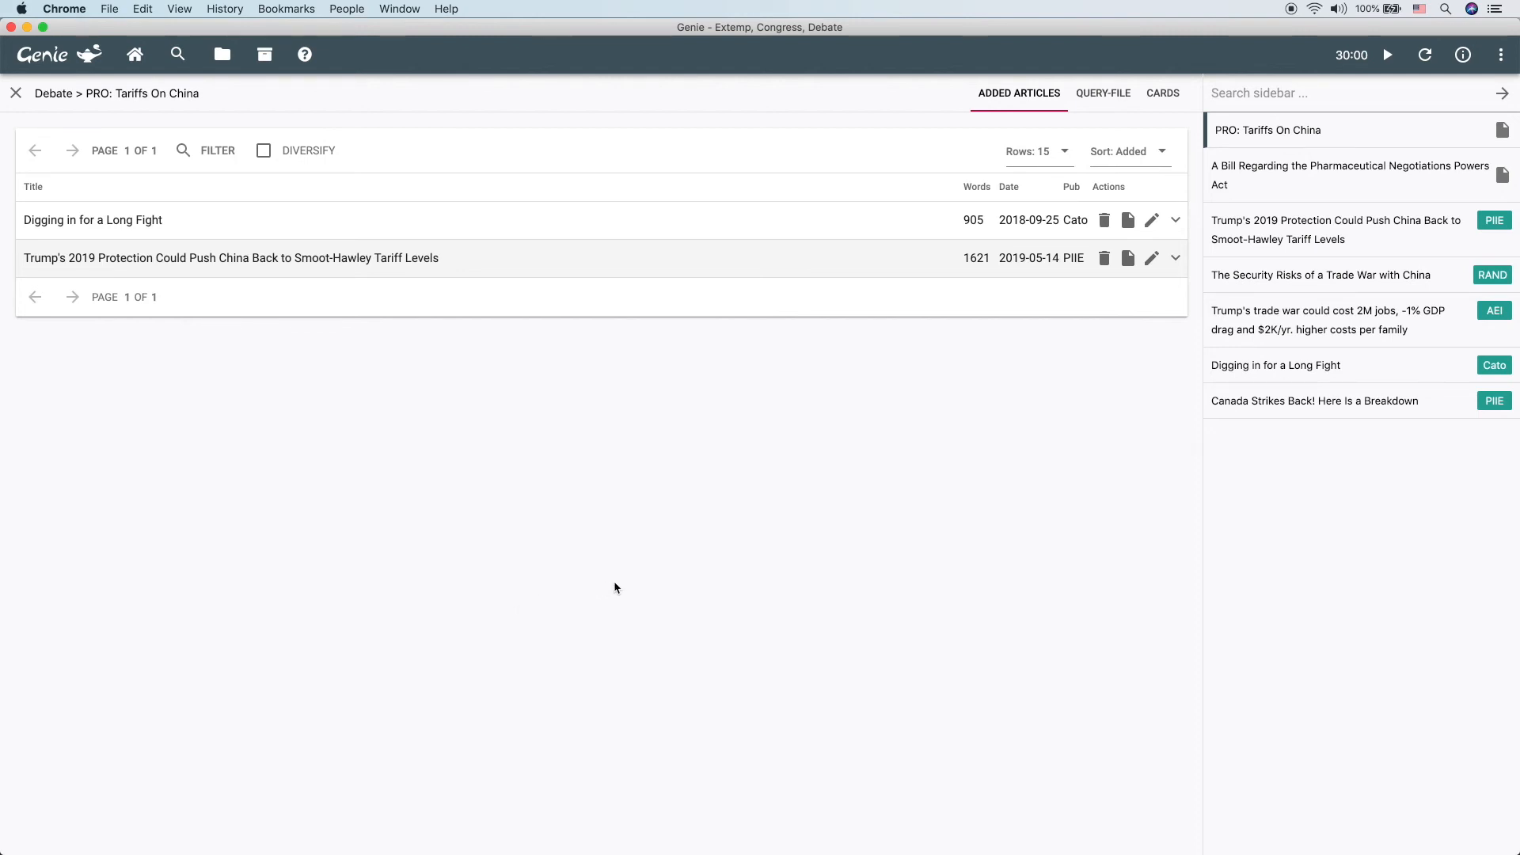
mouse_move(706, 621)
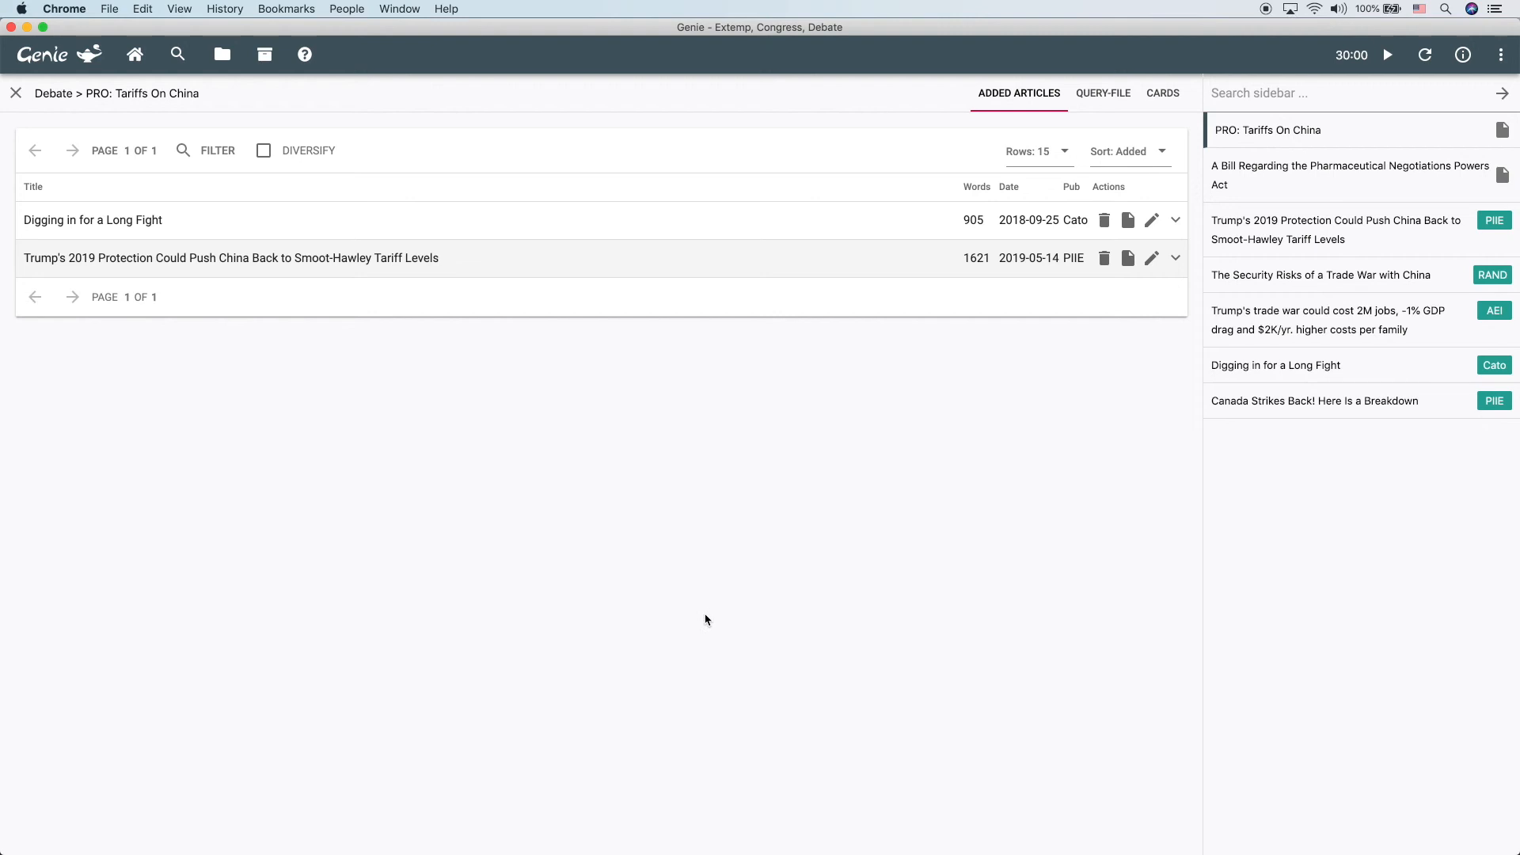
mouse_move(1090, 111)
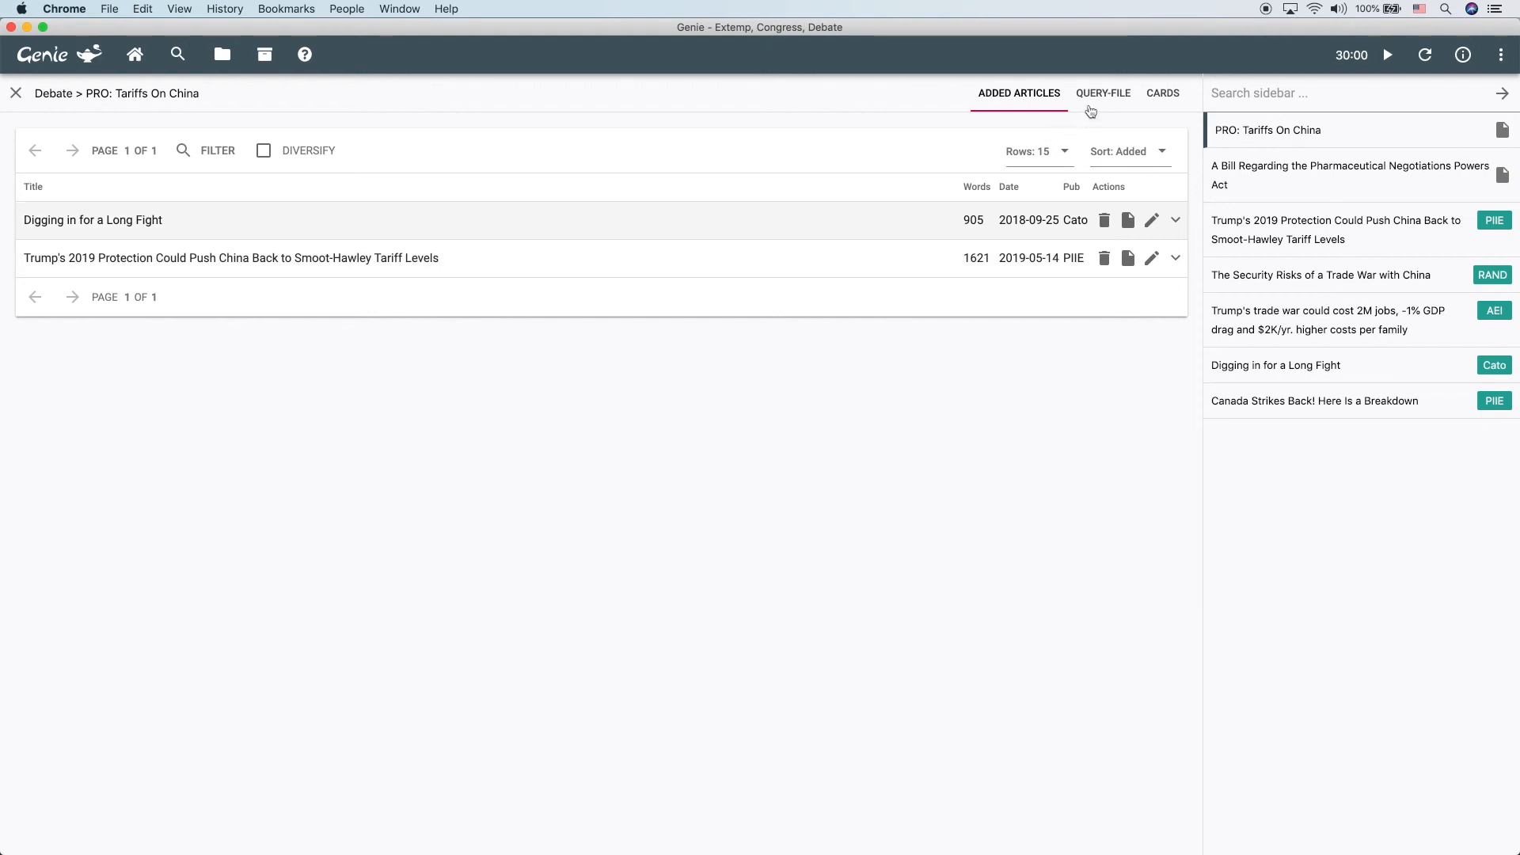
click(1101, 93)
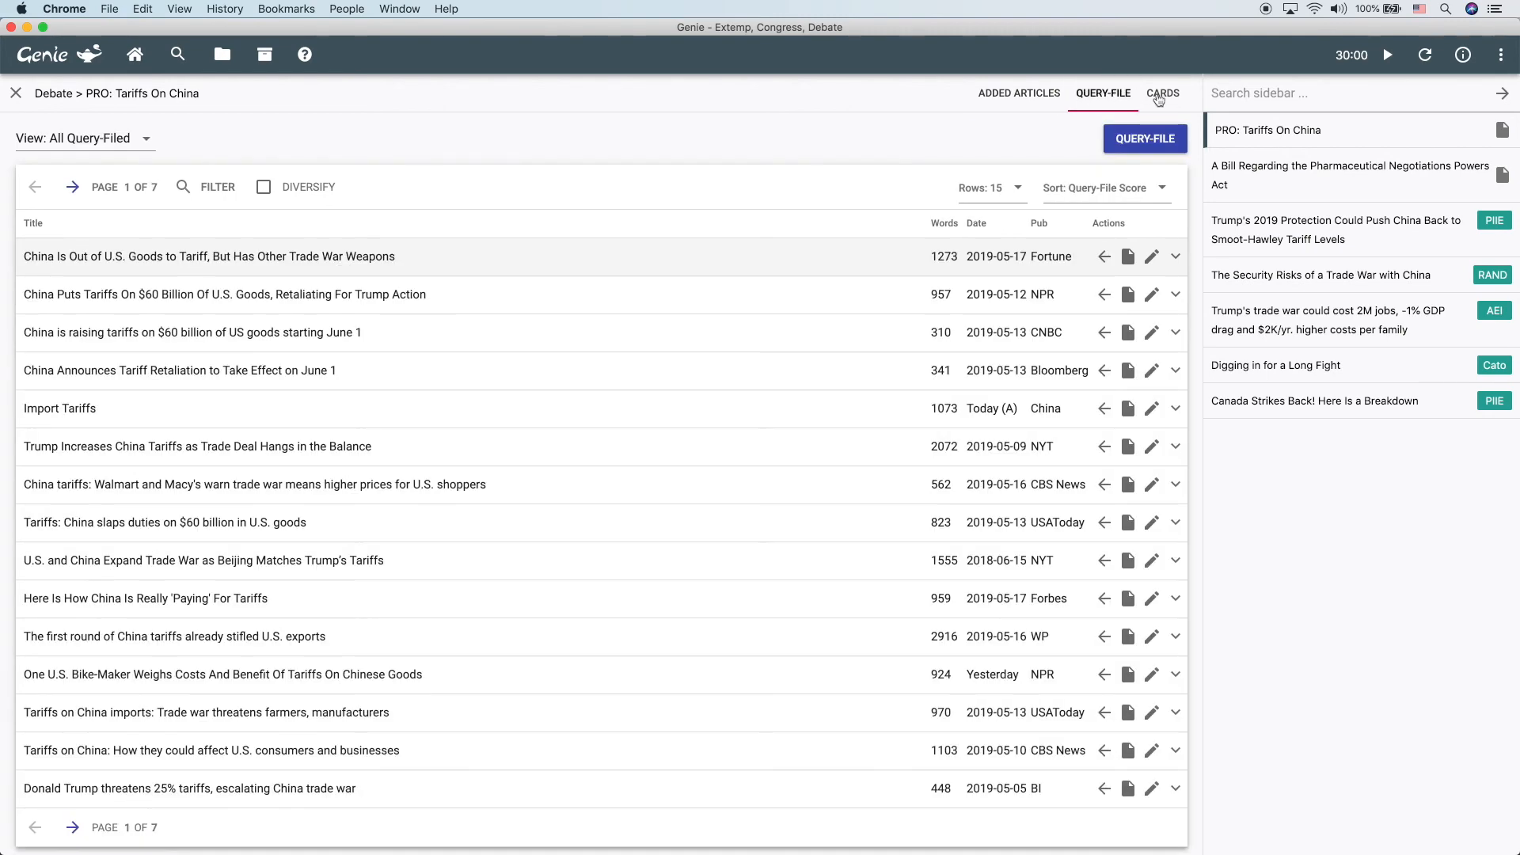
click(1162, 93)
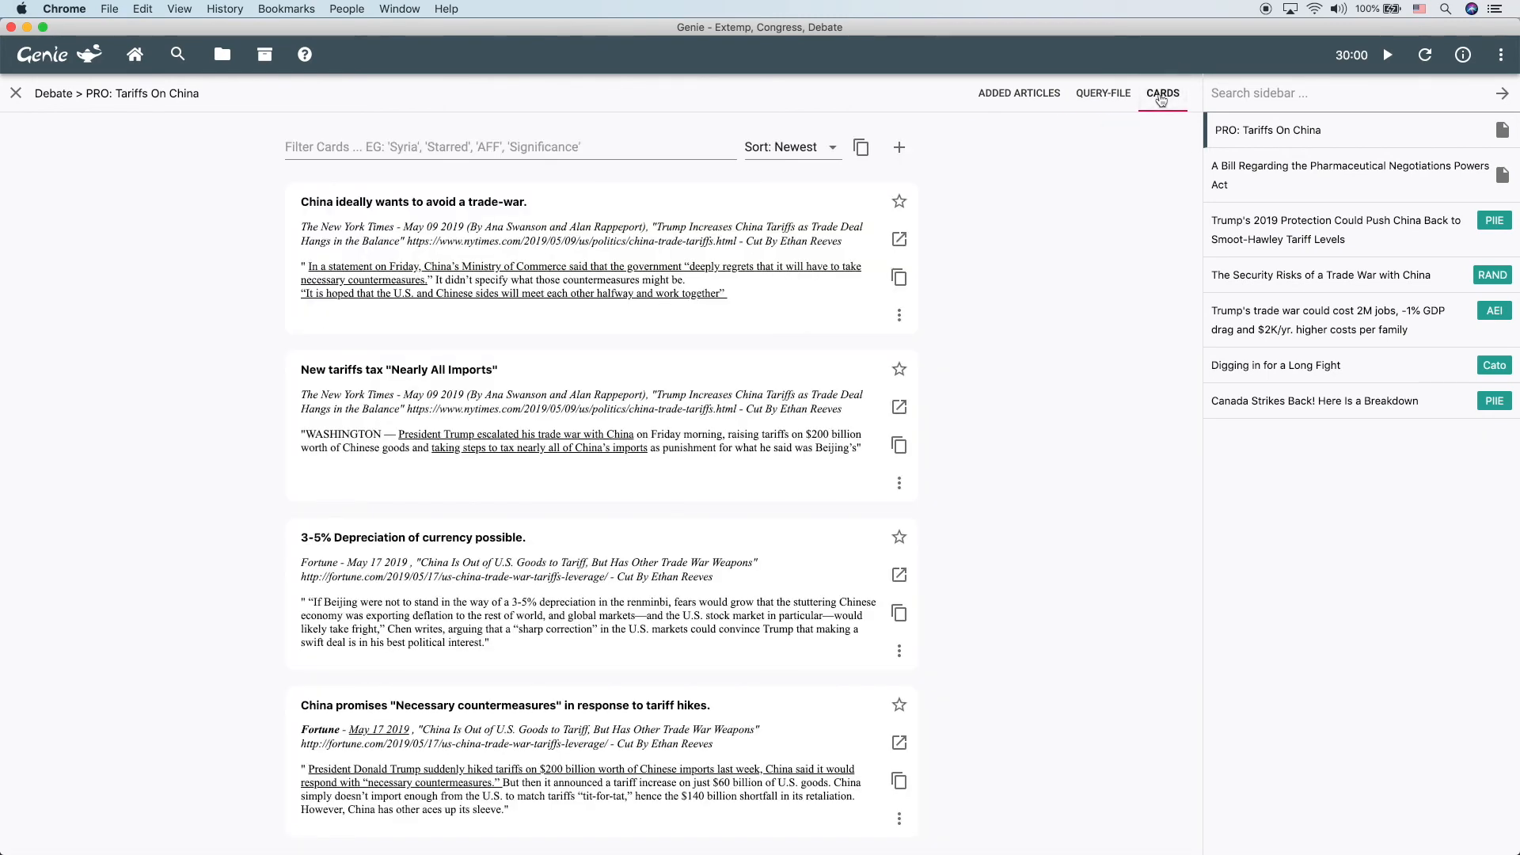
click(1017, 93)
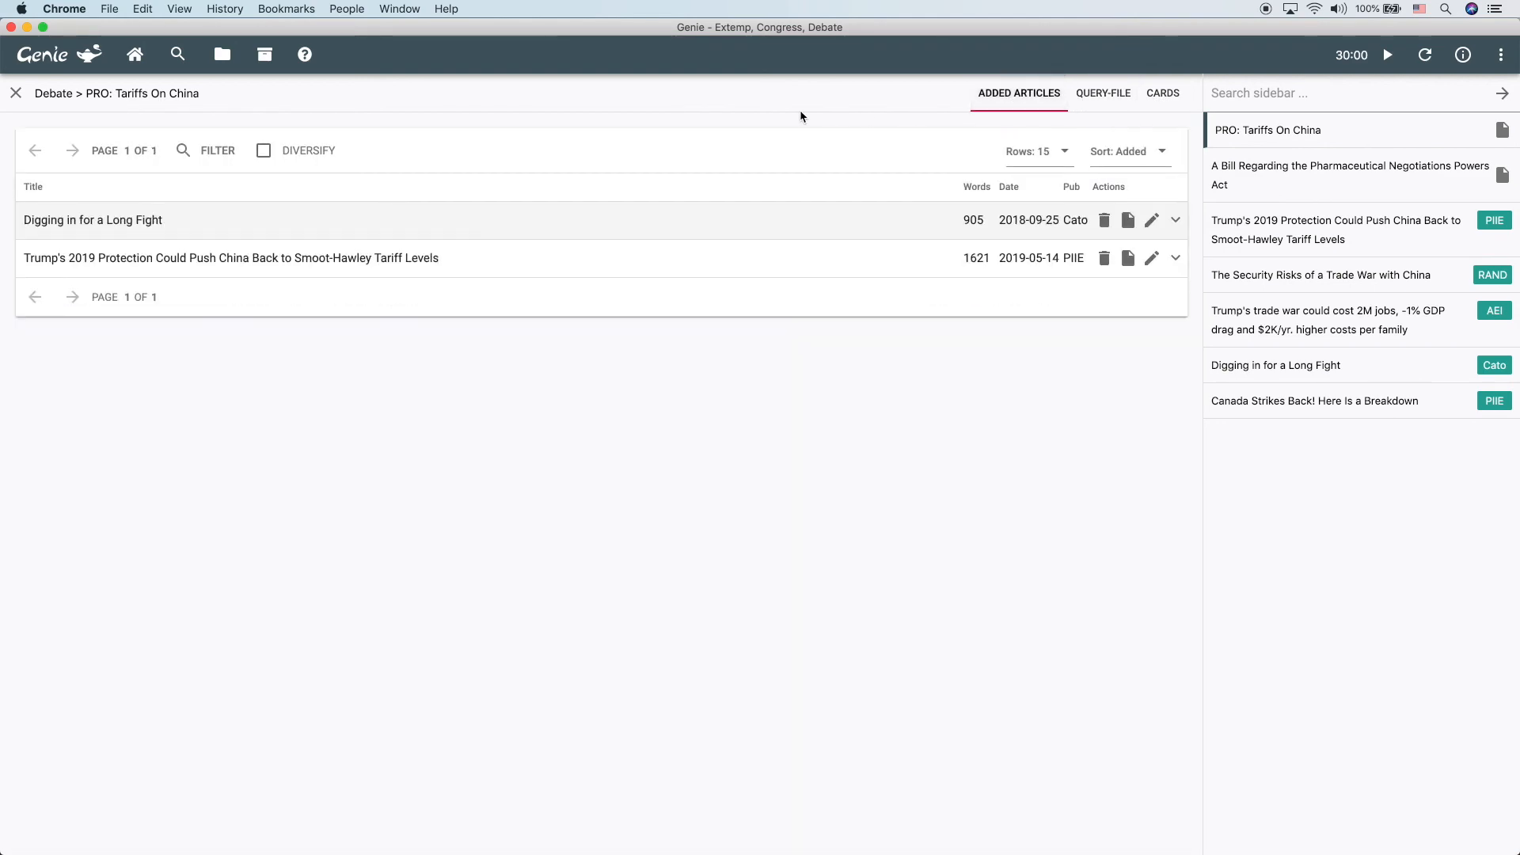
mouse_move(768, 554)
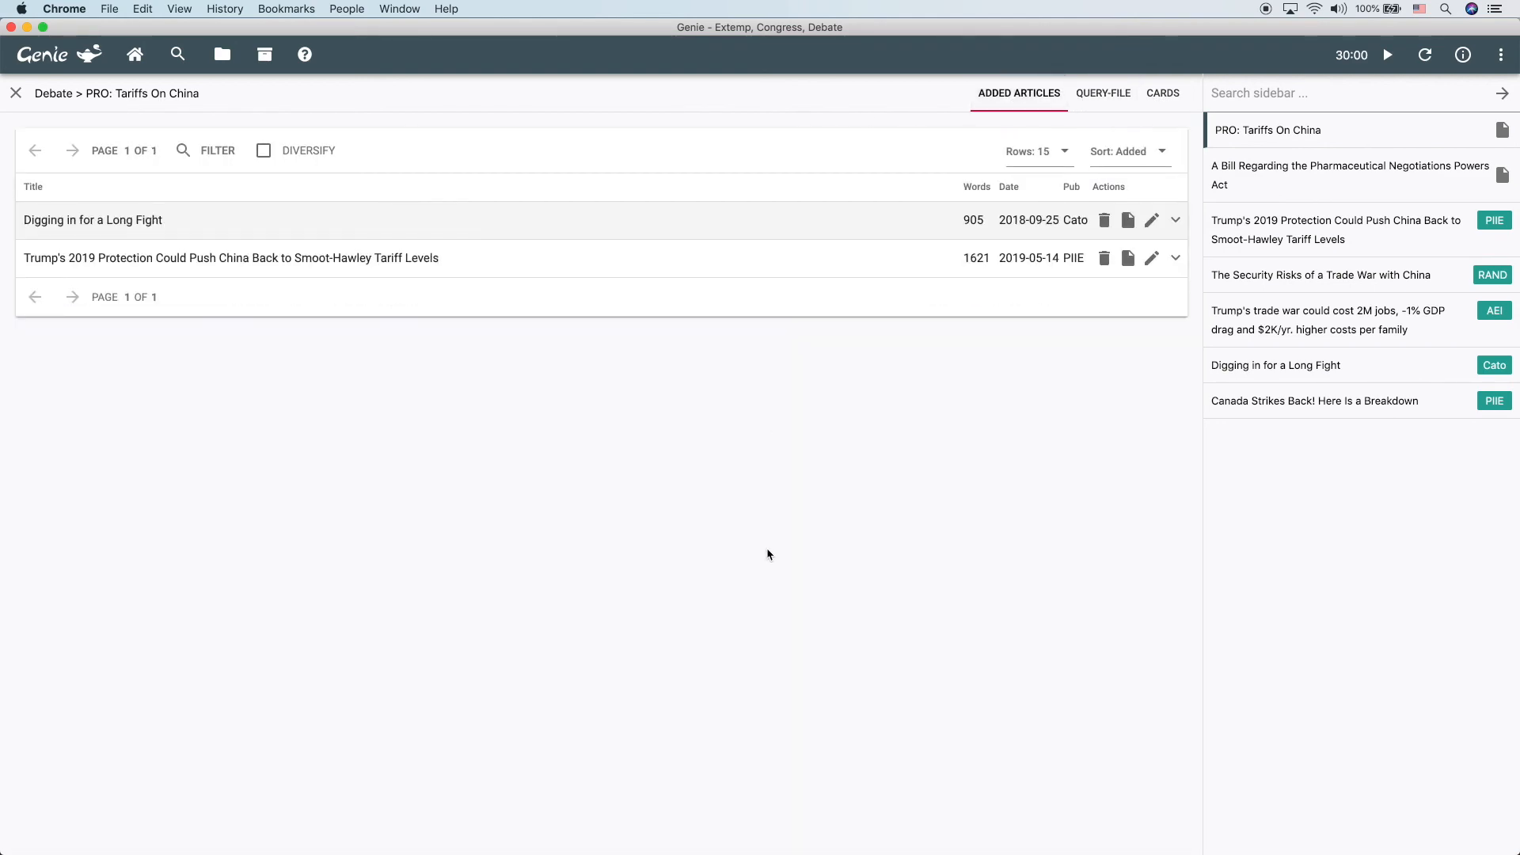